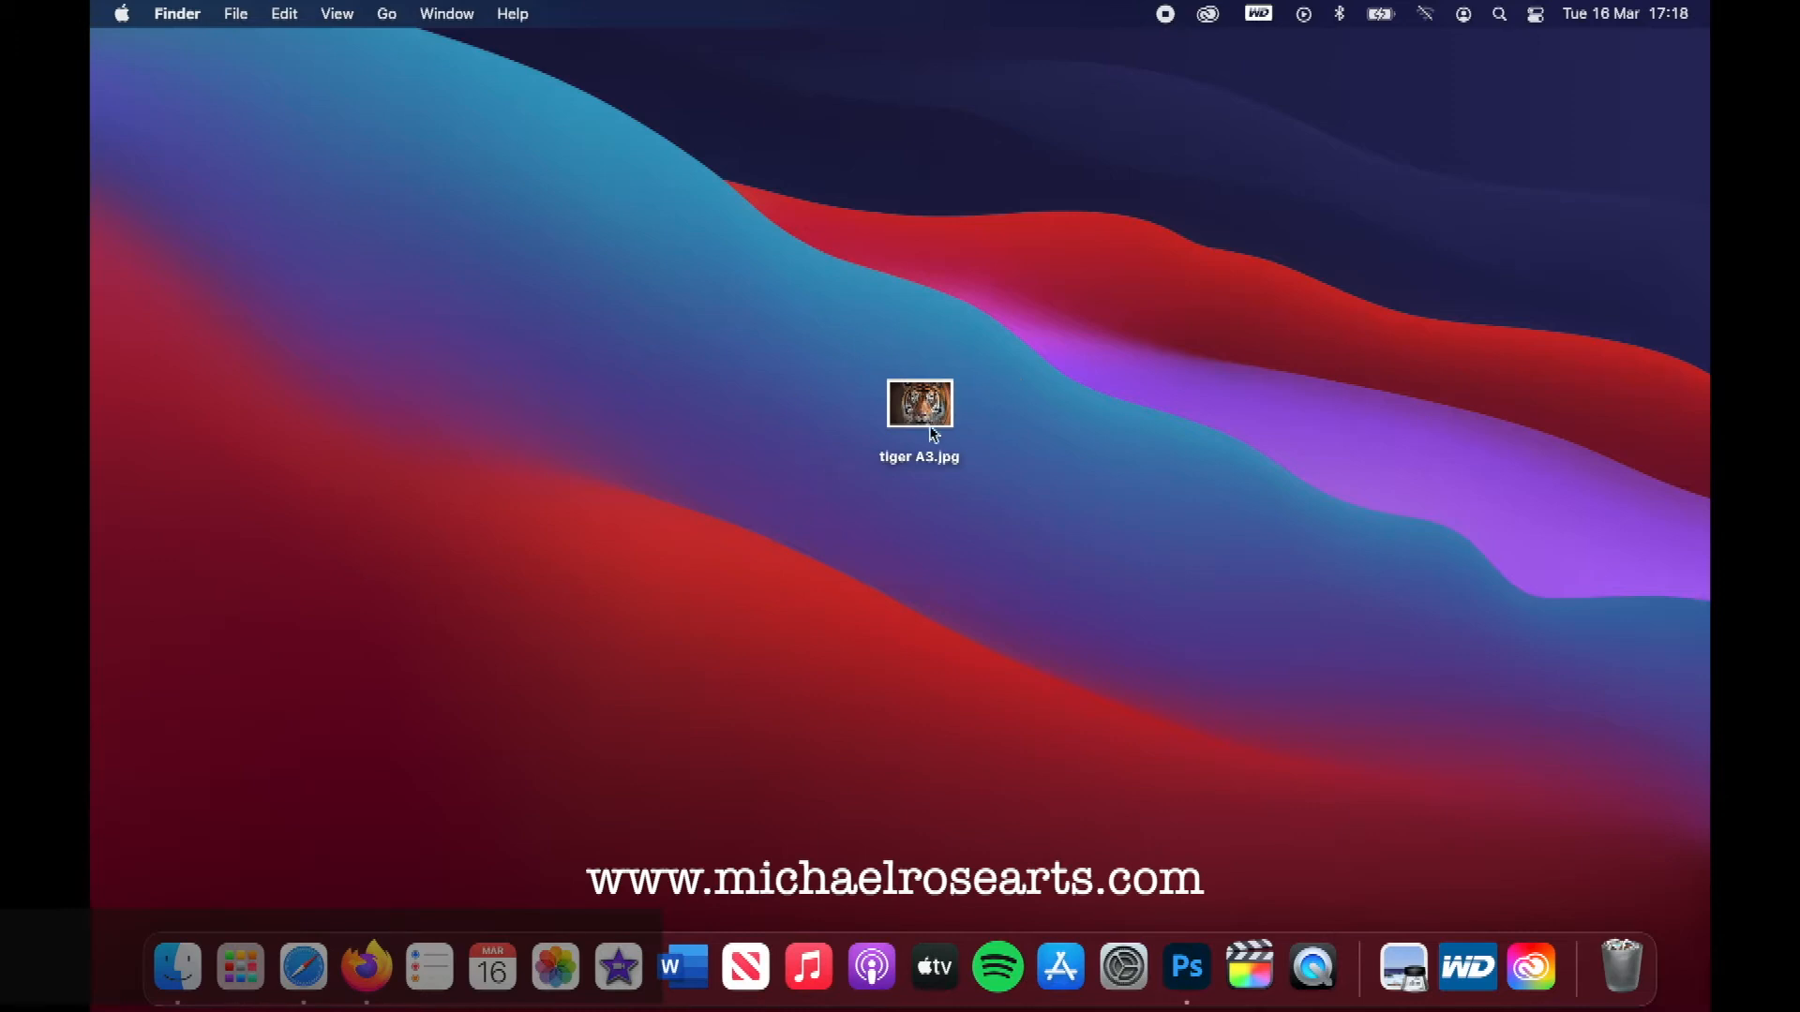
Open tiger A3.jpg from the desktop in Adobe Photoshop 2021
{"action": "left_click", "coordinate": [919, 404]}
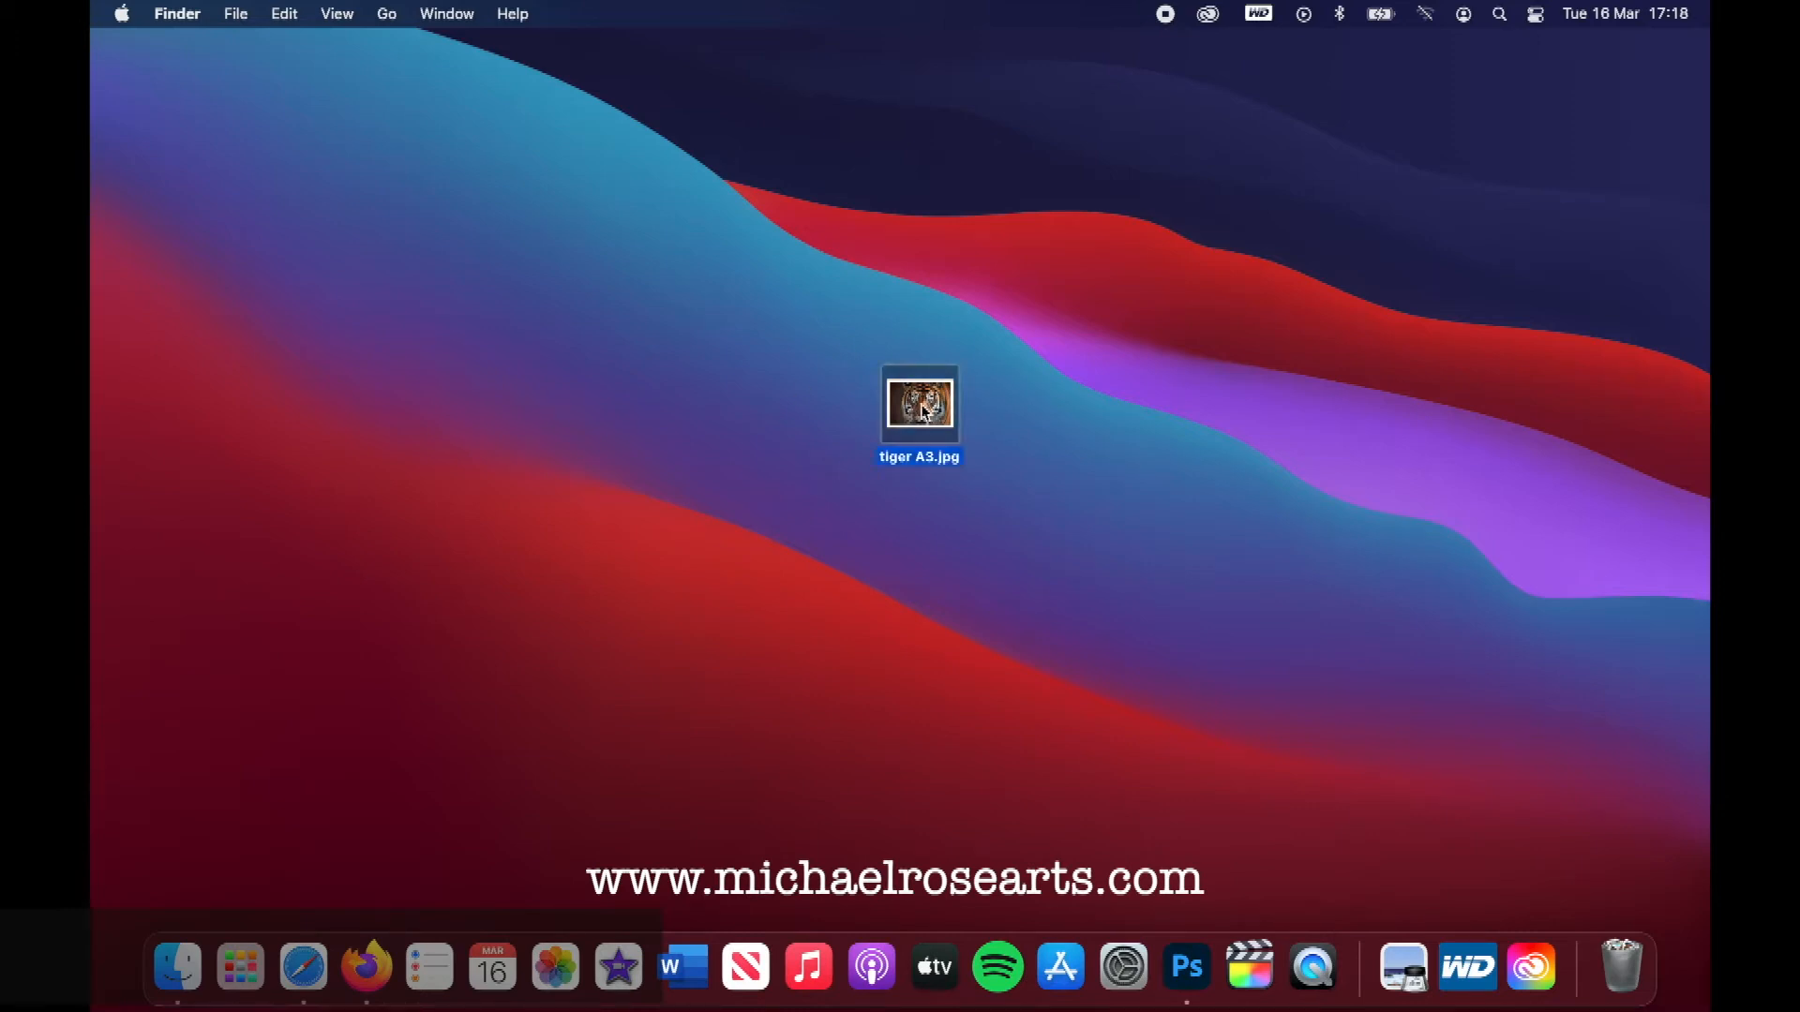
{"action": "right_click", "coordinate": [919, 403]}
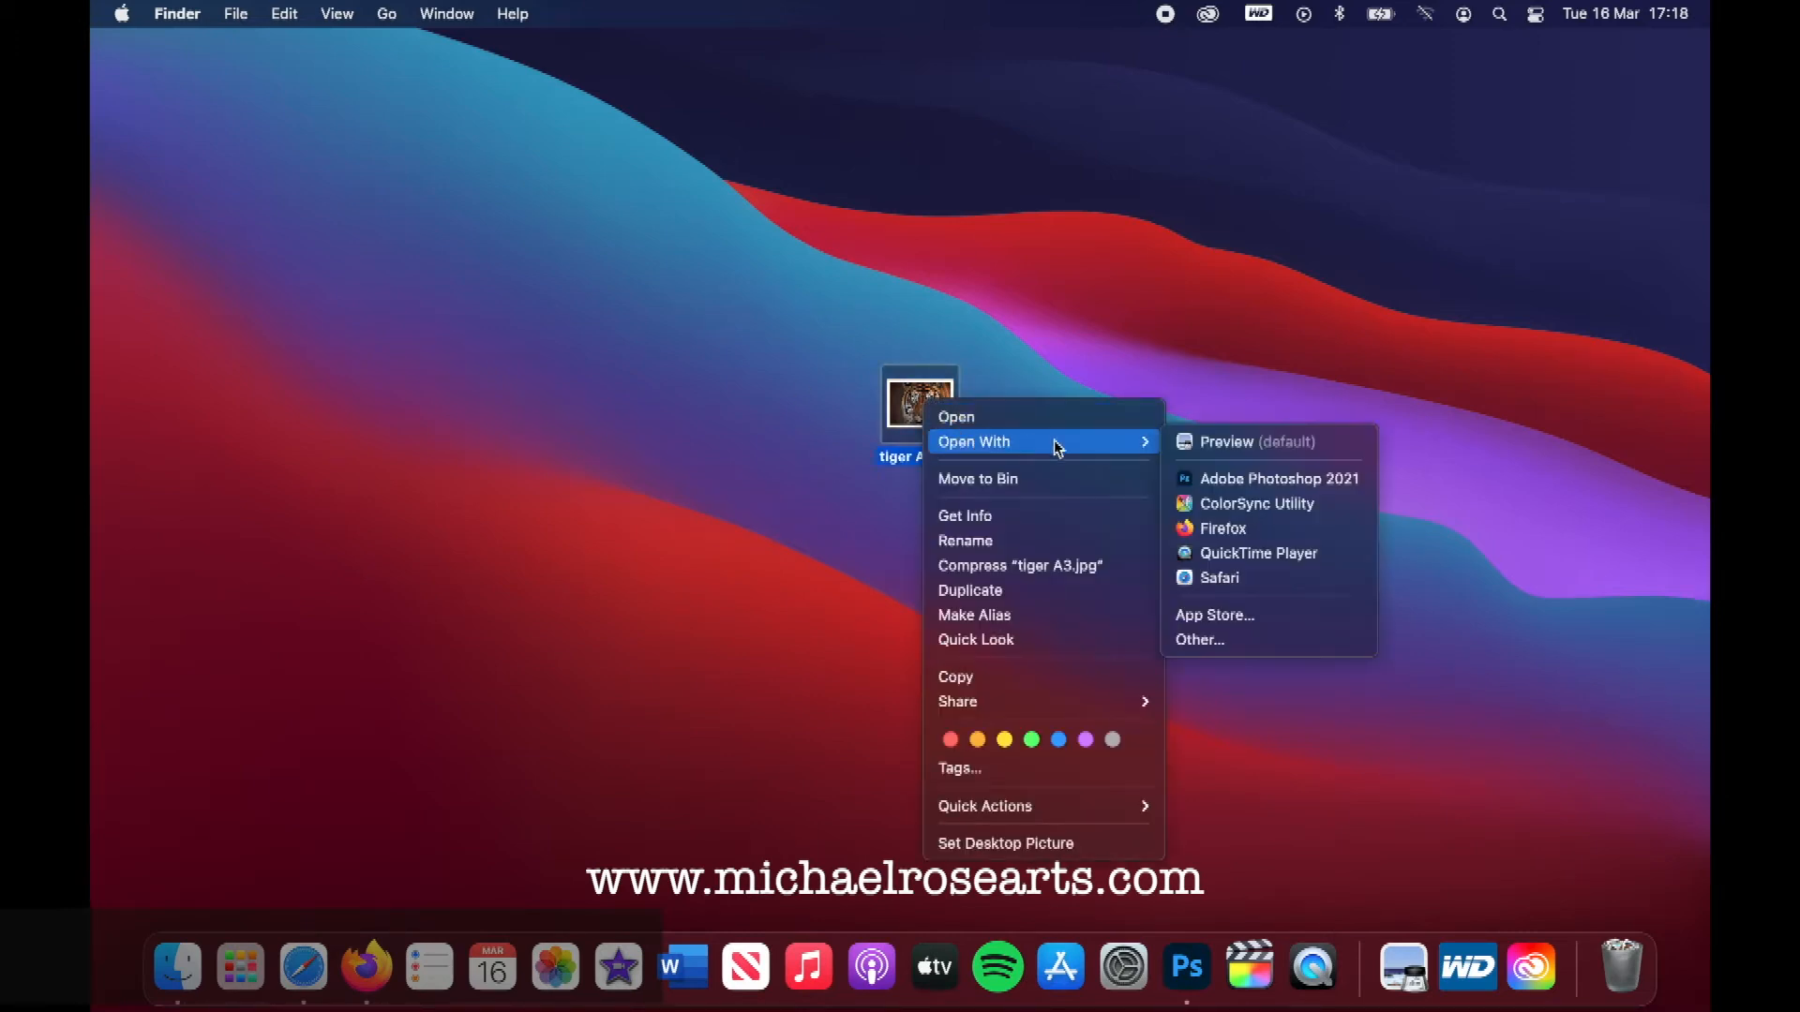
{"action": "mouse_move", "coordinate": [1239, 479]}
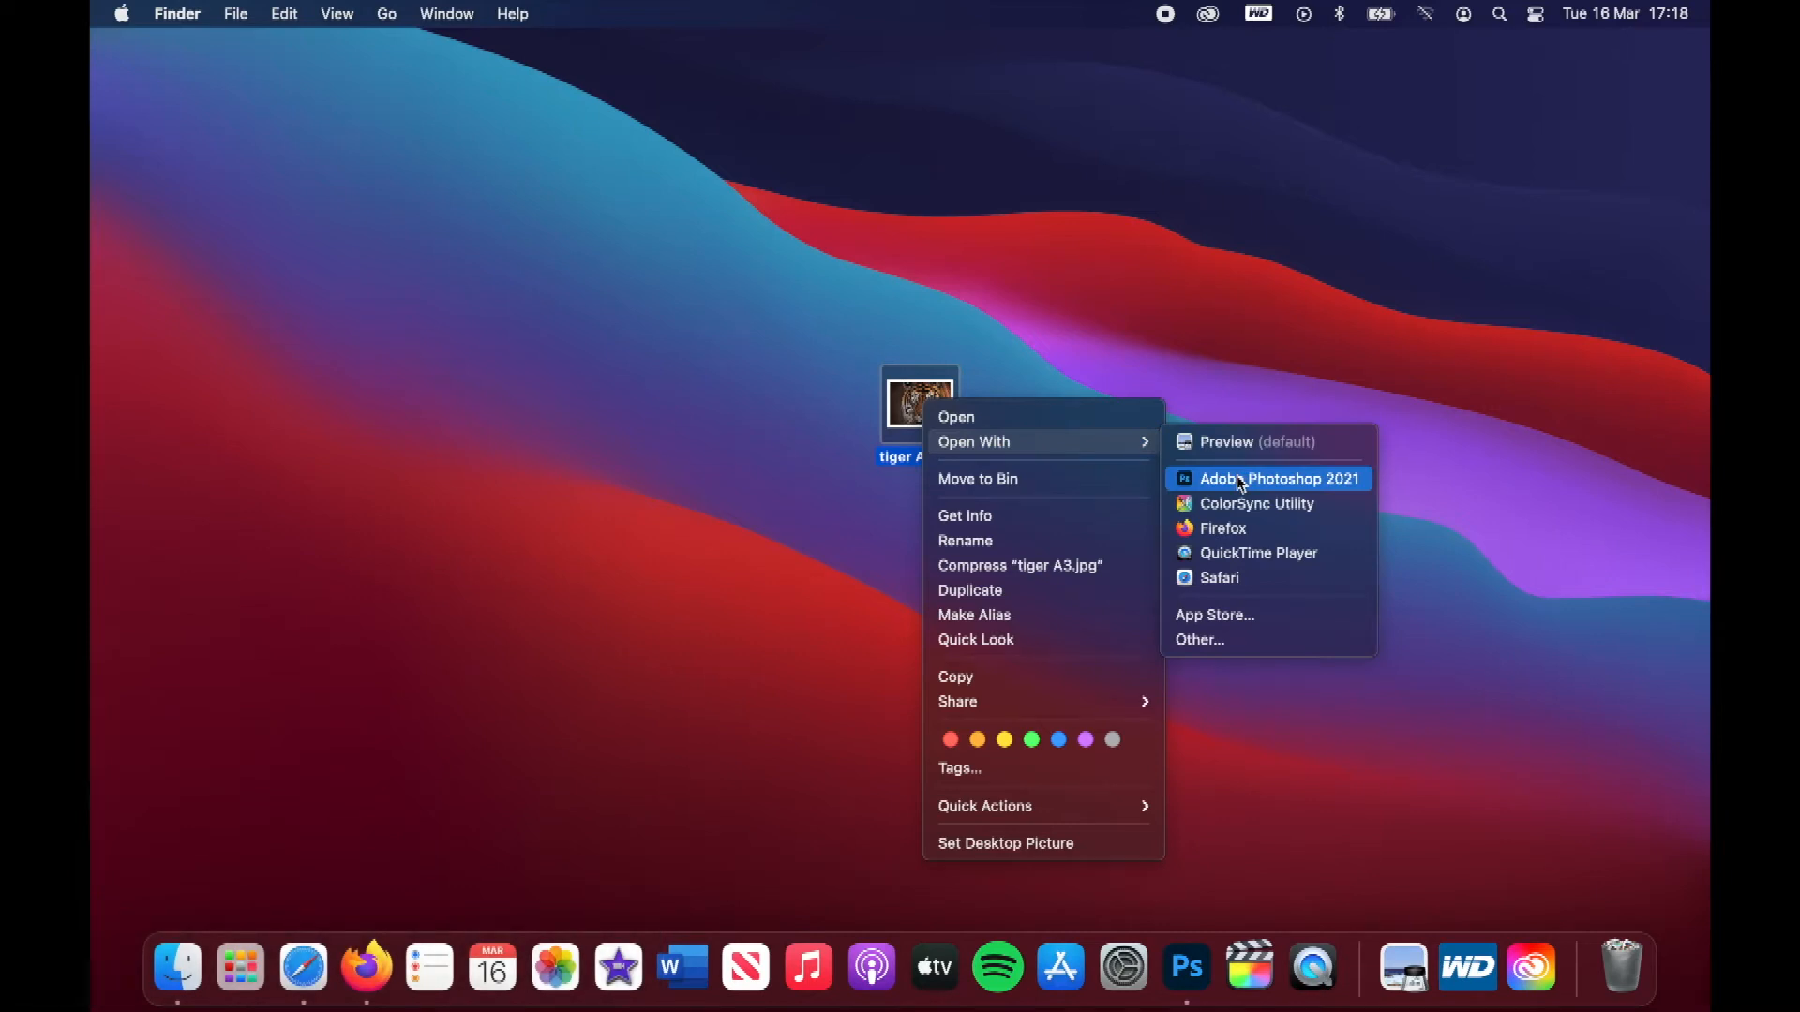
{"action": "left_click", "coordinate": [1278, 479]}
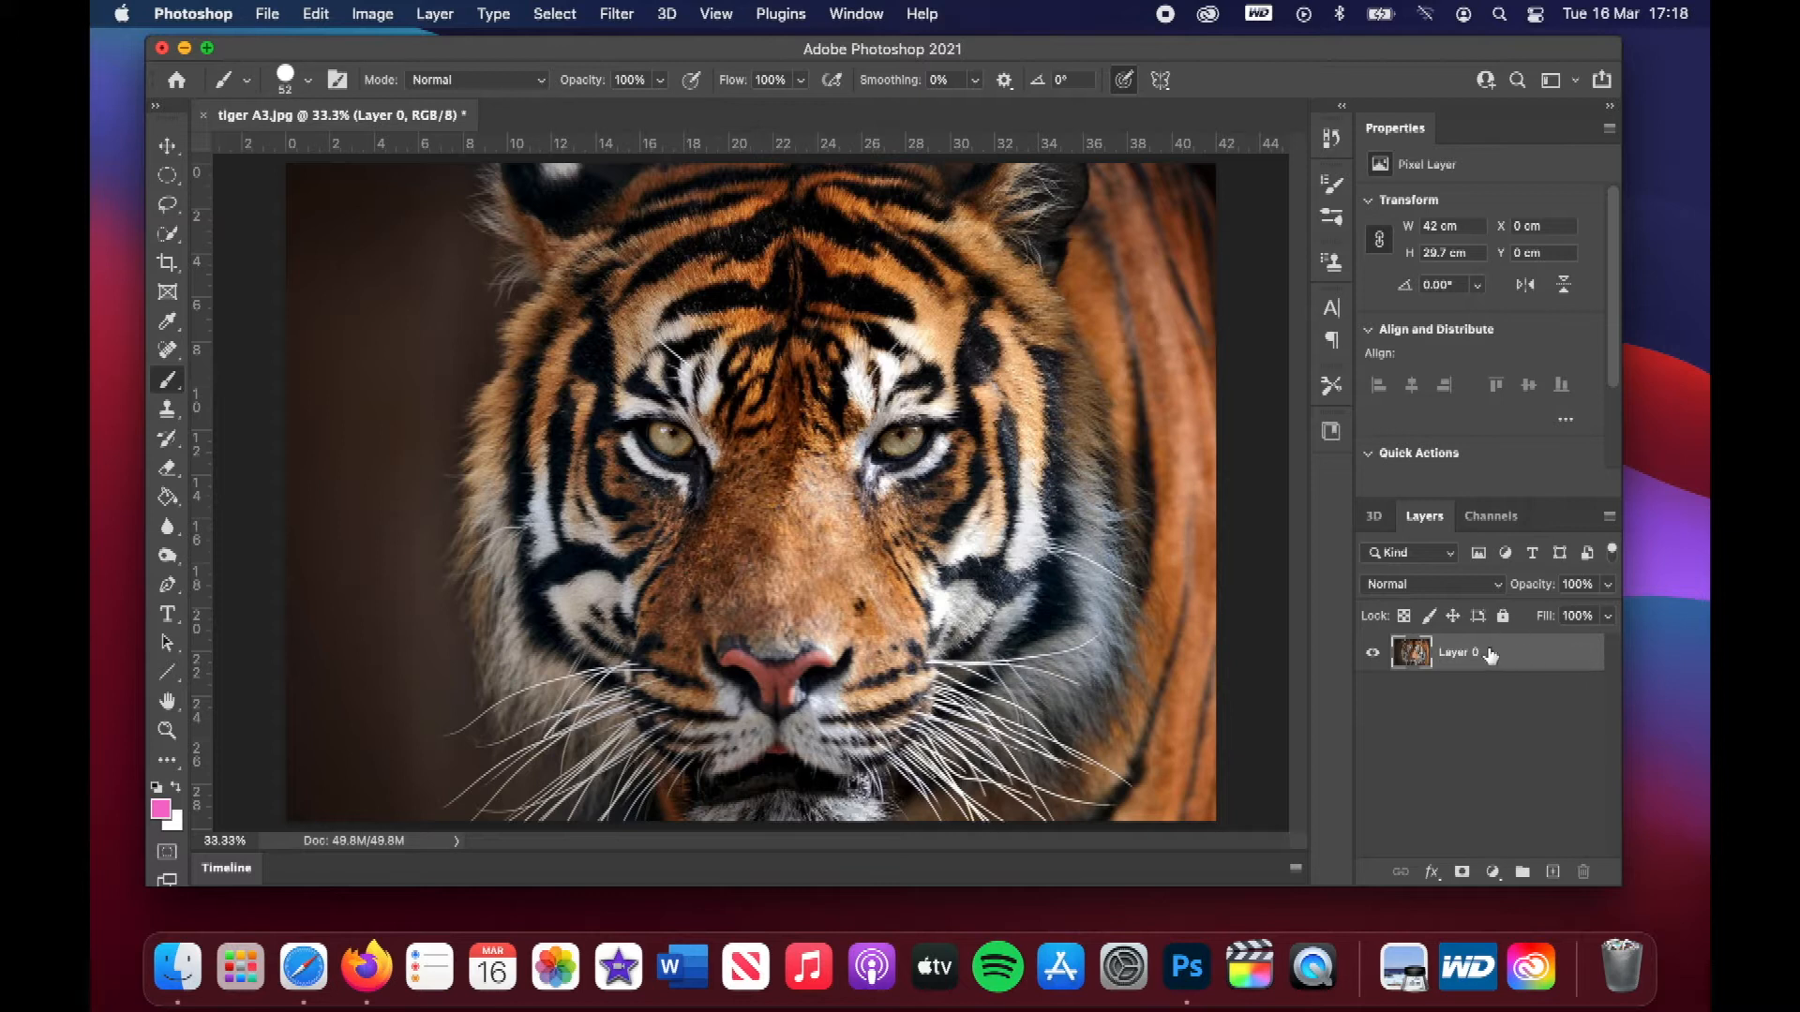
Duplicate Layer 0, keeping the default name Layer 0 copy
{"action": "right_click", "coordinate": [1458, 652]}
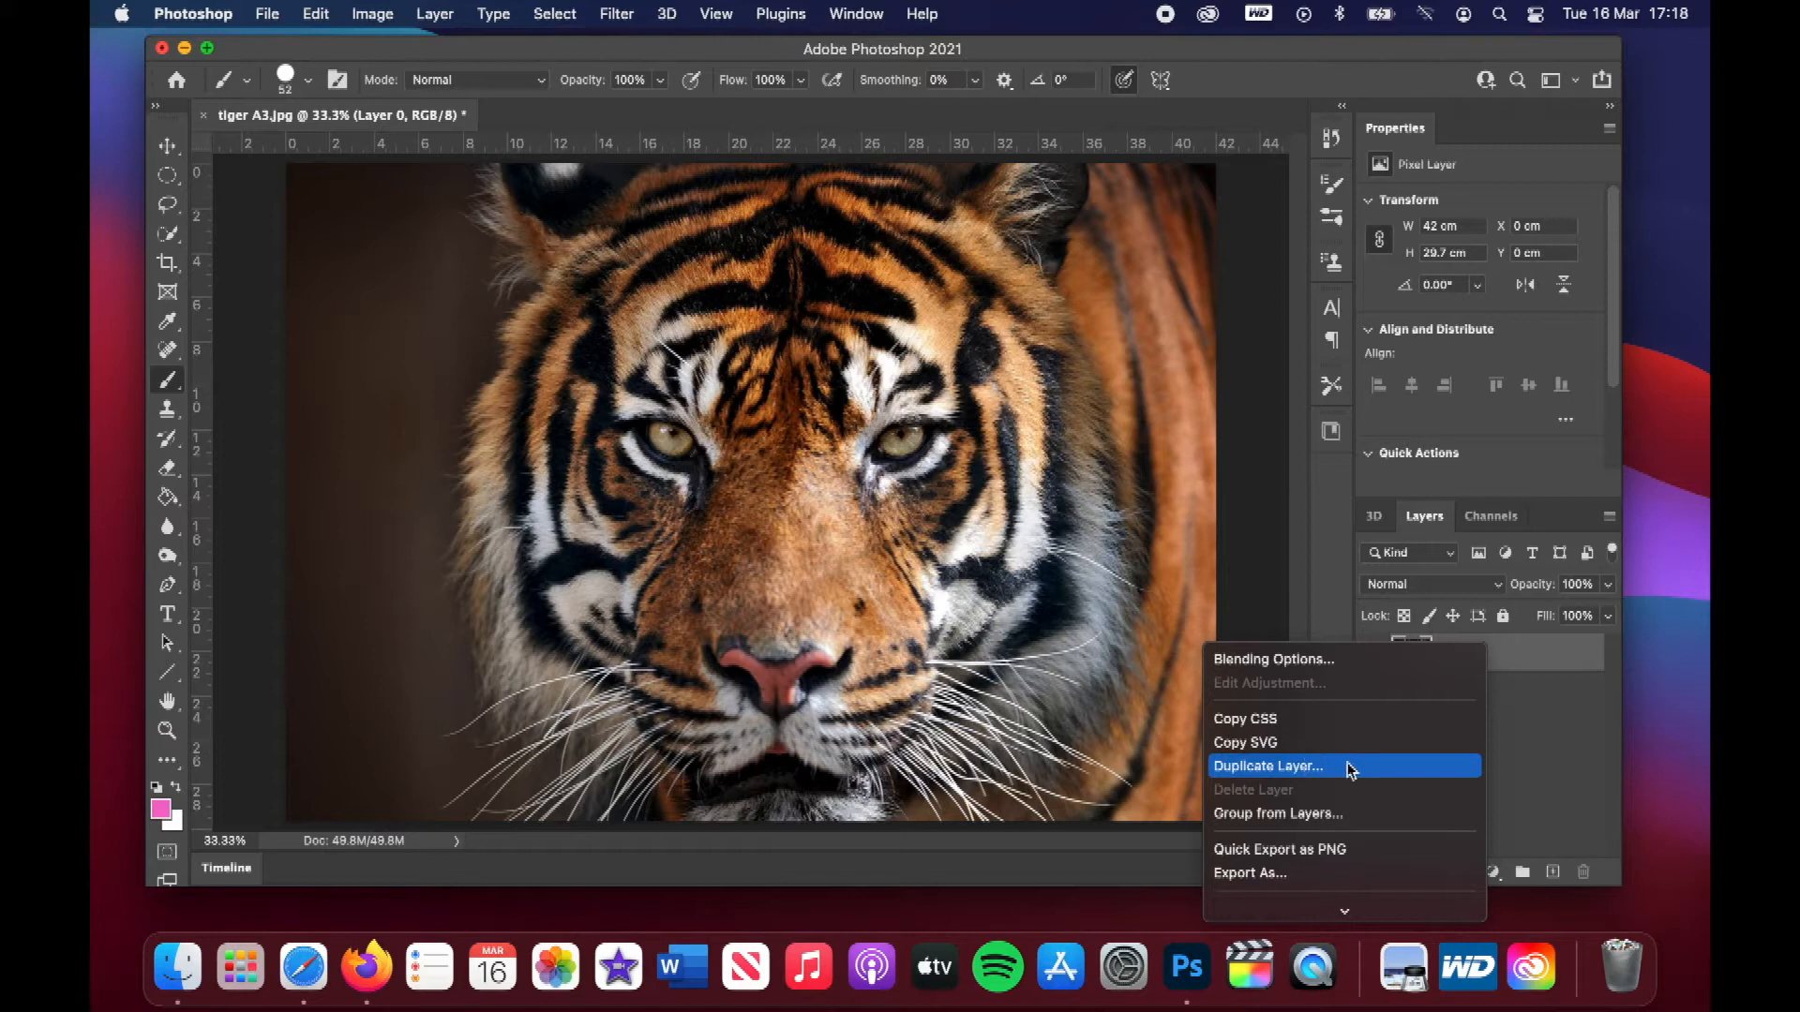
{"action": "mouse_move", "coordinate": [1345, 775]}
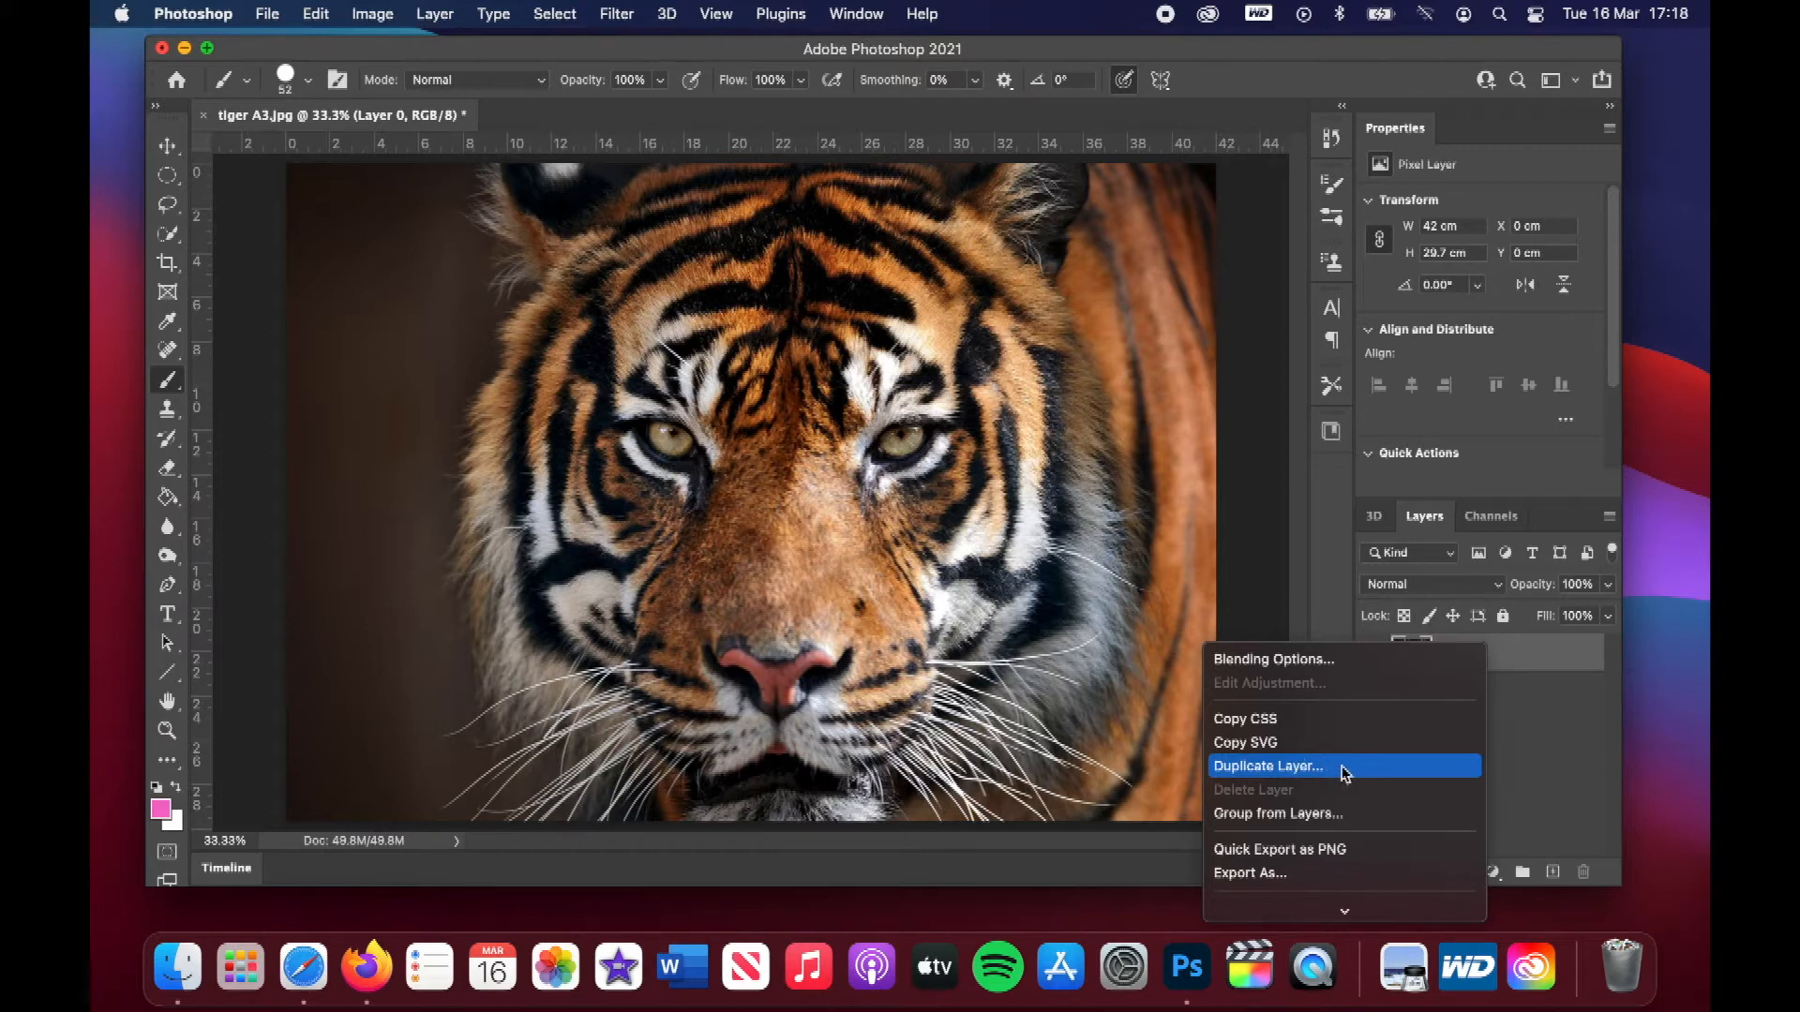
{"action": "left_click", "coordinate": [1267, 766]}
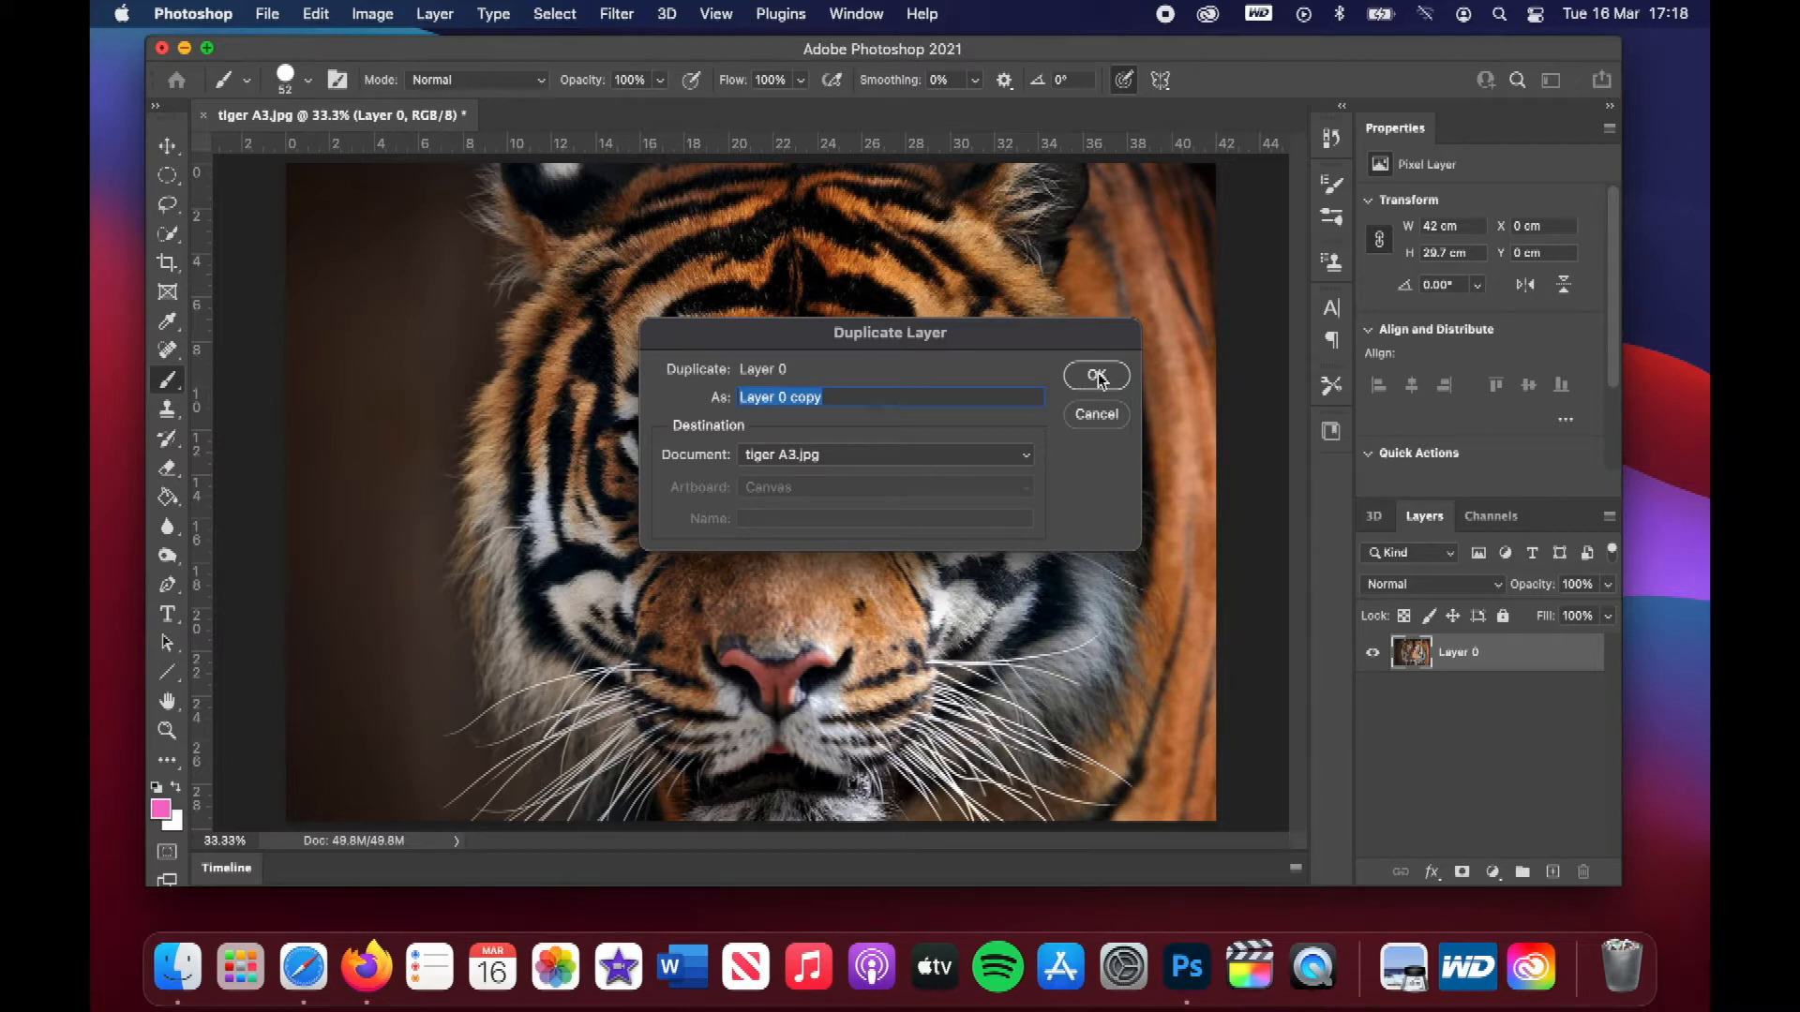
{"action": "left_click", "coordinate": [1094, 375]}
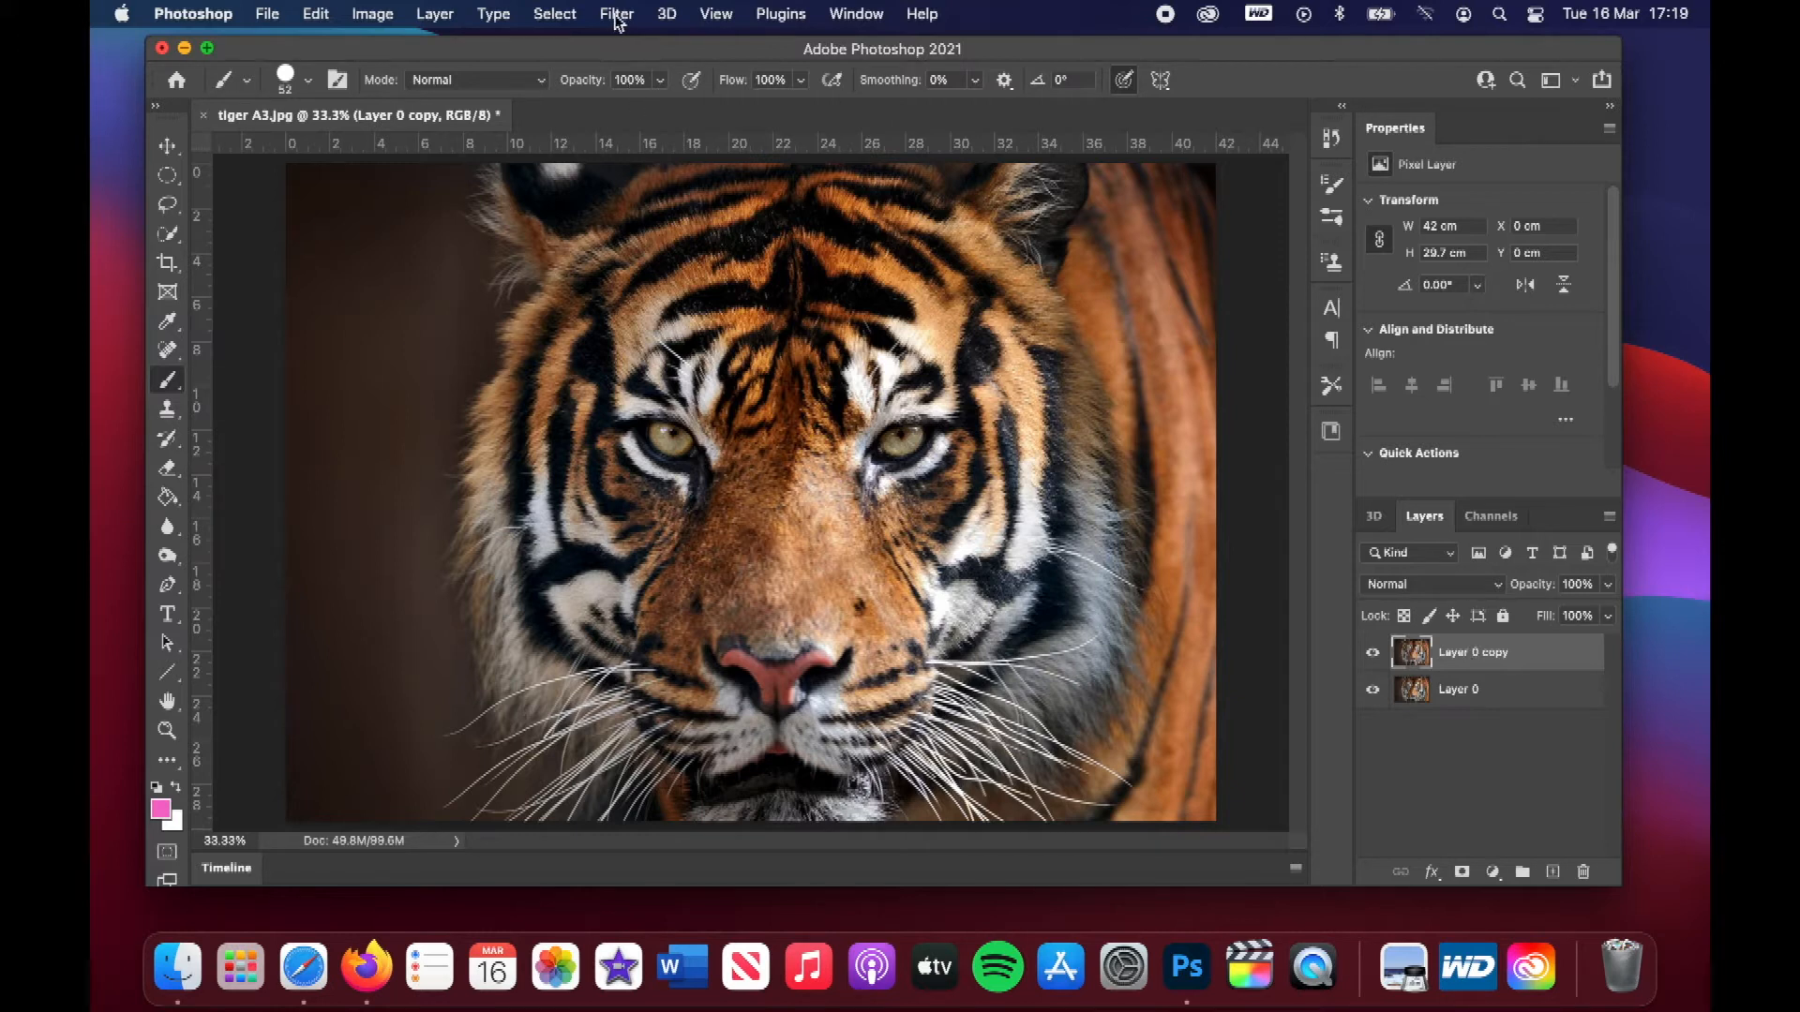
Launch Filter Gallery from the Filter menu on the duplicate layer
{"action": "left_click", "coordinate": [617, 14]}
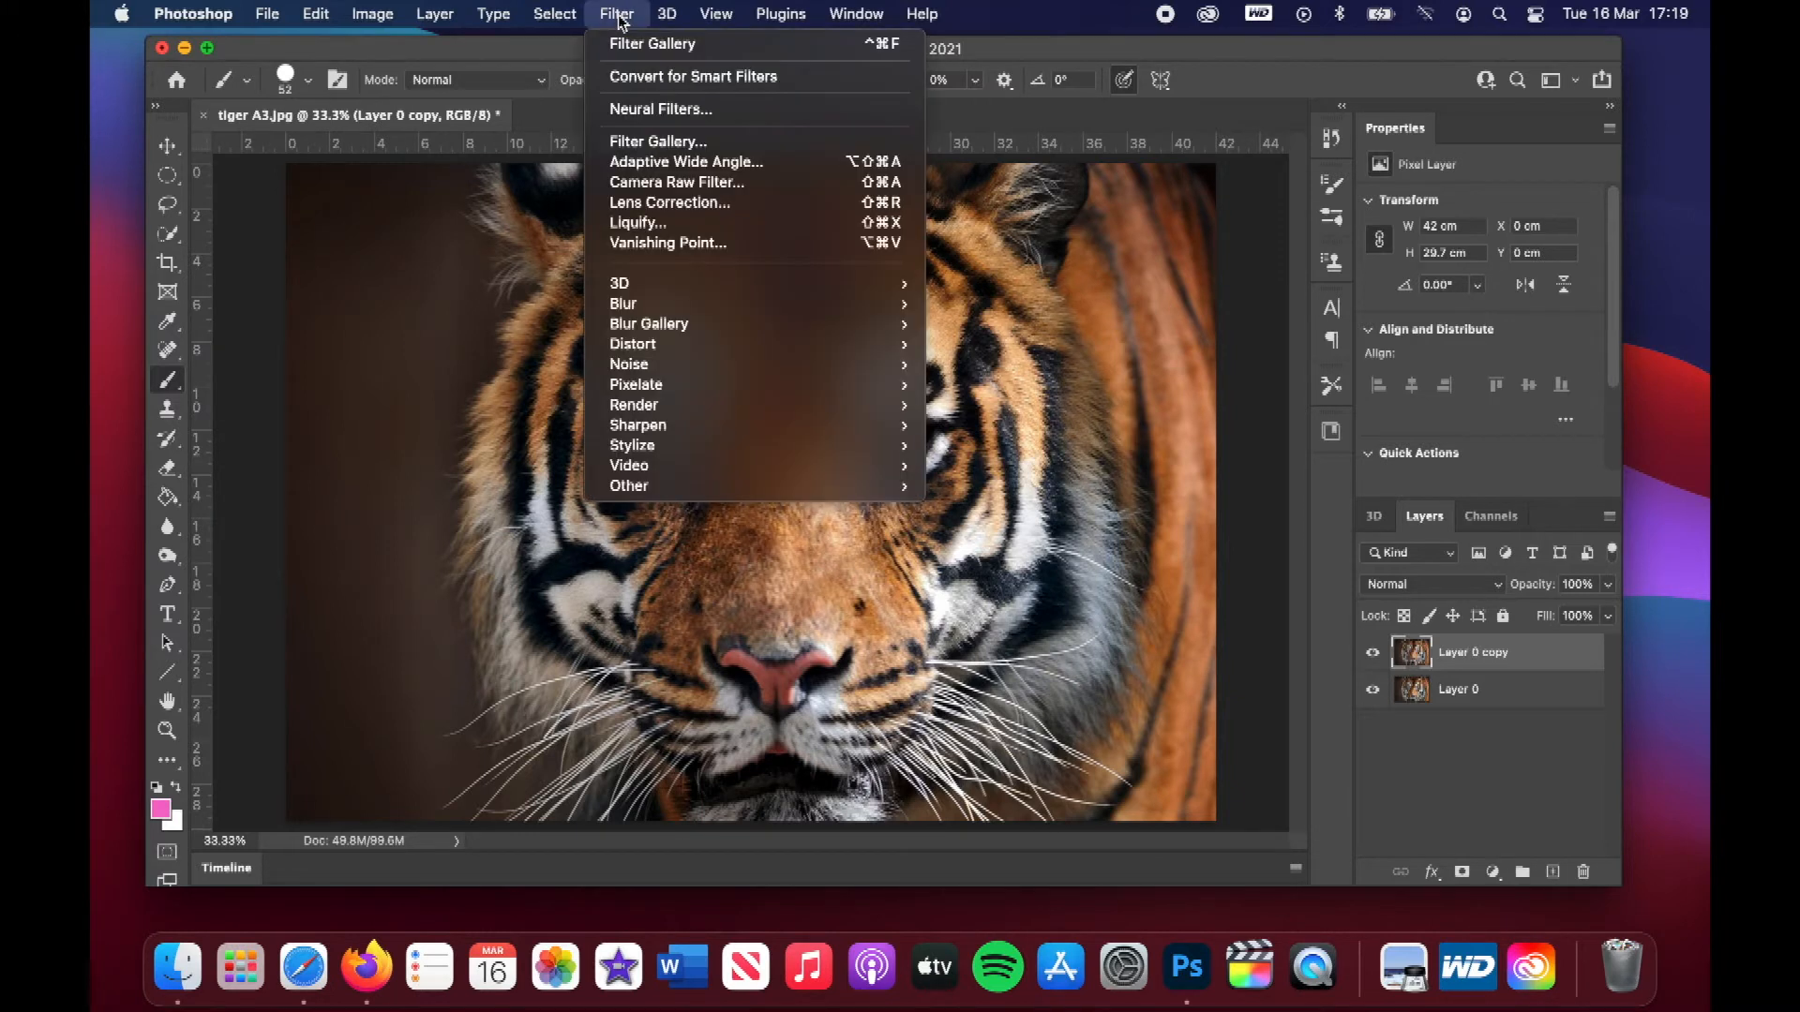
{"action": "mouse_move", "coordinate": [659, 142]}
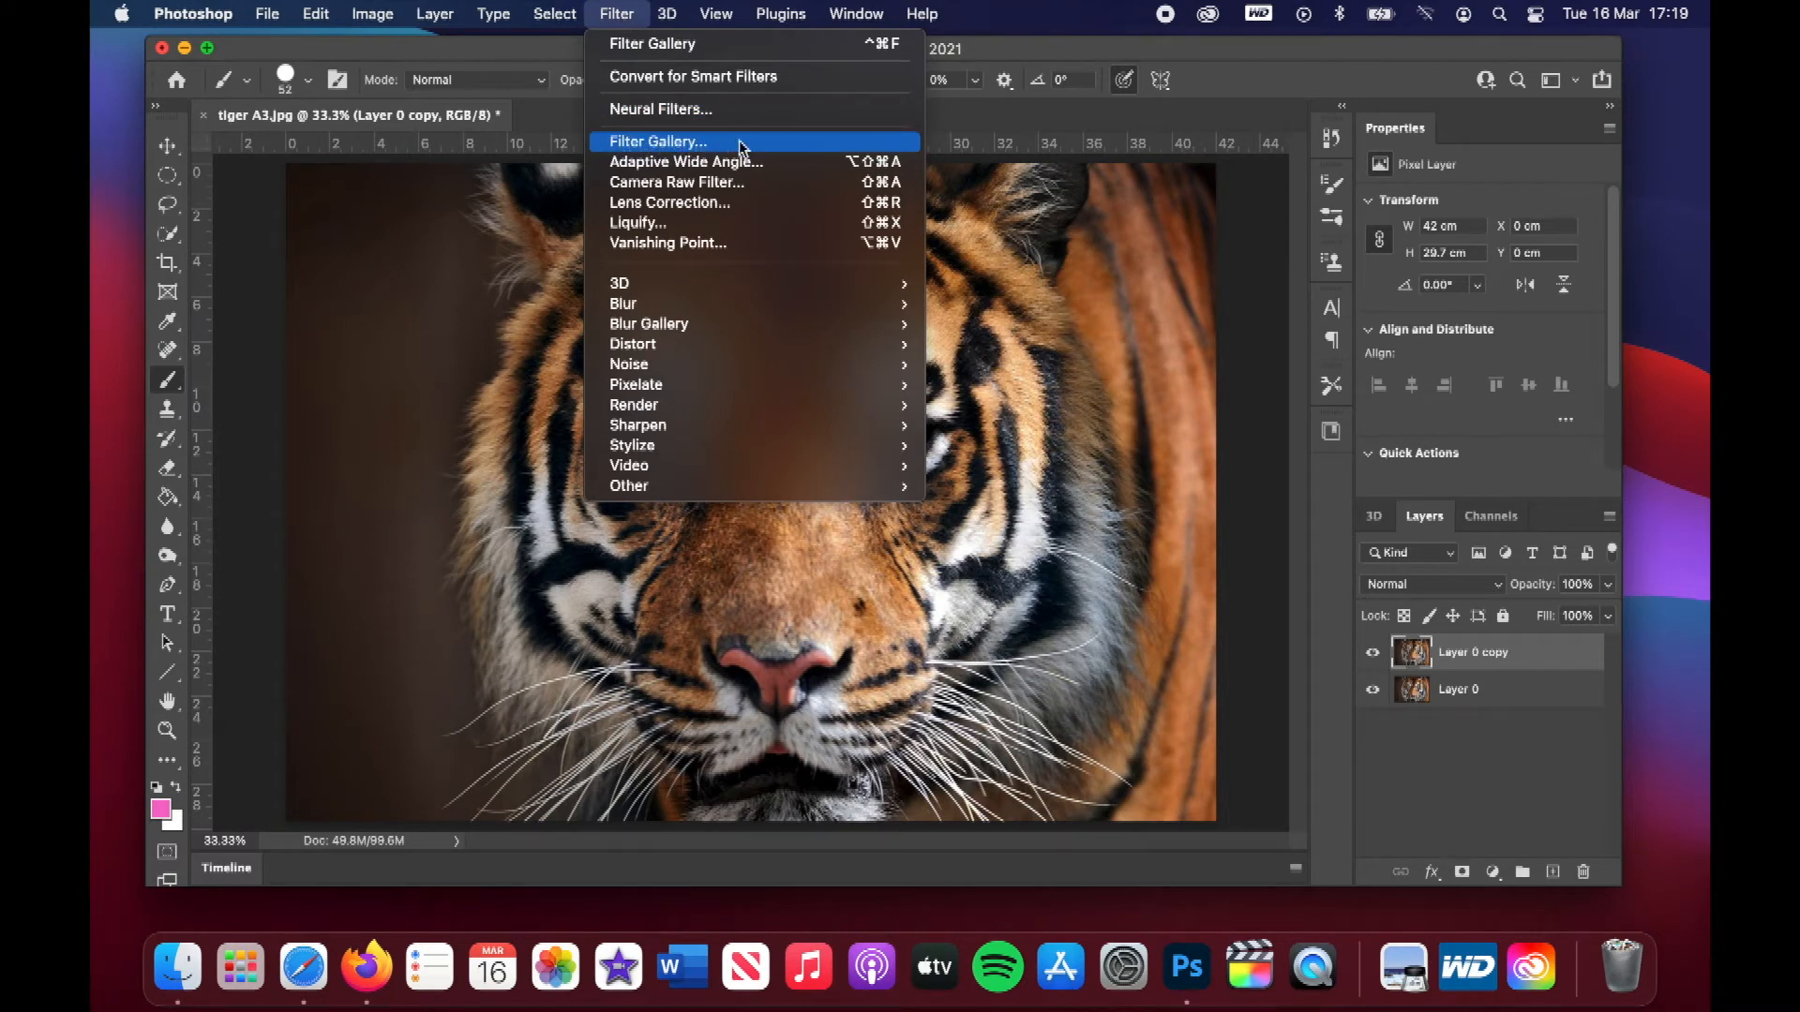
{"action": "left_click", "coordinate": [658, 142]}
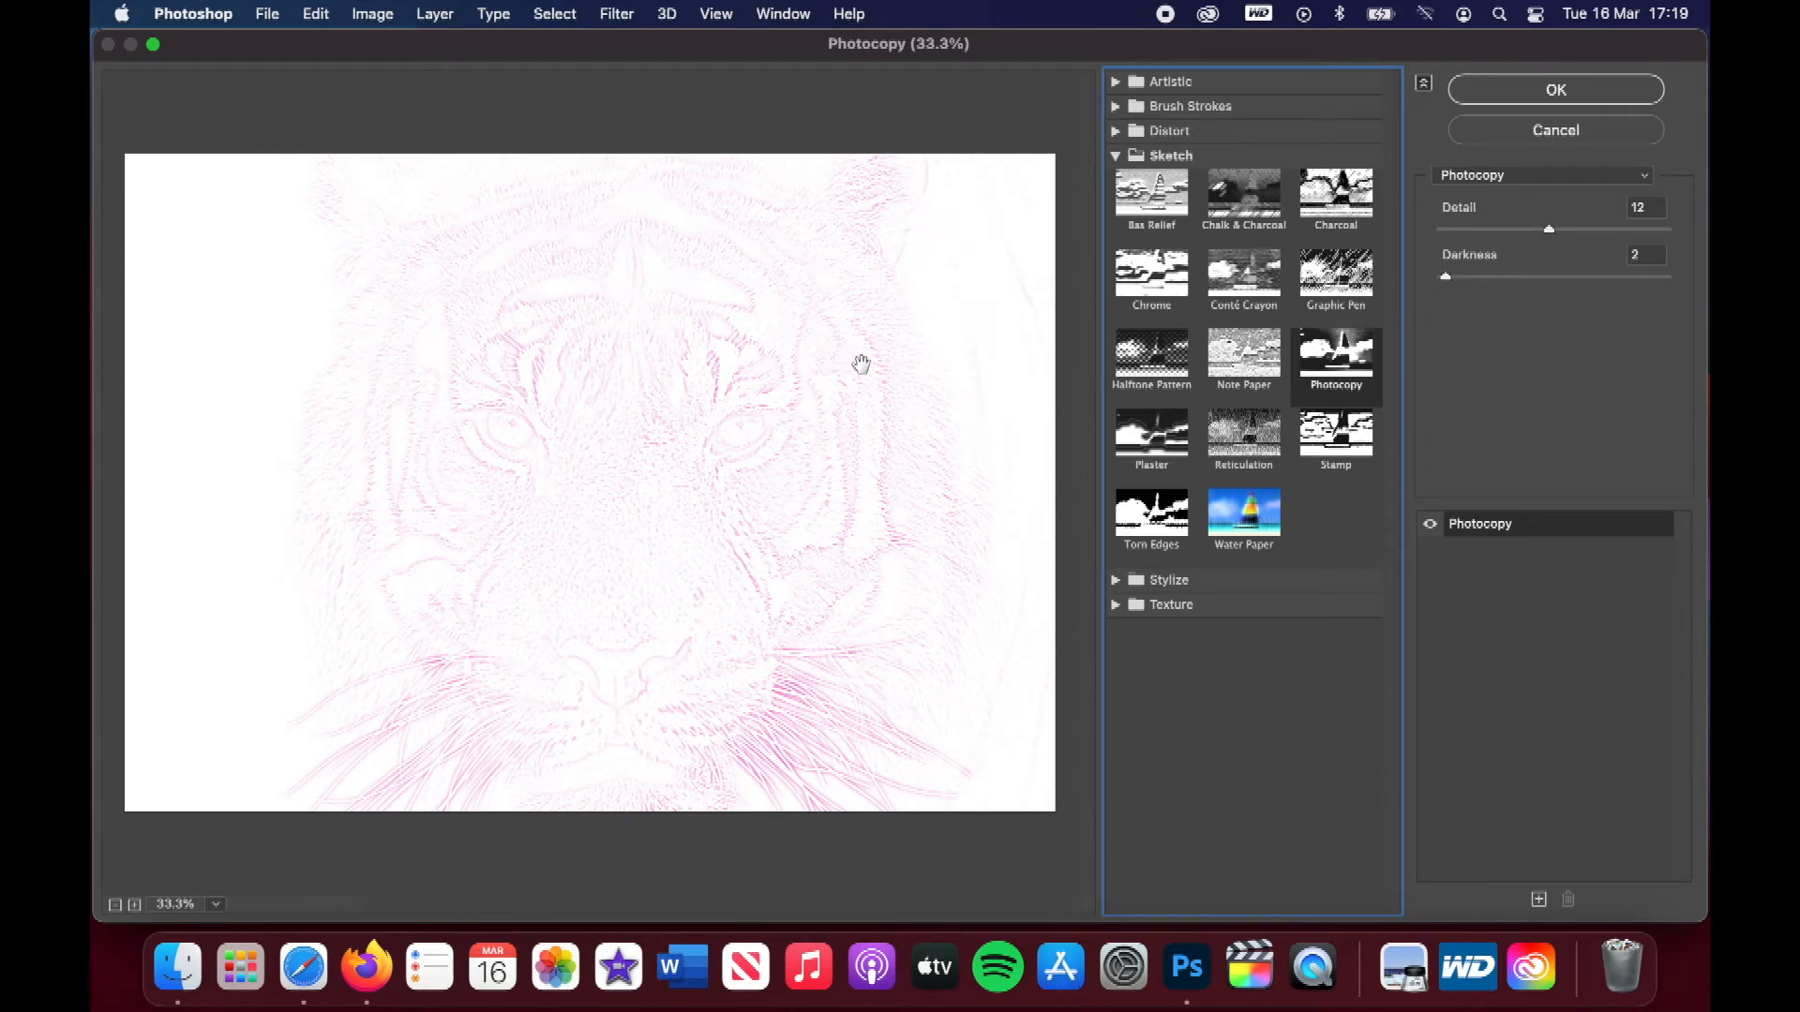
{"action": "mouse_move", "coordinate": [1454, 296]}
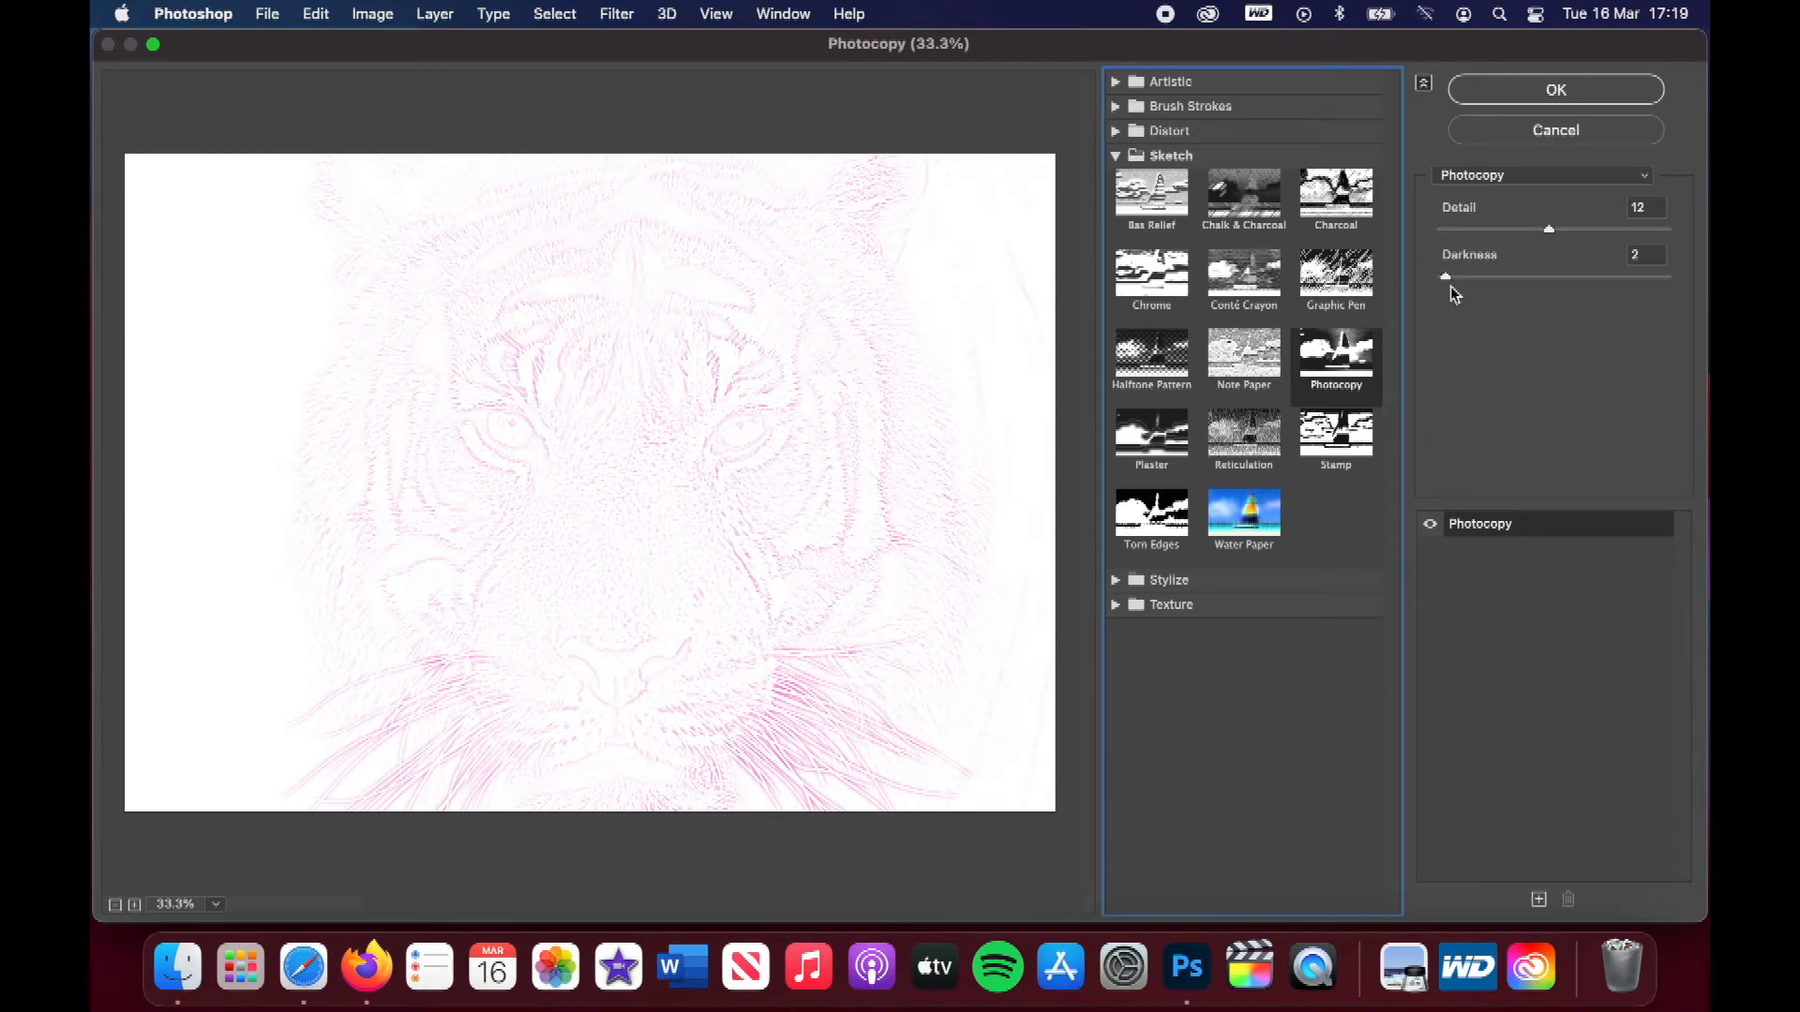
Try Photocopy Darkness values 7, 8 and 4 before settling on 2
{"action": "left_click", "coordinate": [1643, 254]}
{"action": "type", "text": "5"}
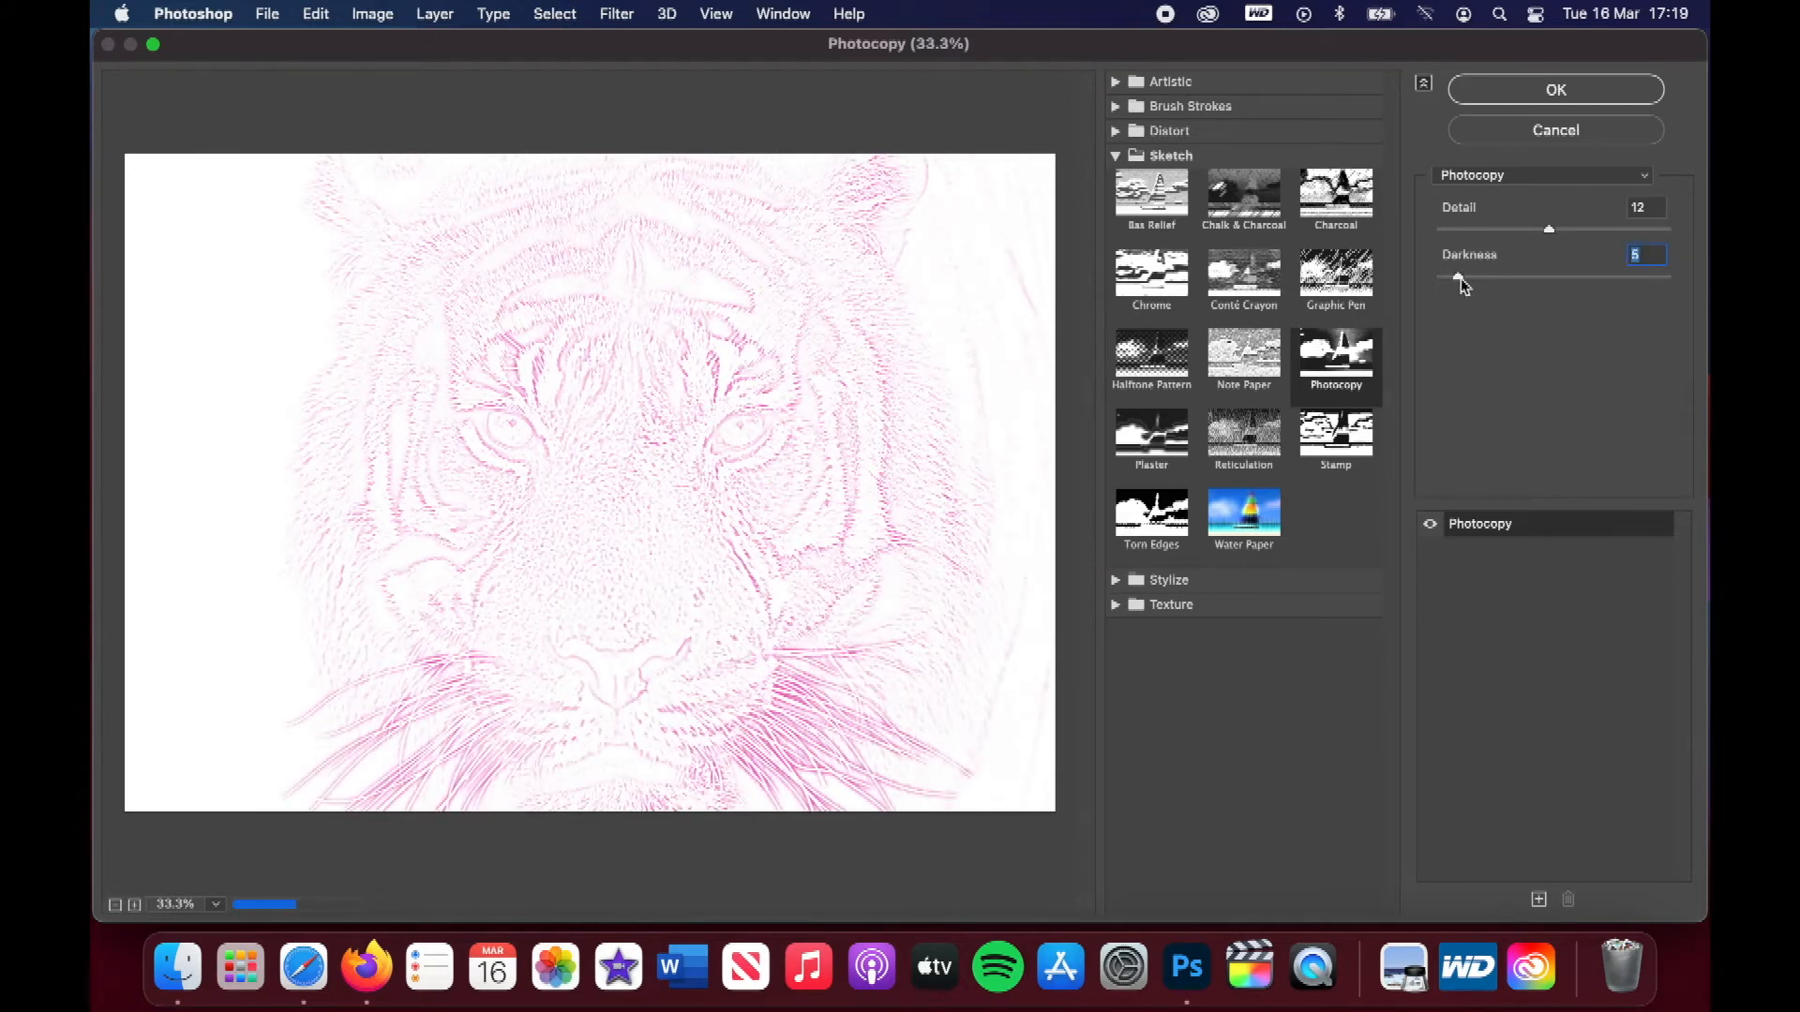
{"action": "left_click_drag", "start_coordinate": [1459, 281], "coordinate": [1476, 282]}
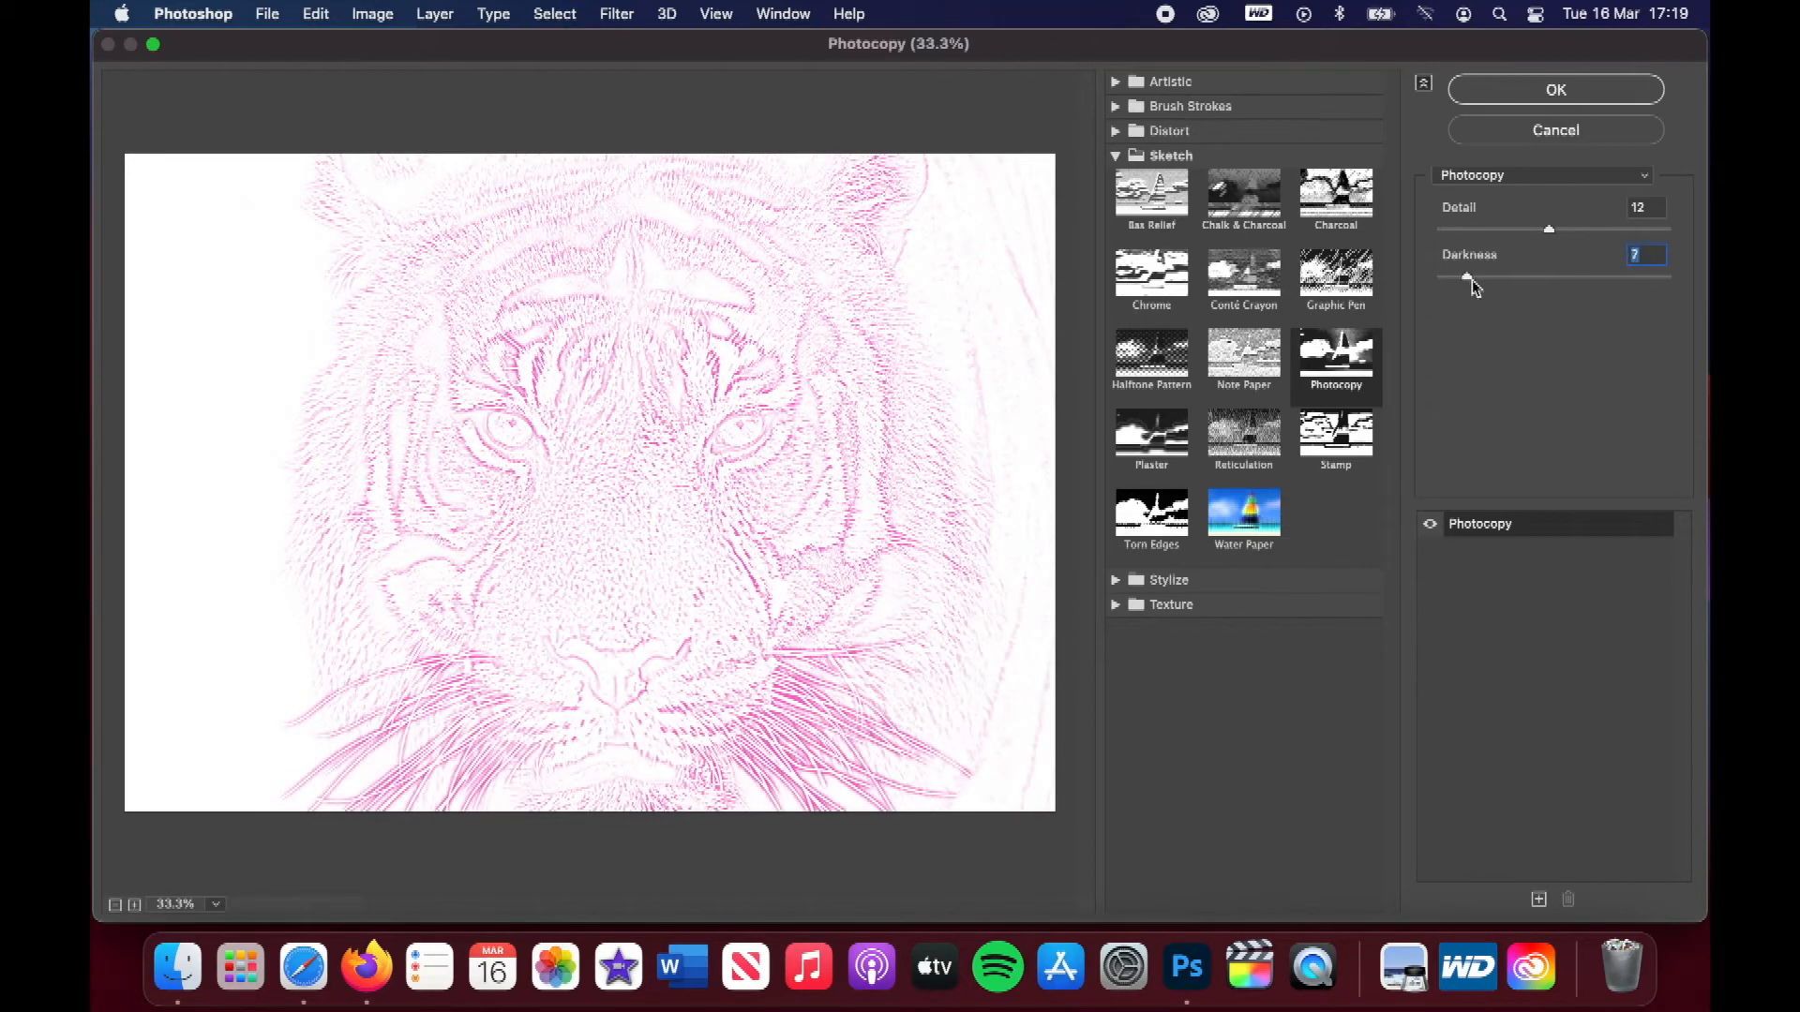
{"action": "left_click_drag", "start_coordinate": [1466, 276], "coordinate": [1472, 276]}
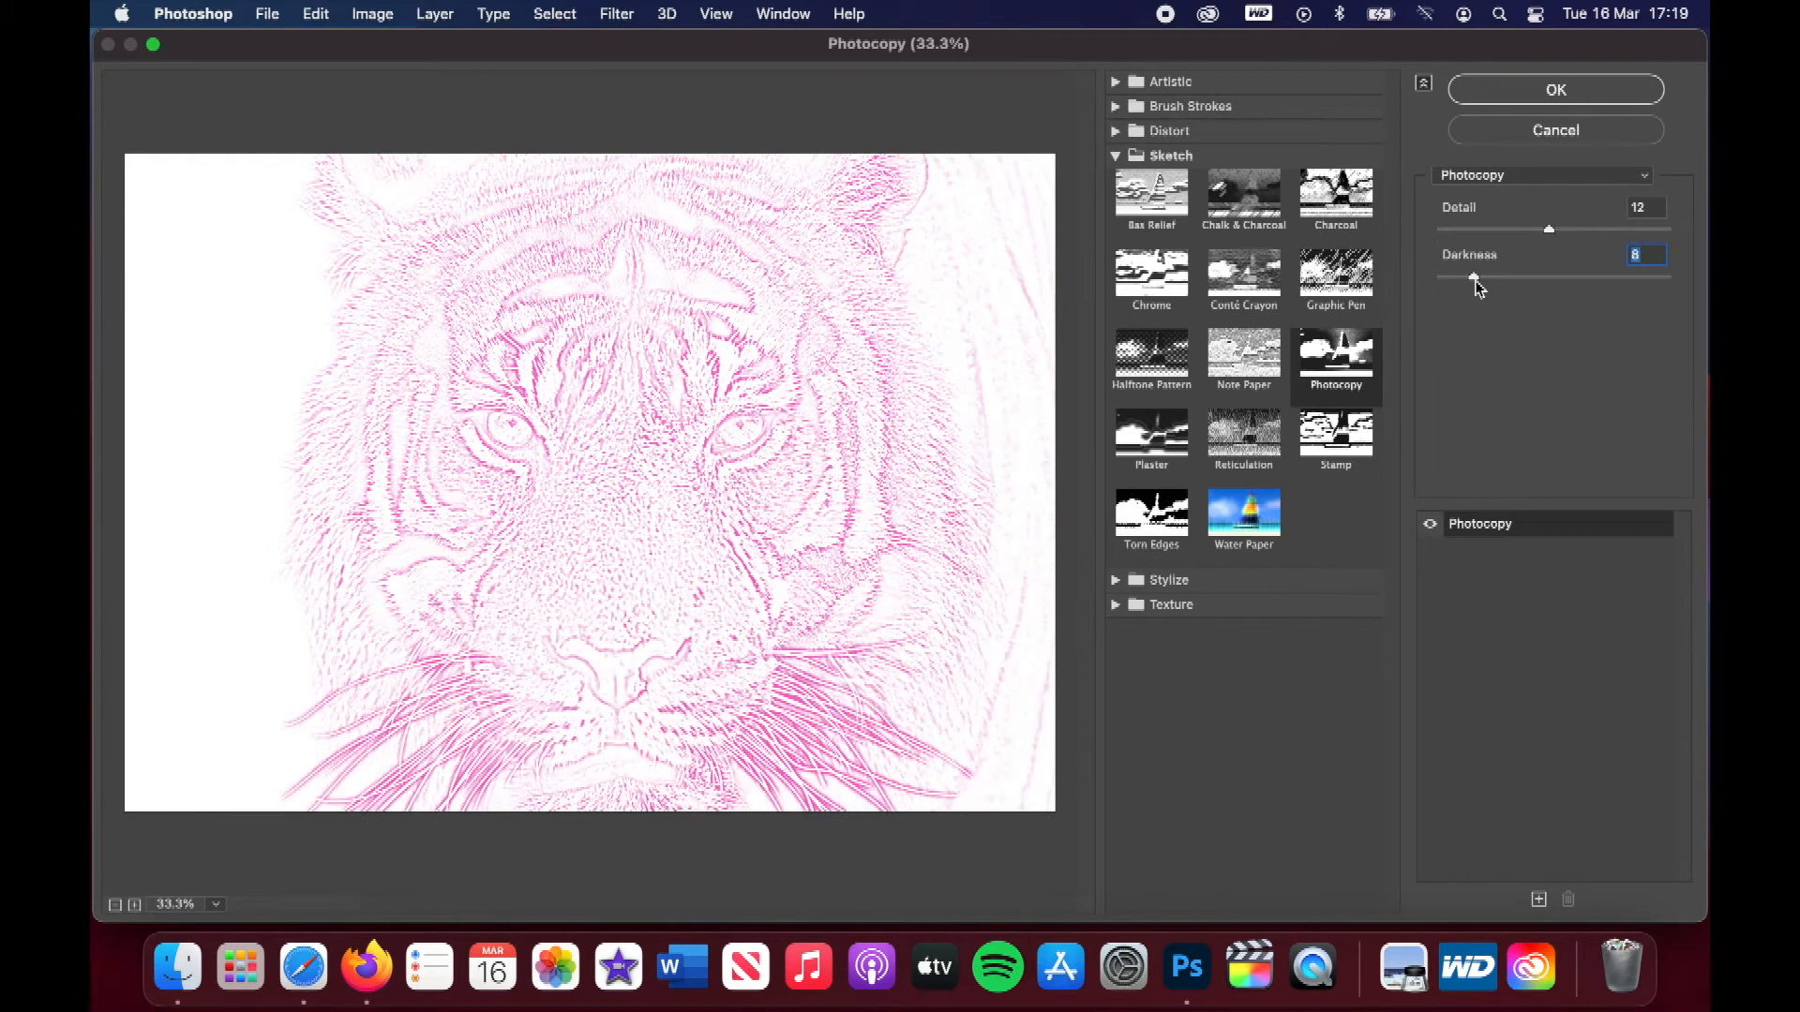
{"action": "left_click_drag", "start_coordinate": [1481, 278], "coordinate": [1454, 278]}
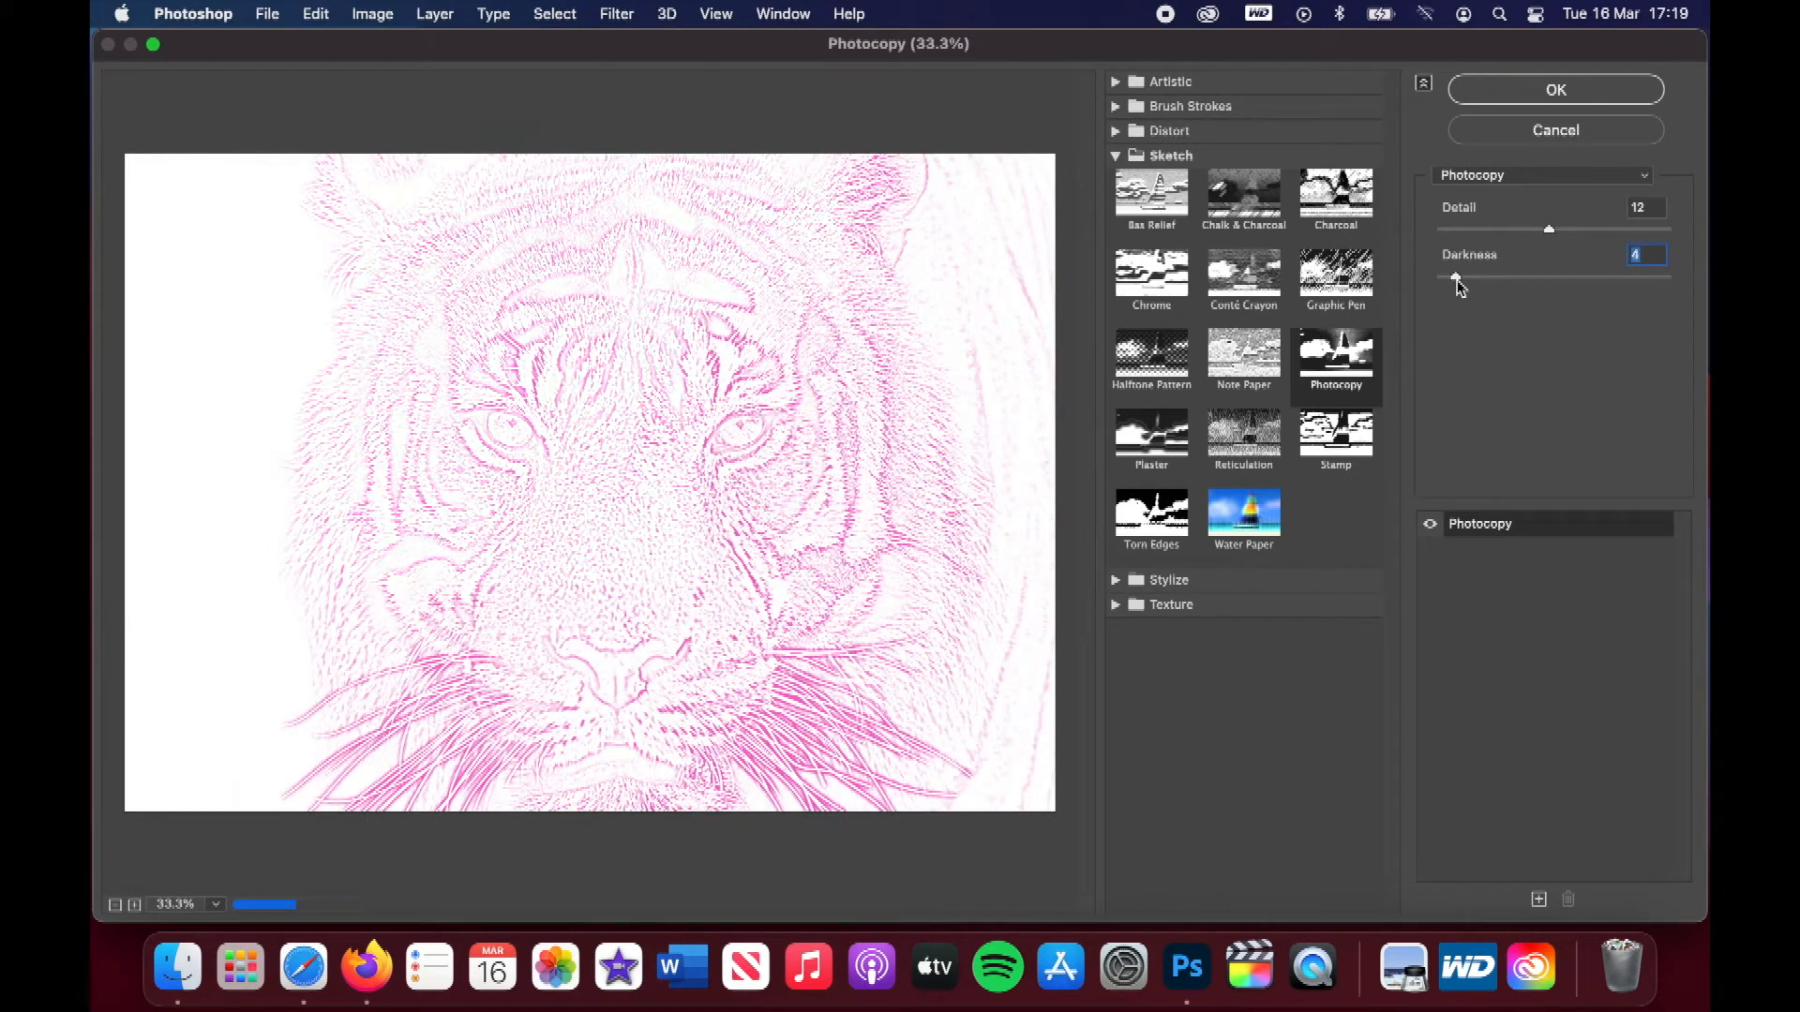
{"action": "left_click_drag", "start_coordinate": [1457, 280], "coordinate": [1448, 280]}
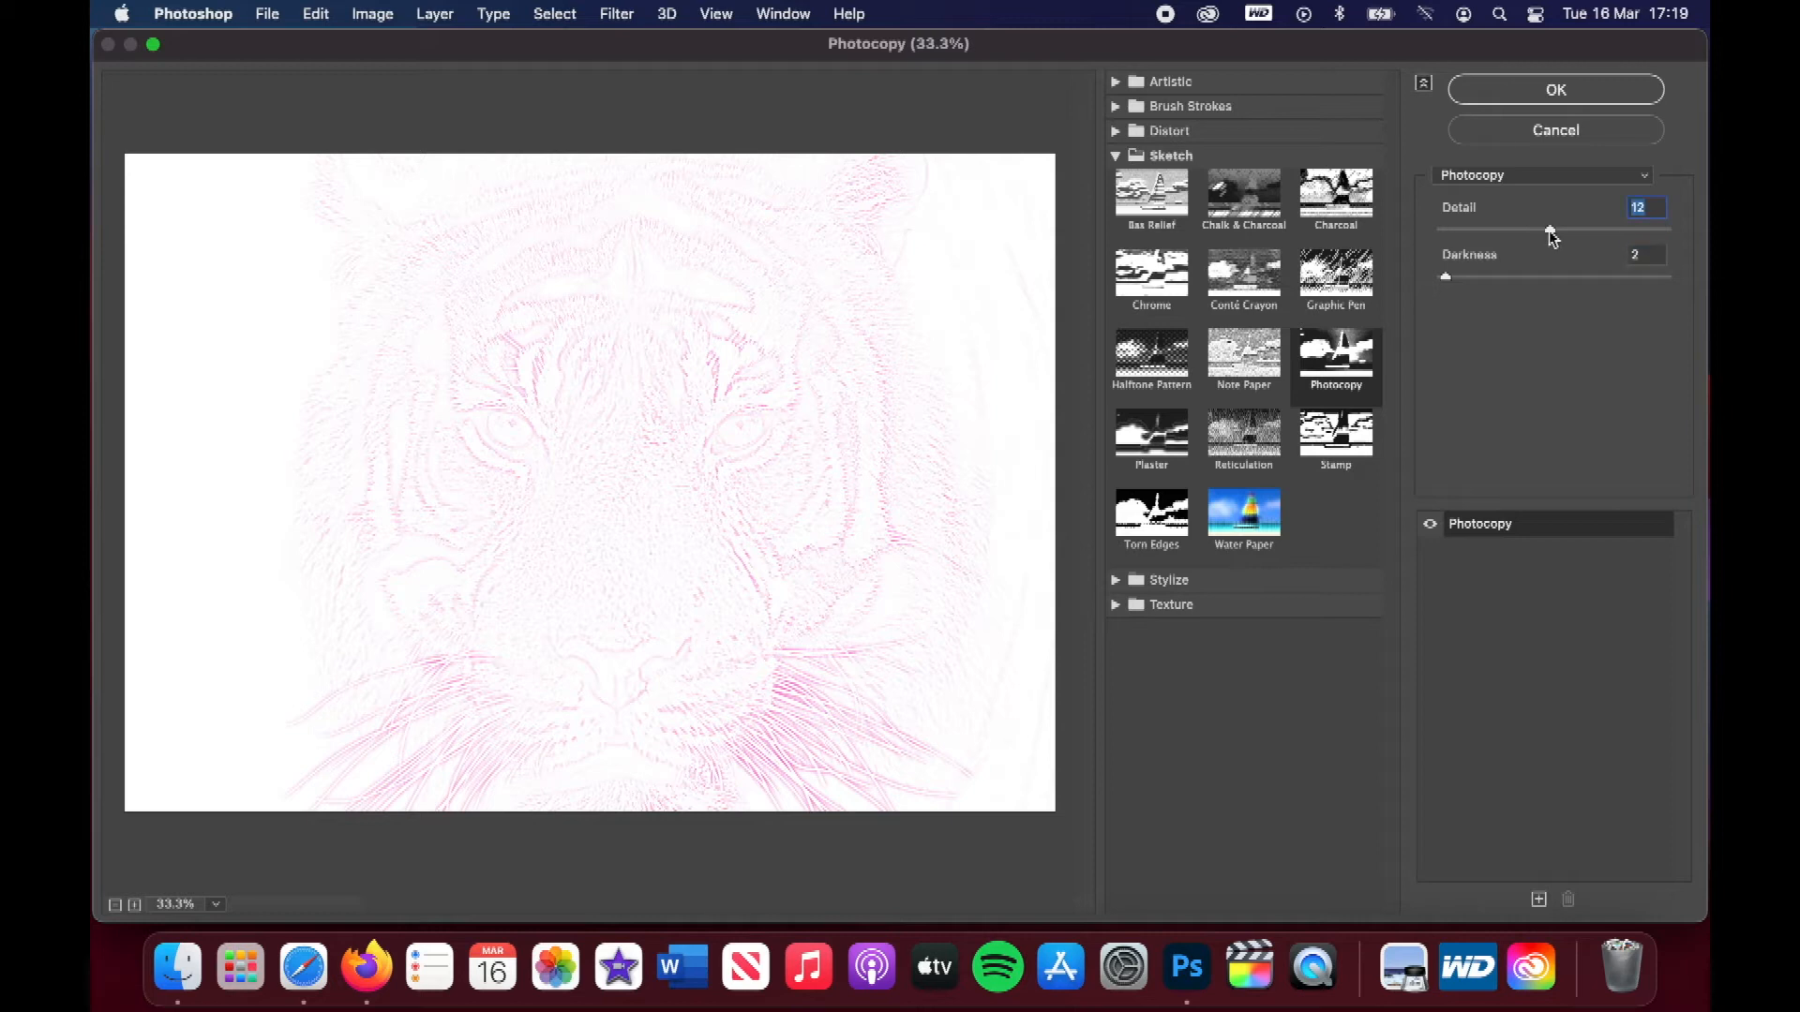
Vary Photocopy Detail between 20 and 4, settle on 9, and apply the filter
{"action": "left_click_drag", "start_coordinate": [1549, 228], "coordinate": [1604, 229]}
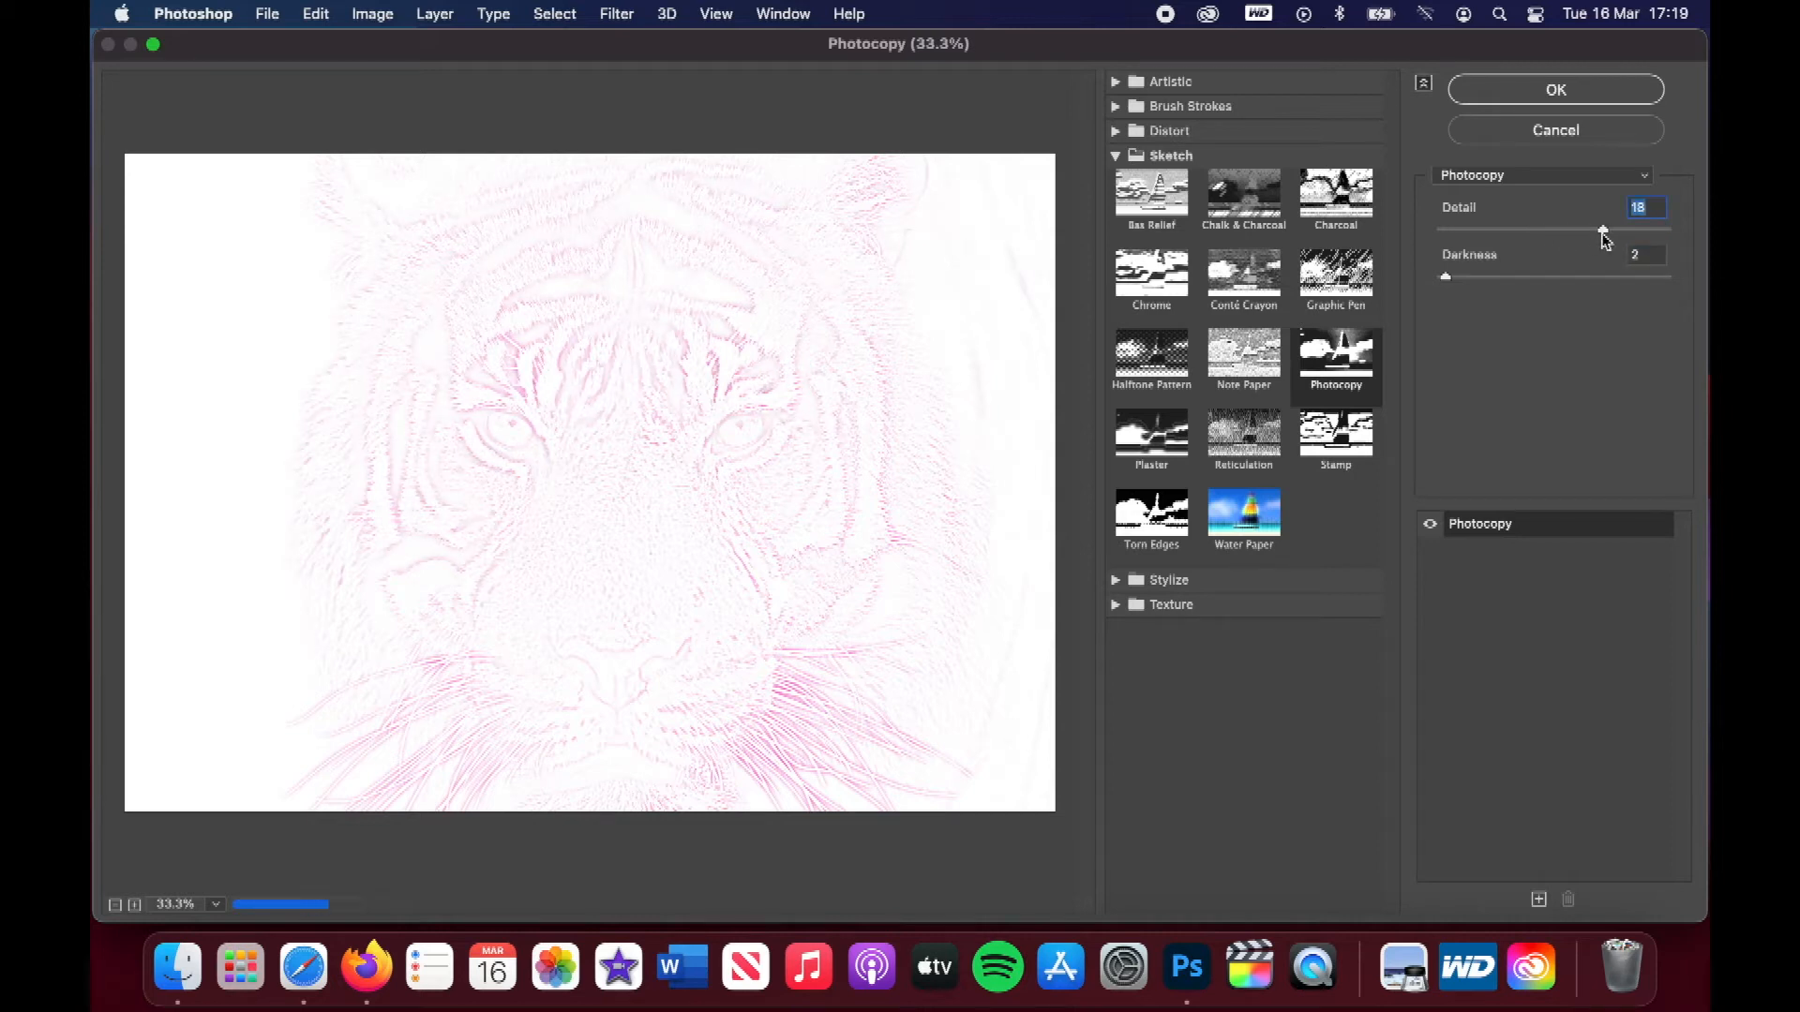
{"action": "left_click_drag", "start_coordinate": [1602, 230], "coordinate": [1616, 230]}
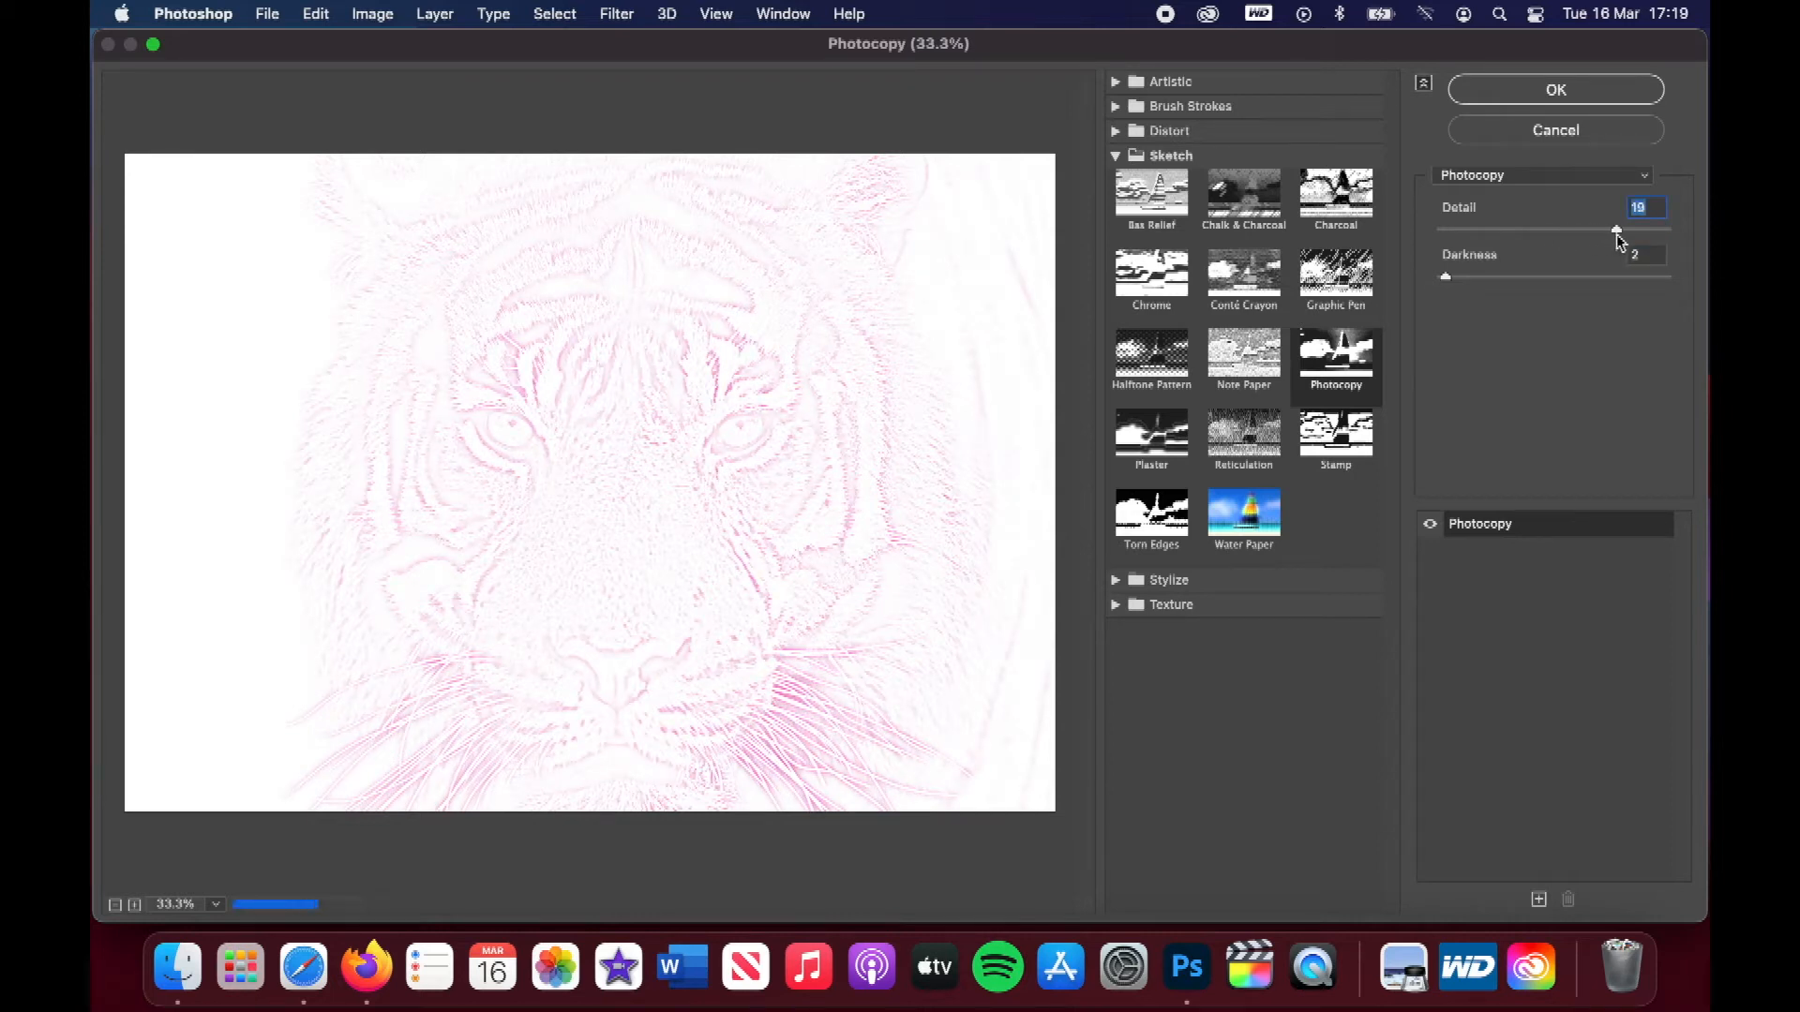
{"action": "left_click_drag", "start_coordinate": [1617, 230], "coordinate": [1630, 230]}
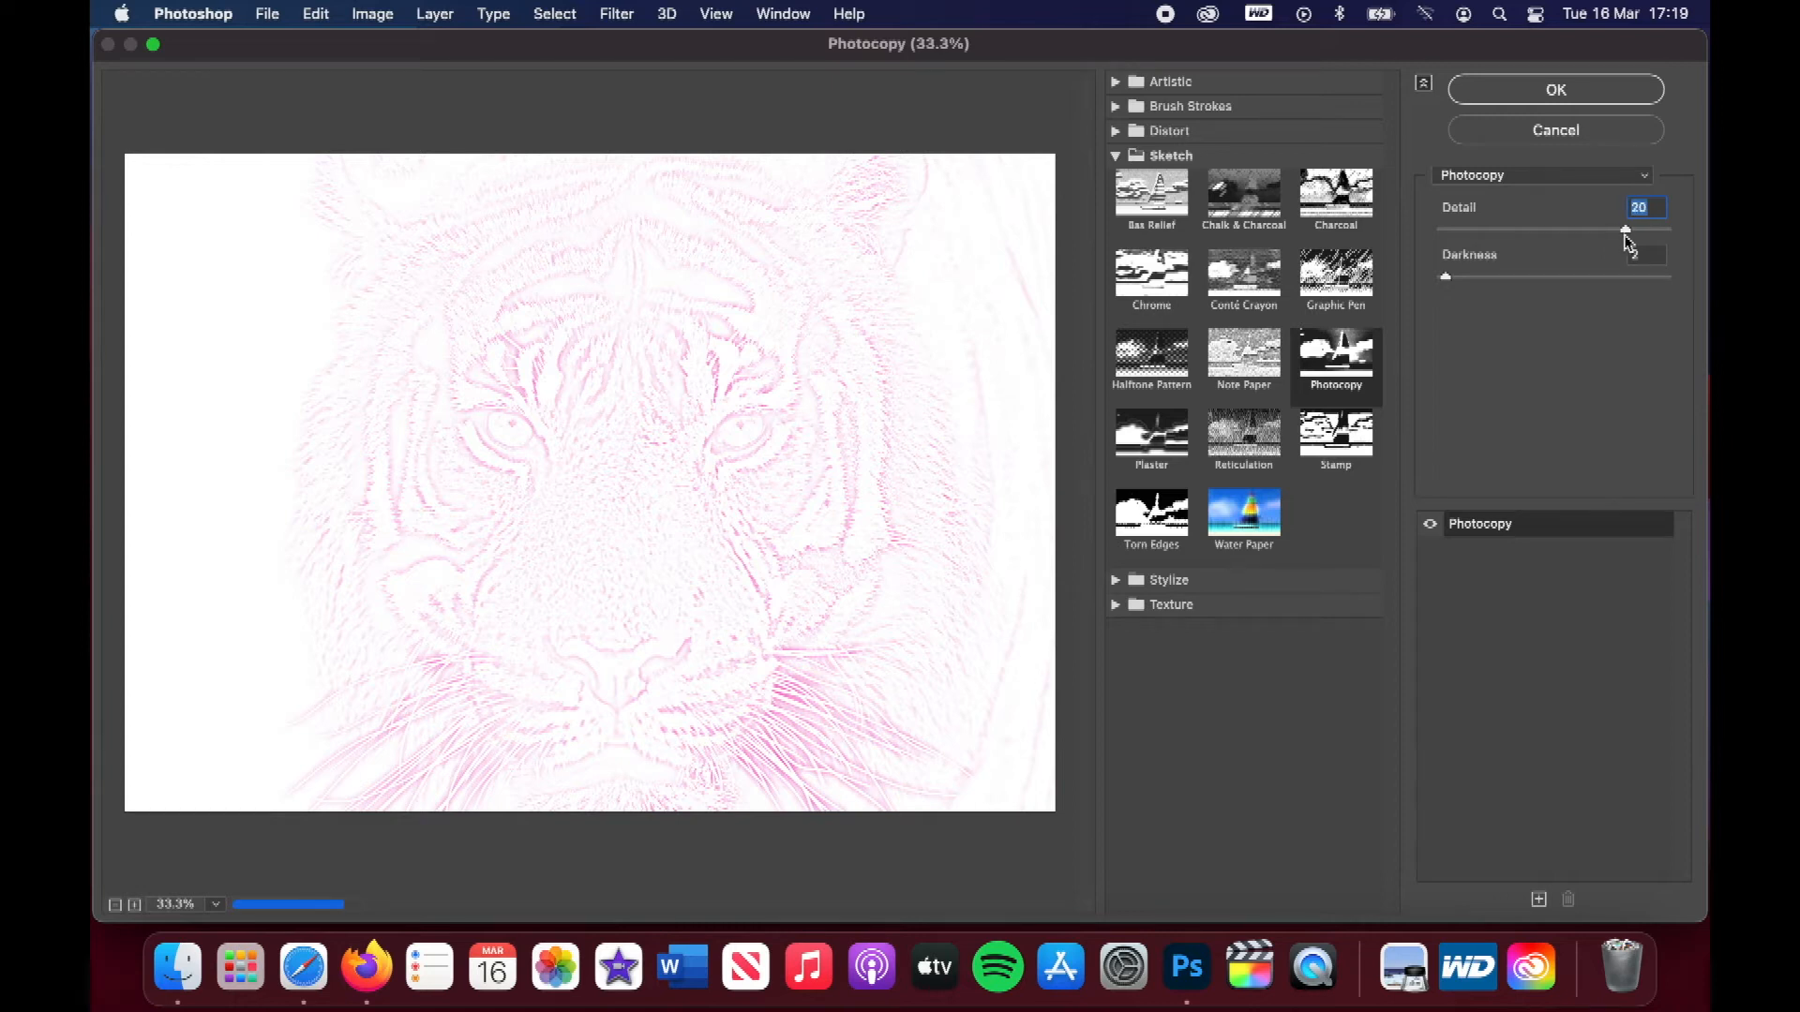
{"action": "left_click_drag", "start_coordinate": [1625, 229], "coordinate": [1484, 229]}
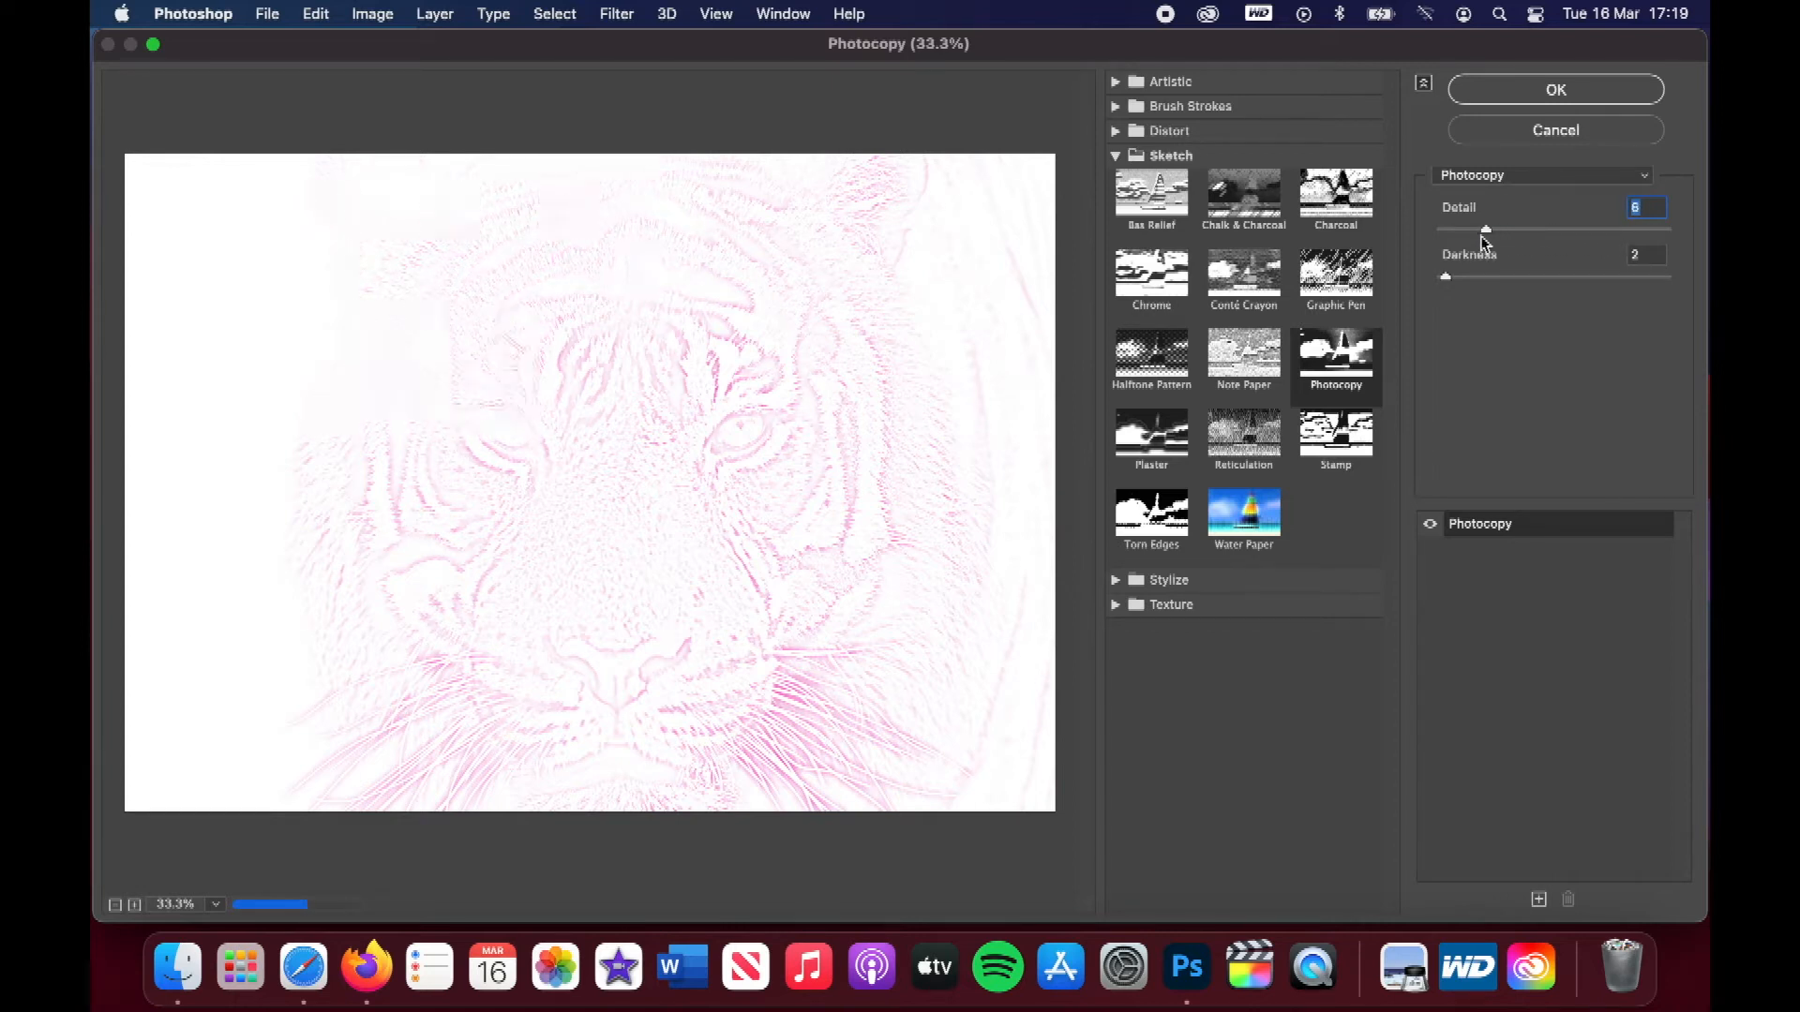
{"action": "left_click_drag", "start_coordinate": [1484, 227], "coordinate": [1466, 227]}
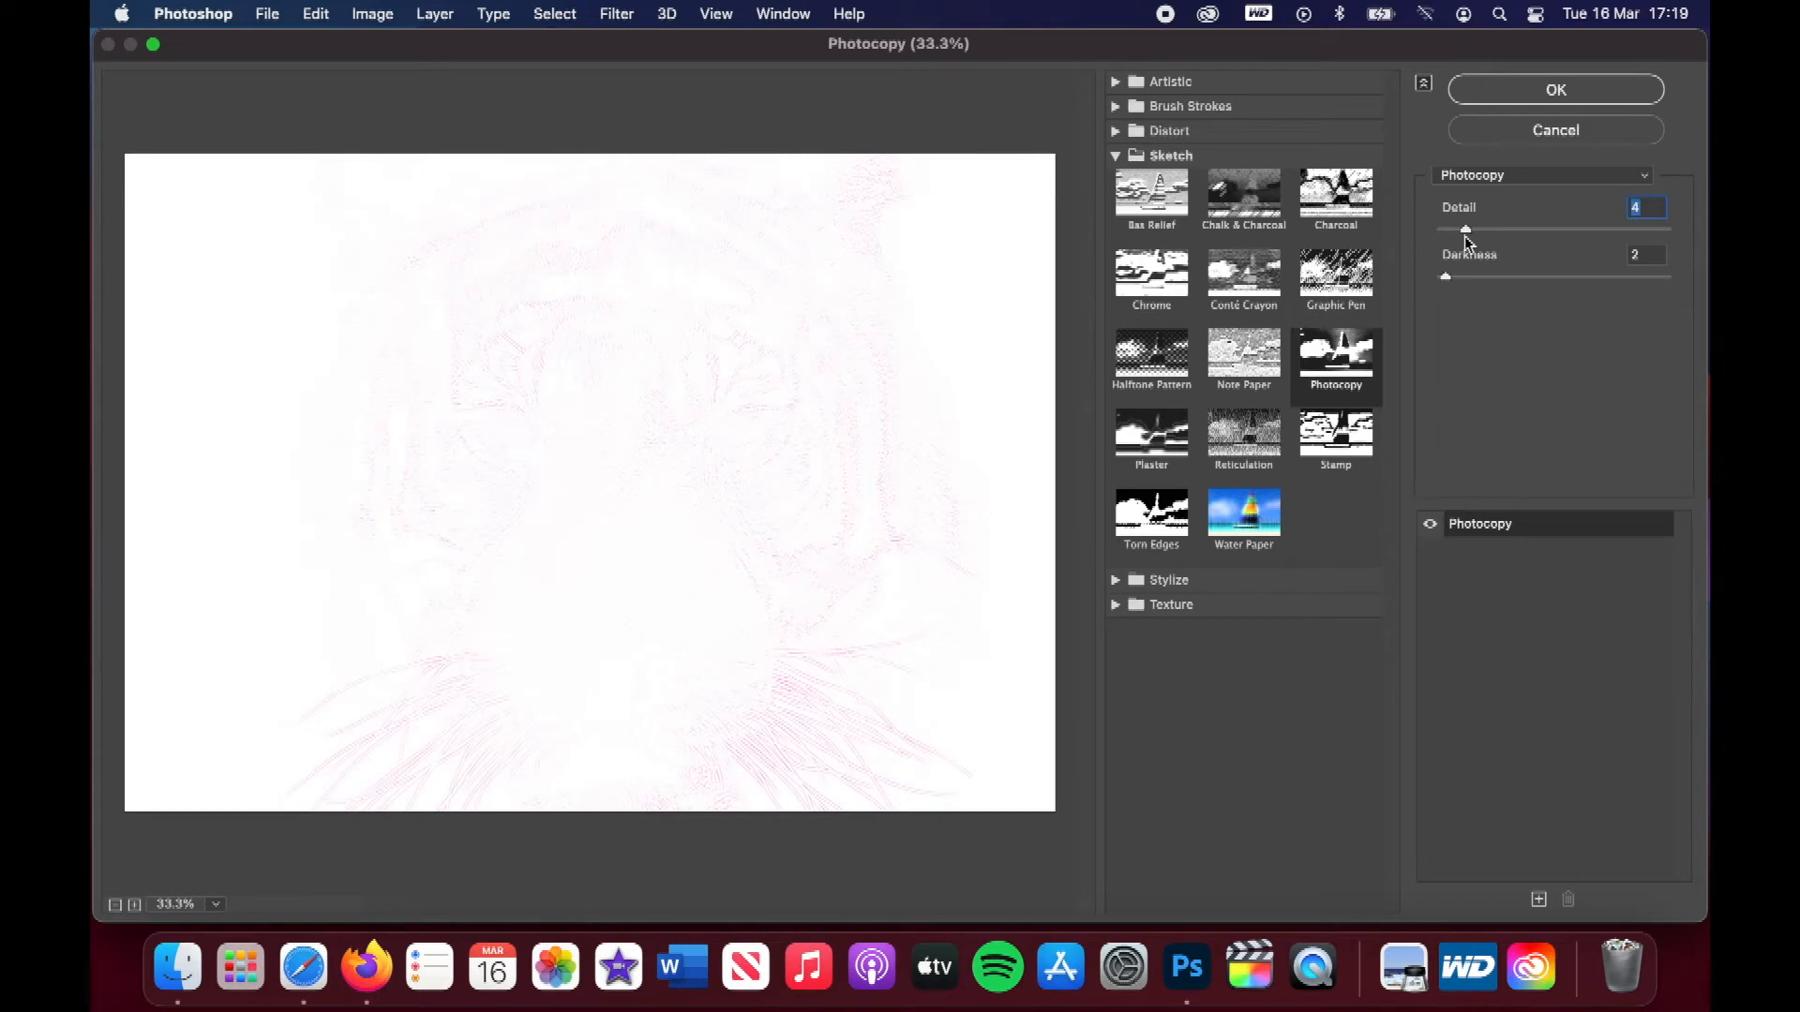
{"action": "left_click_drag", "start_coordinate": [1464, 229], "coordinate": [1478, 229]}
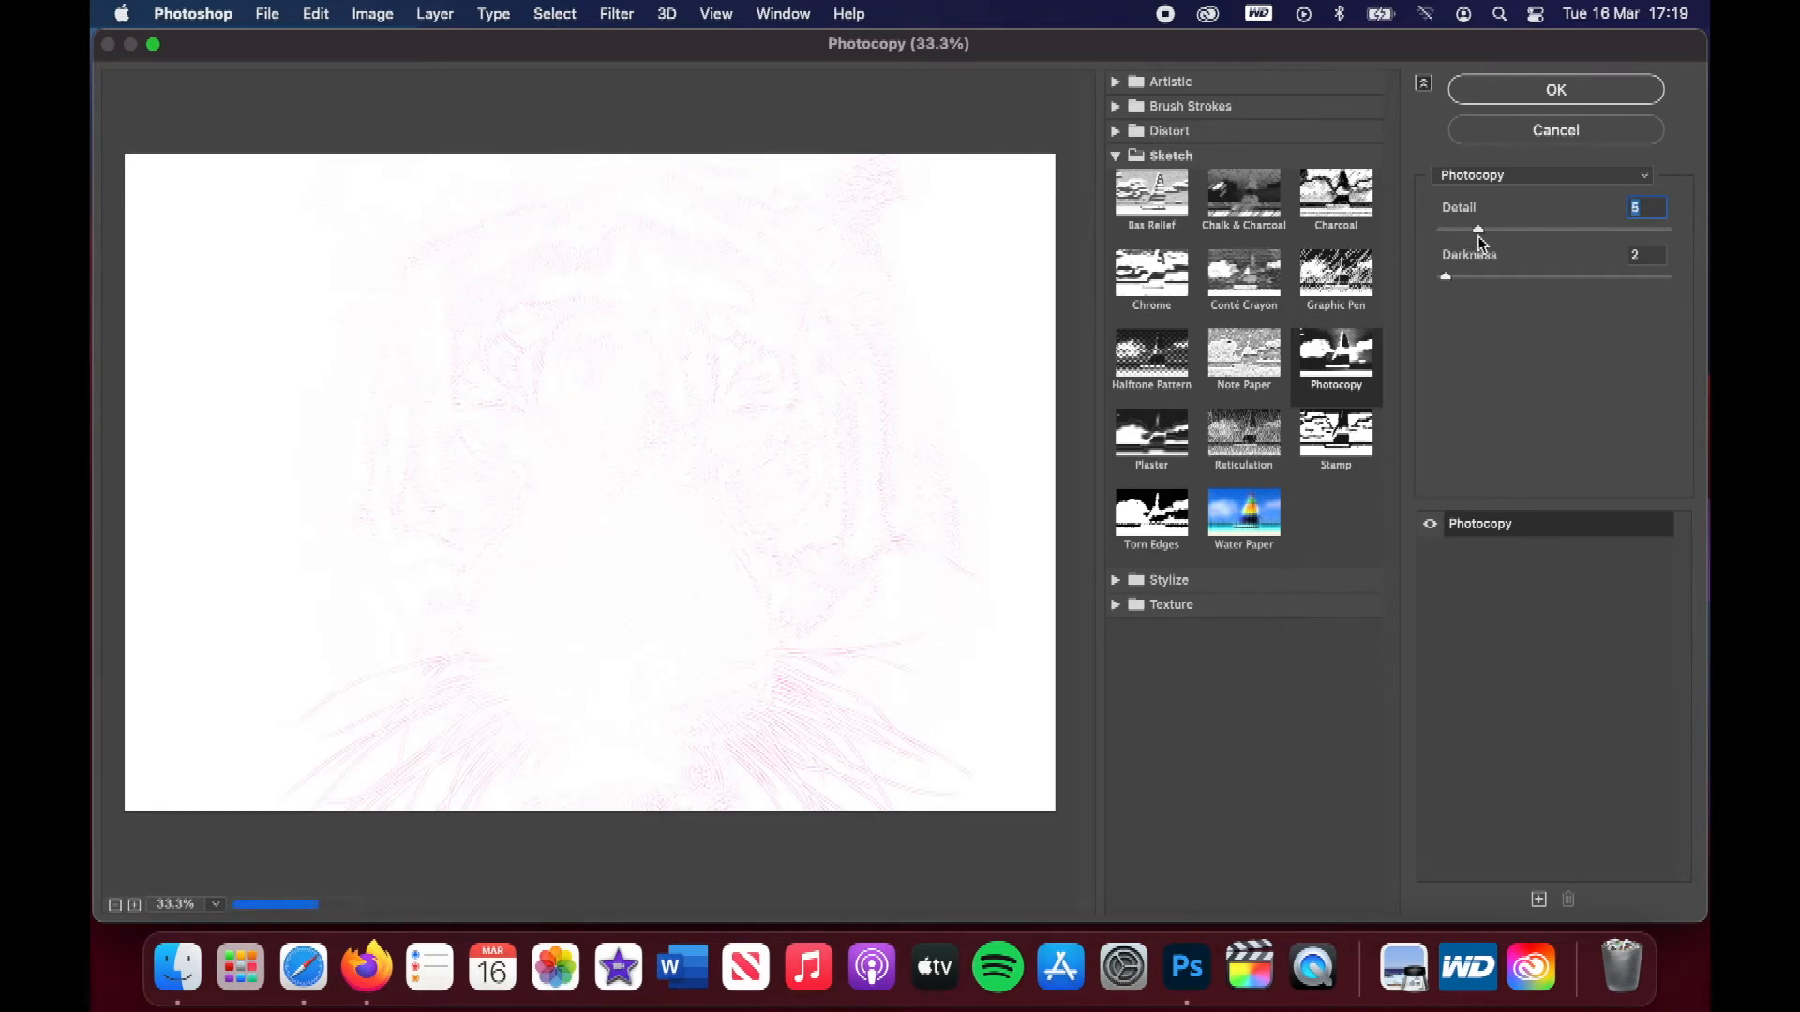
{"action": "left_click_drag", "start_coordinate": [1478, 228], "coordinate": [1502, 228]}
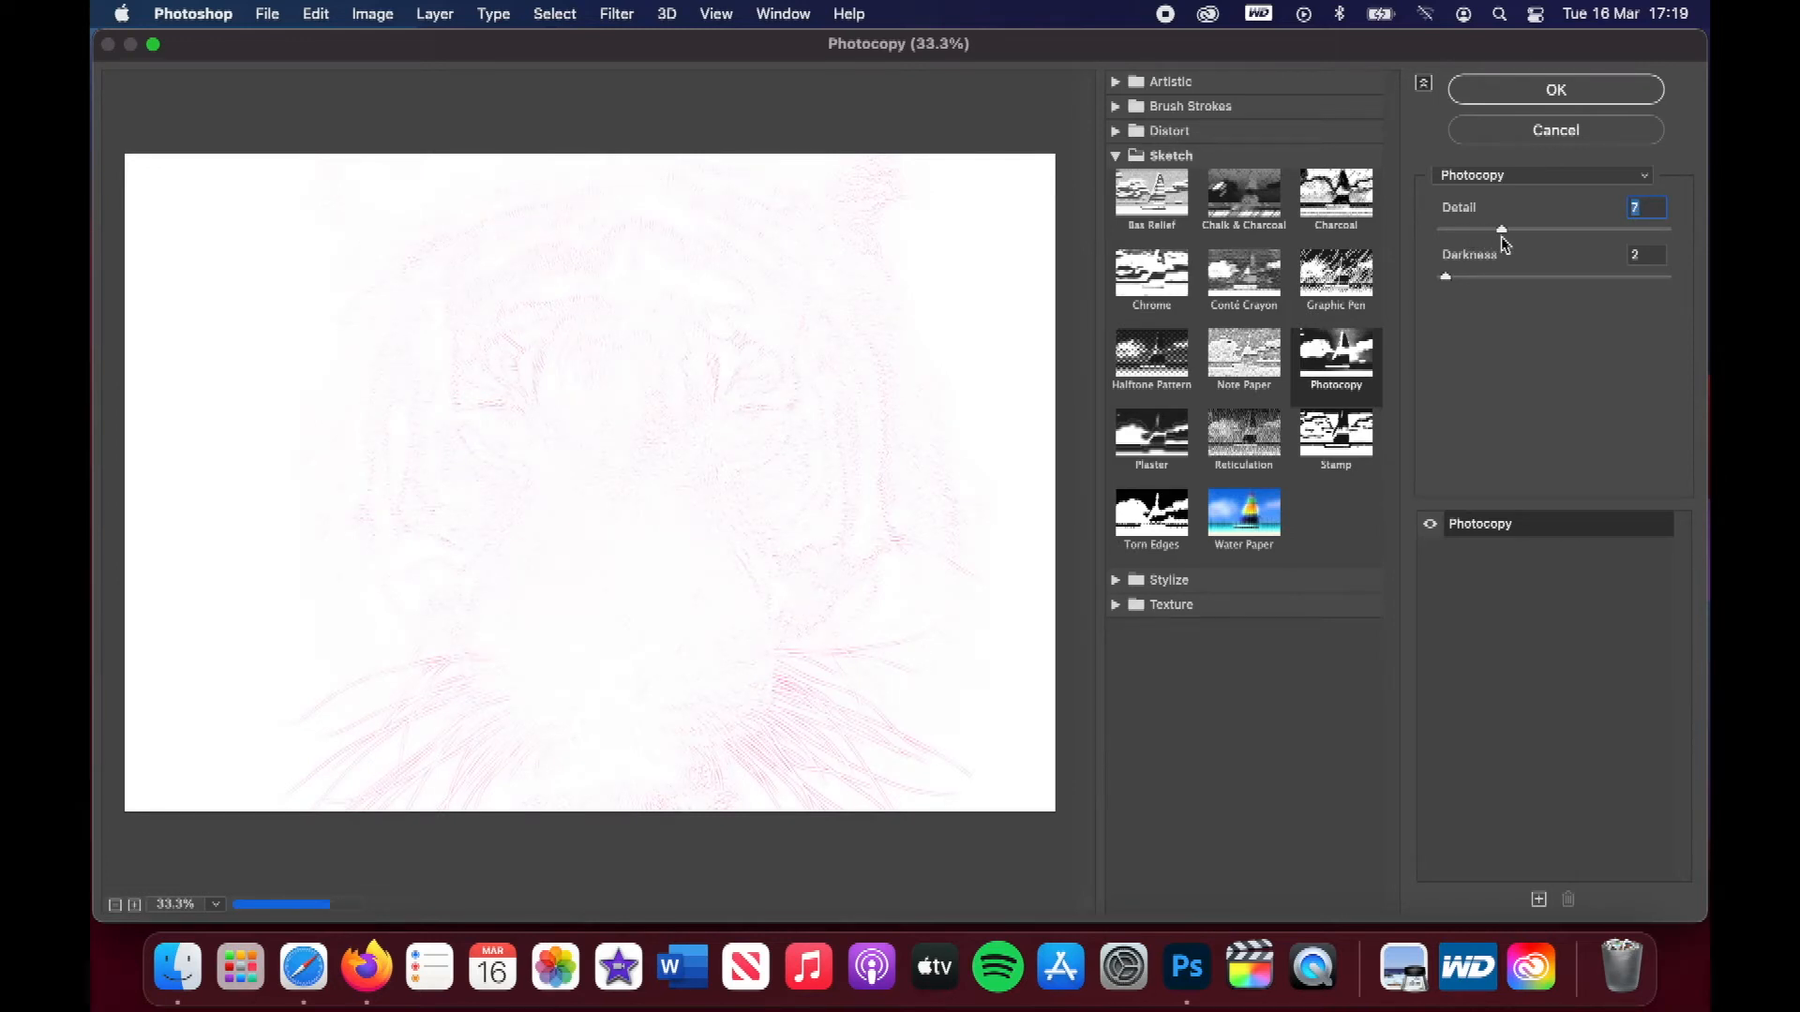
{"action": "left_click_drag", "start_coordinate": [1500, 229], "coordinate": [1517, 228]}
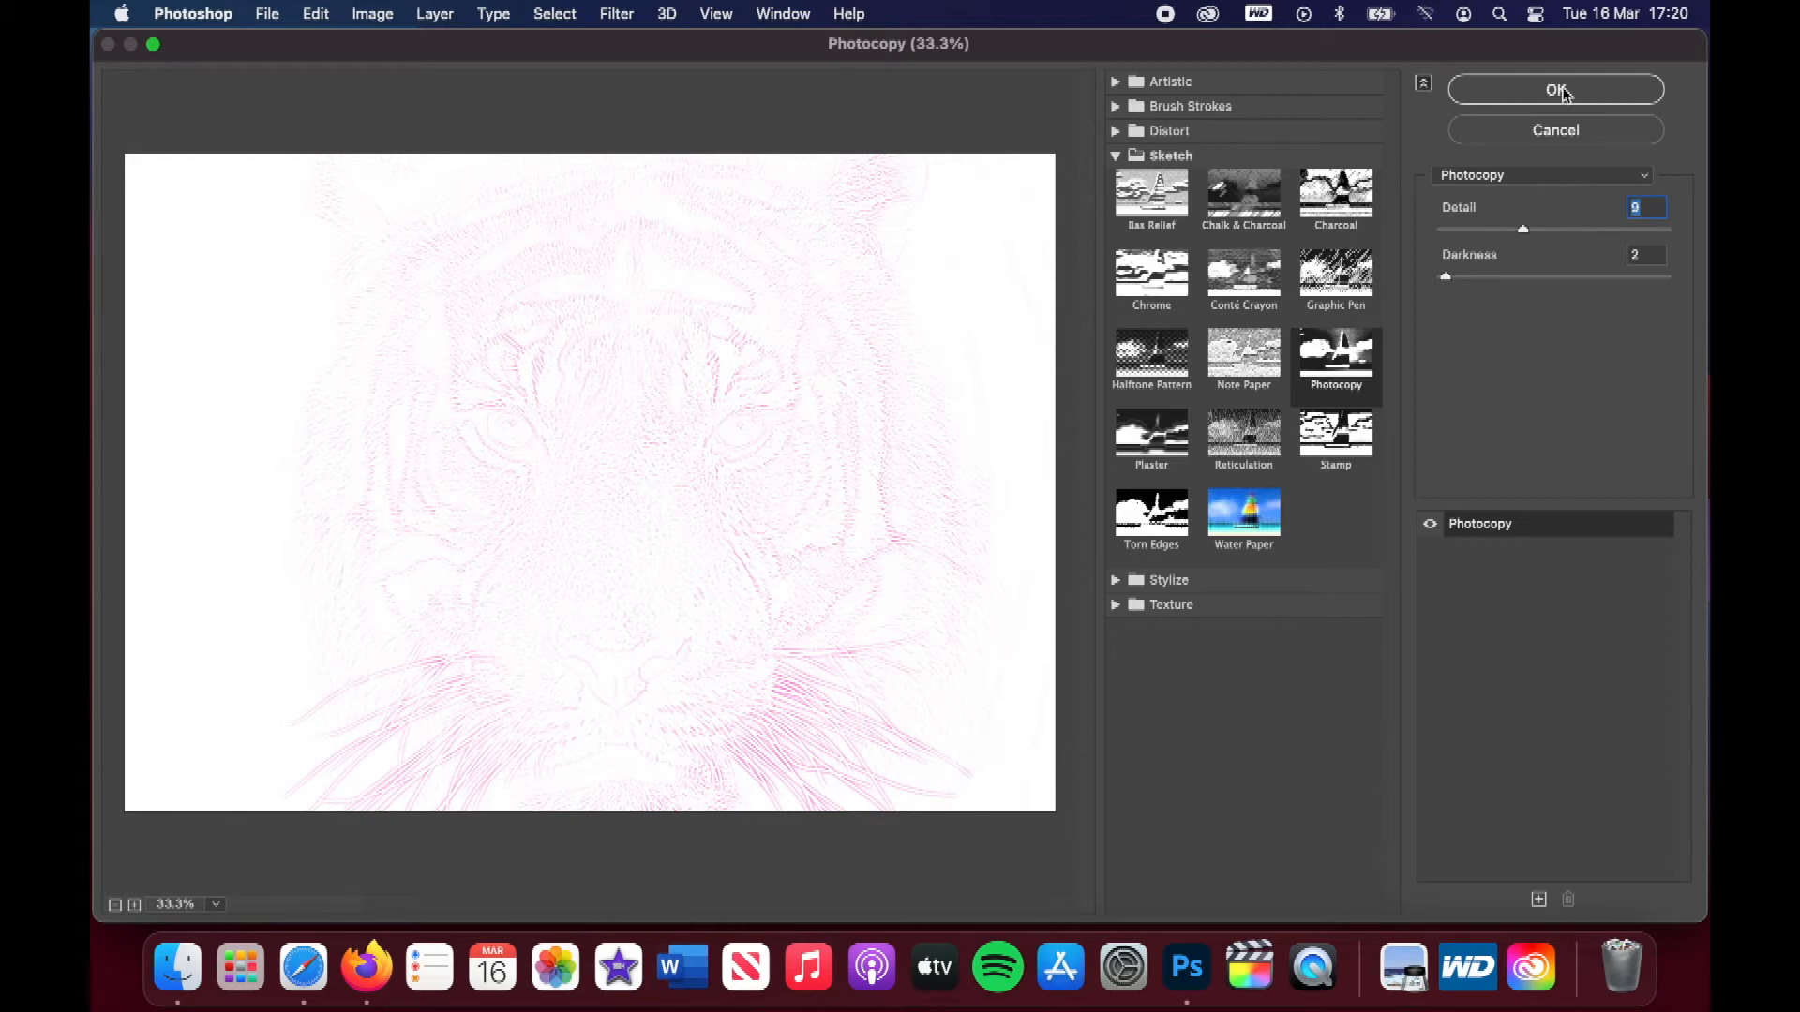
{"action": "left_click", "coordinate": [1555, 90]}
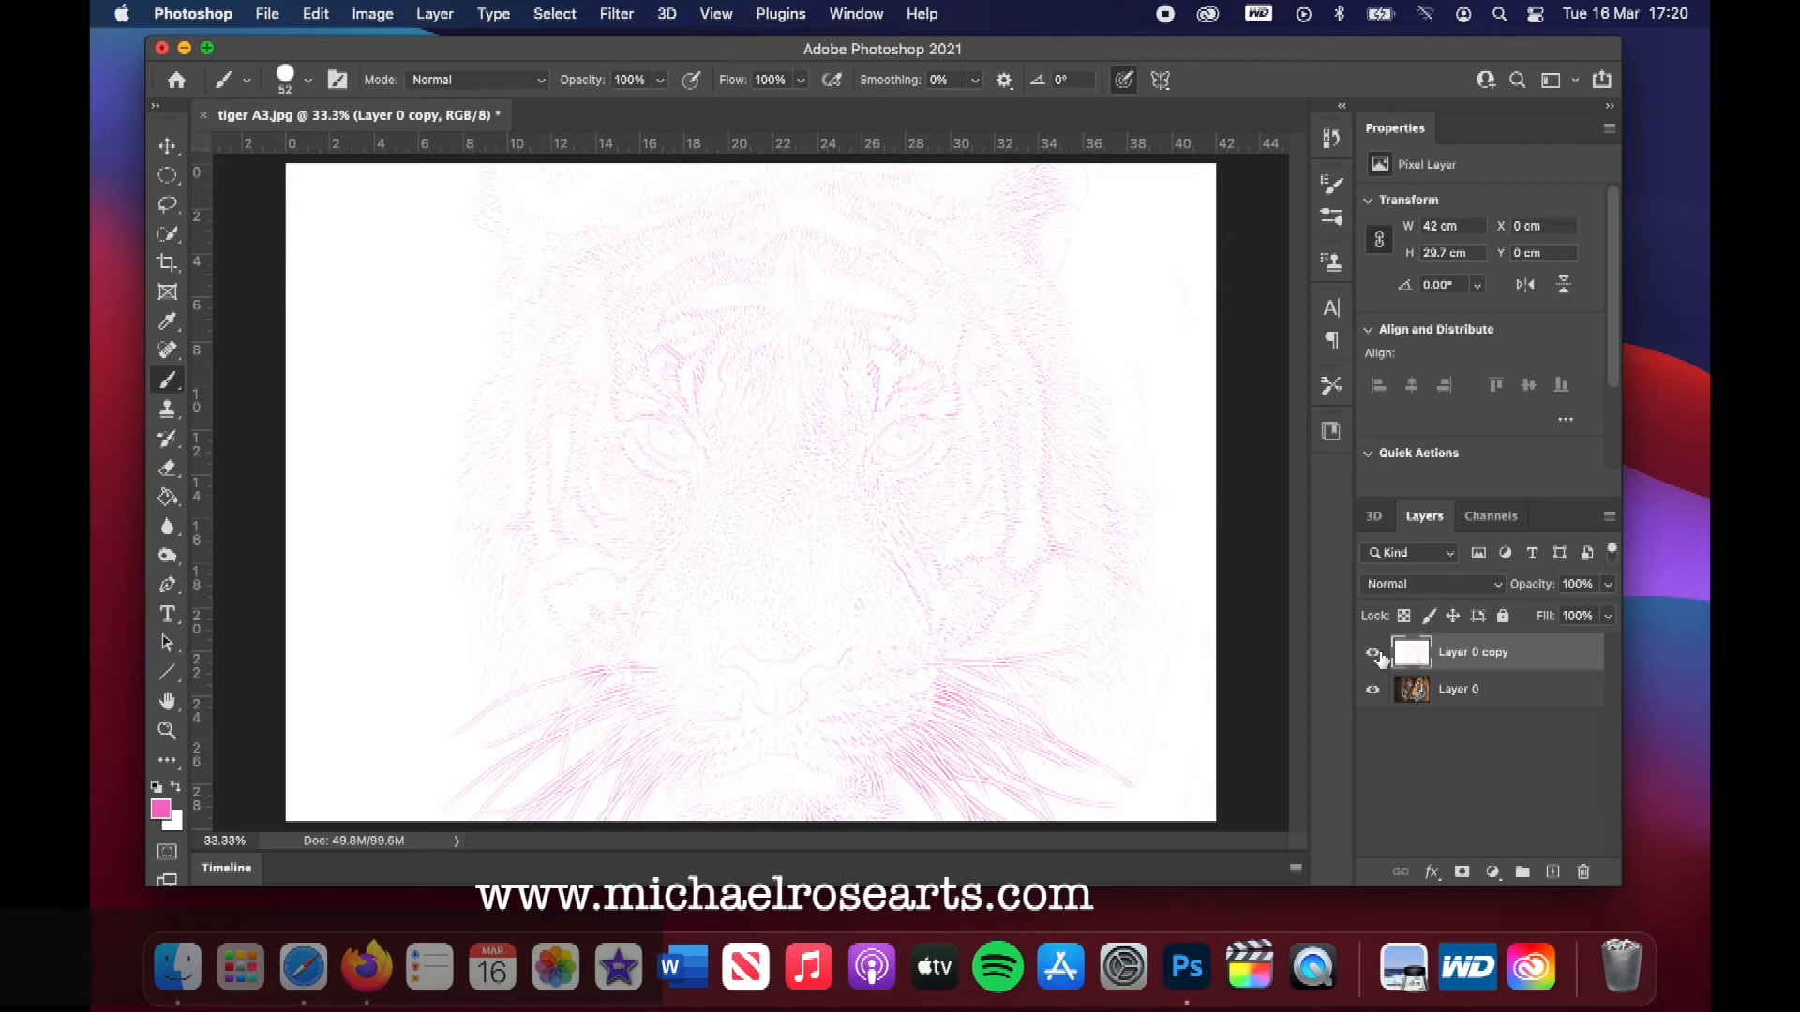
Hide Layer 0 copy and make Layer 0 the active layer
{"action": "left_click", "coordinate": [1372, 655]}
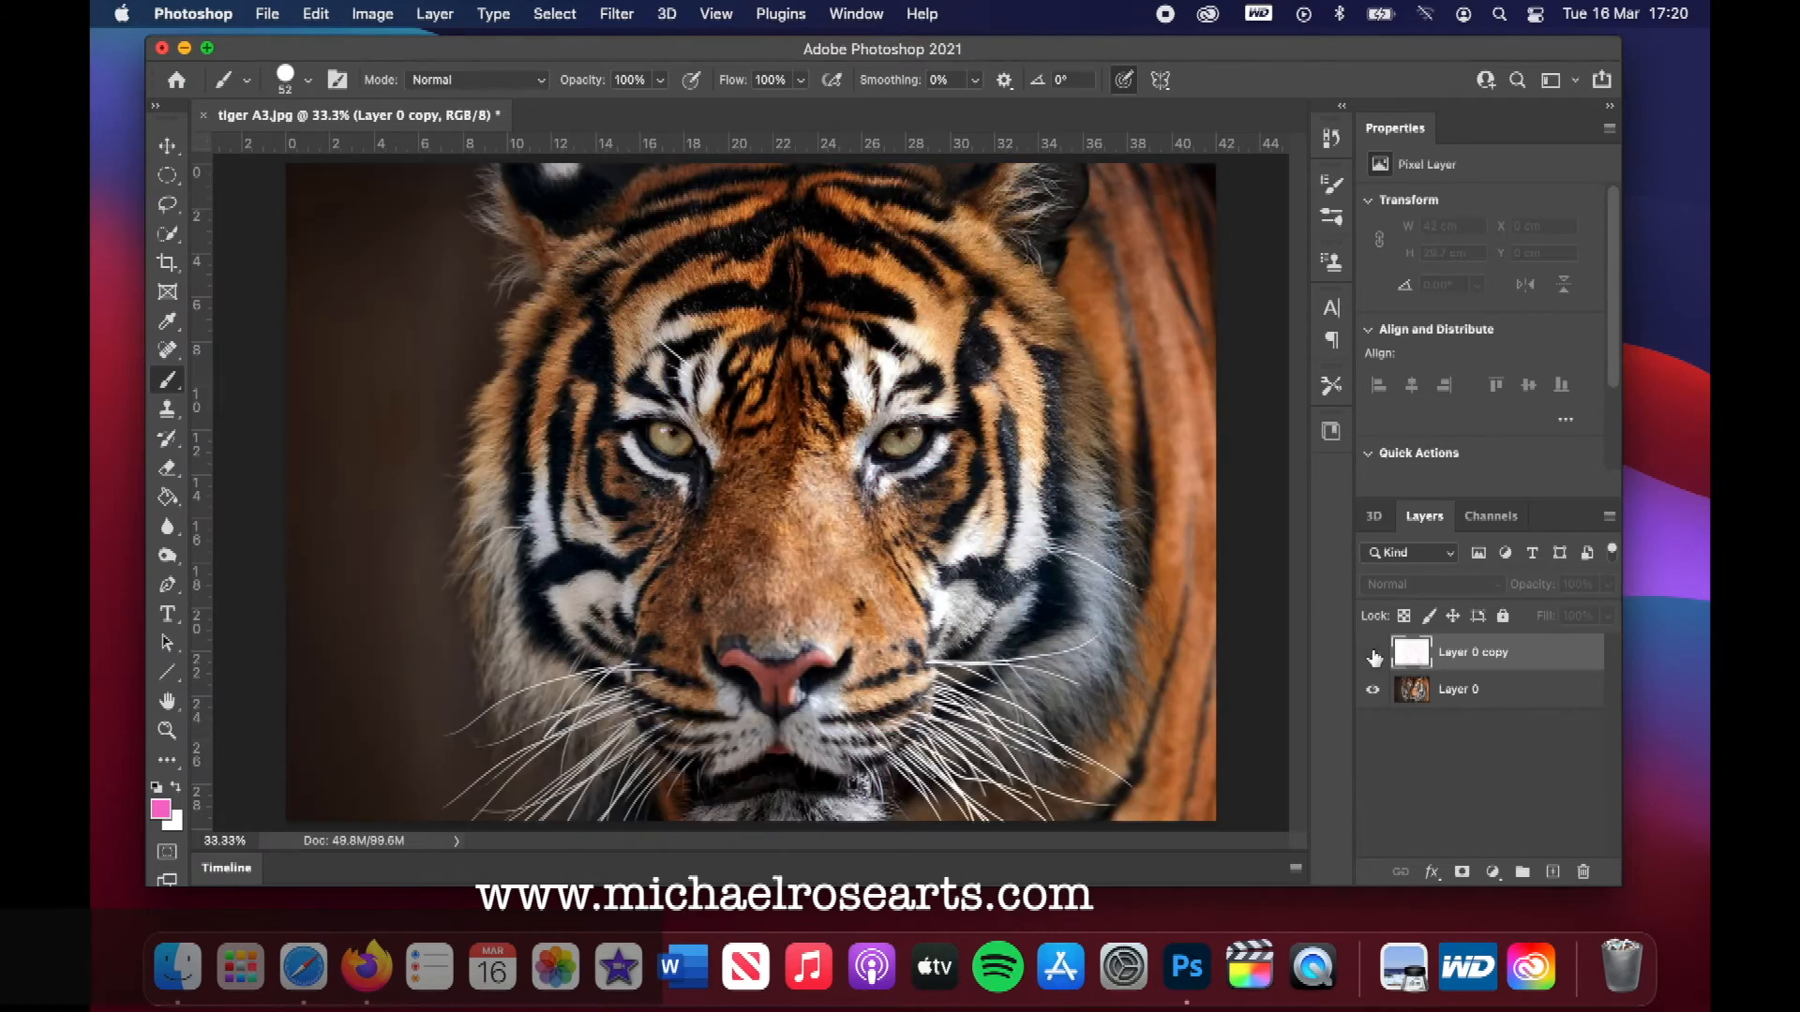
{"action": "left_click", "coordinate": [1372, 658]}
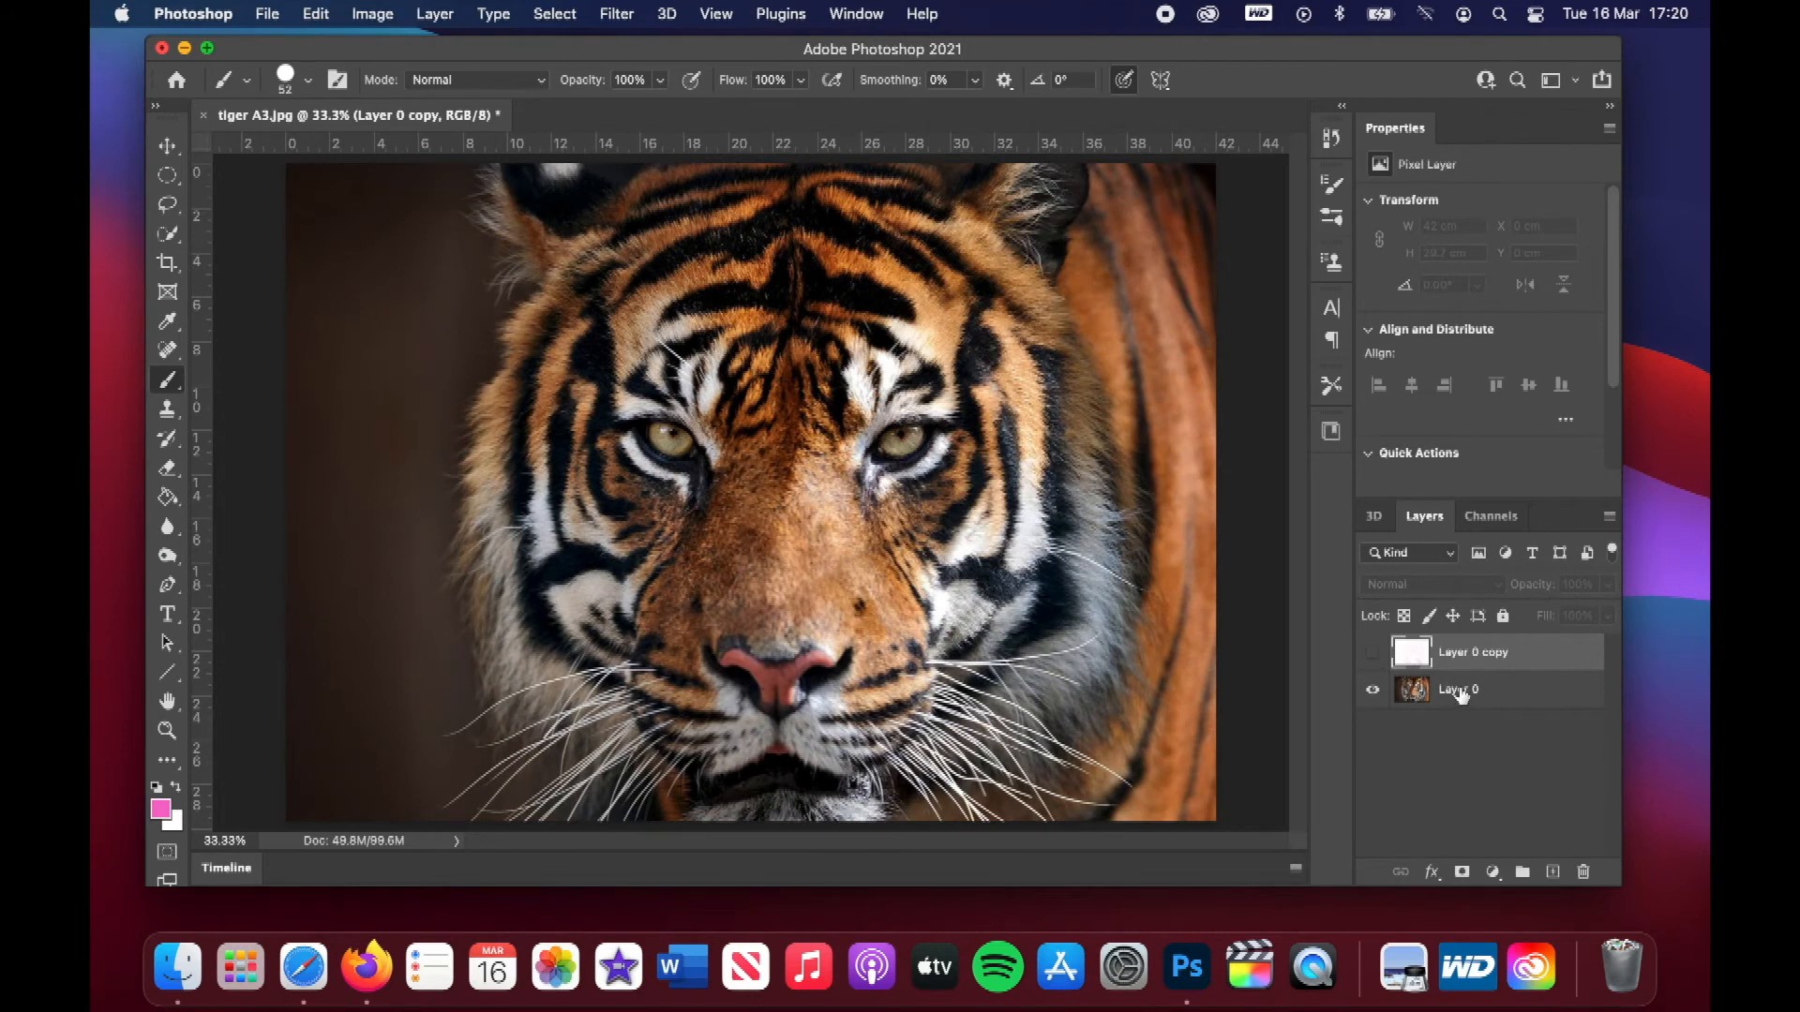
{"action": "left_click", "coordinate": [1458, 689]}
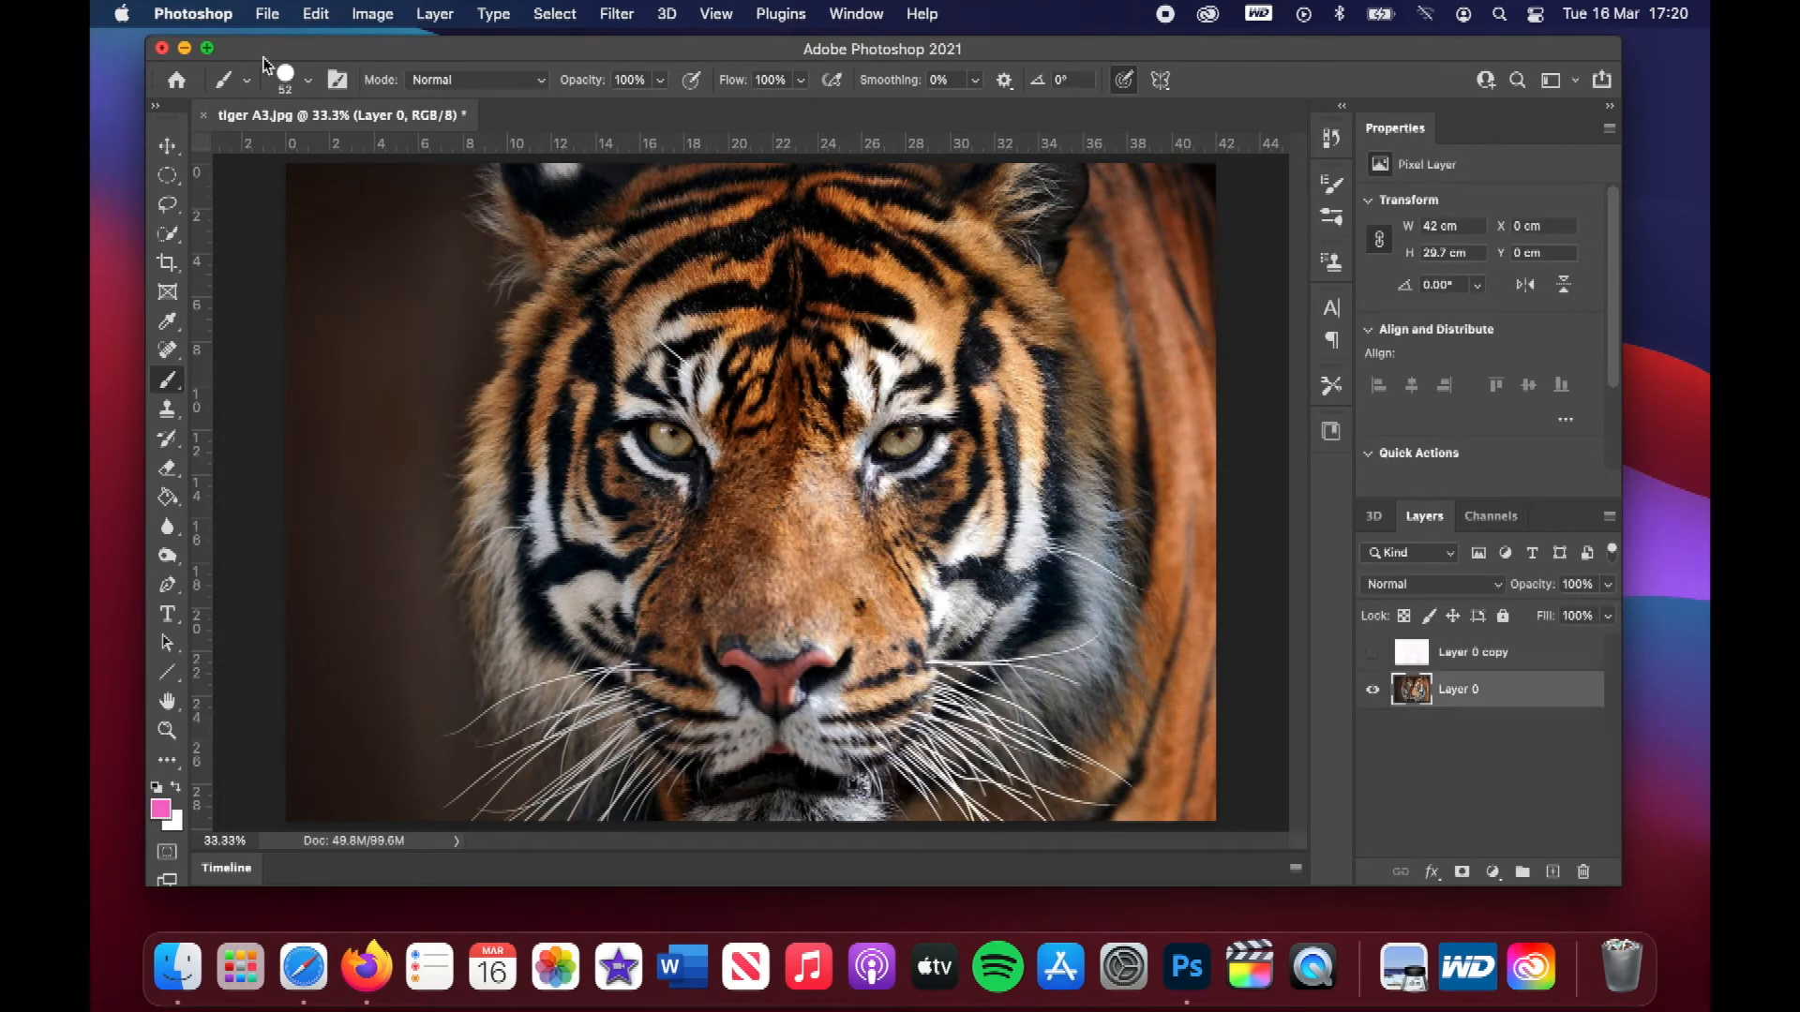
Review the photo's EPSON ET-7750 A3 Borderless print settings, then cancel without printing
{"action": "left_click", "coordinate": [266, 14]}
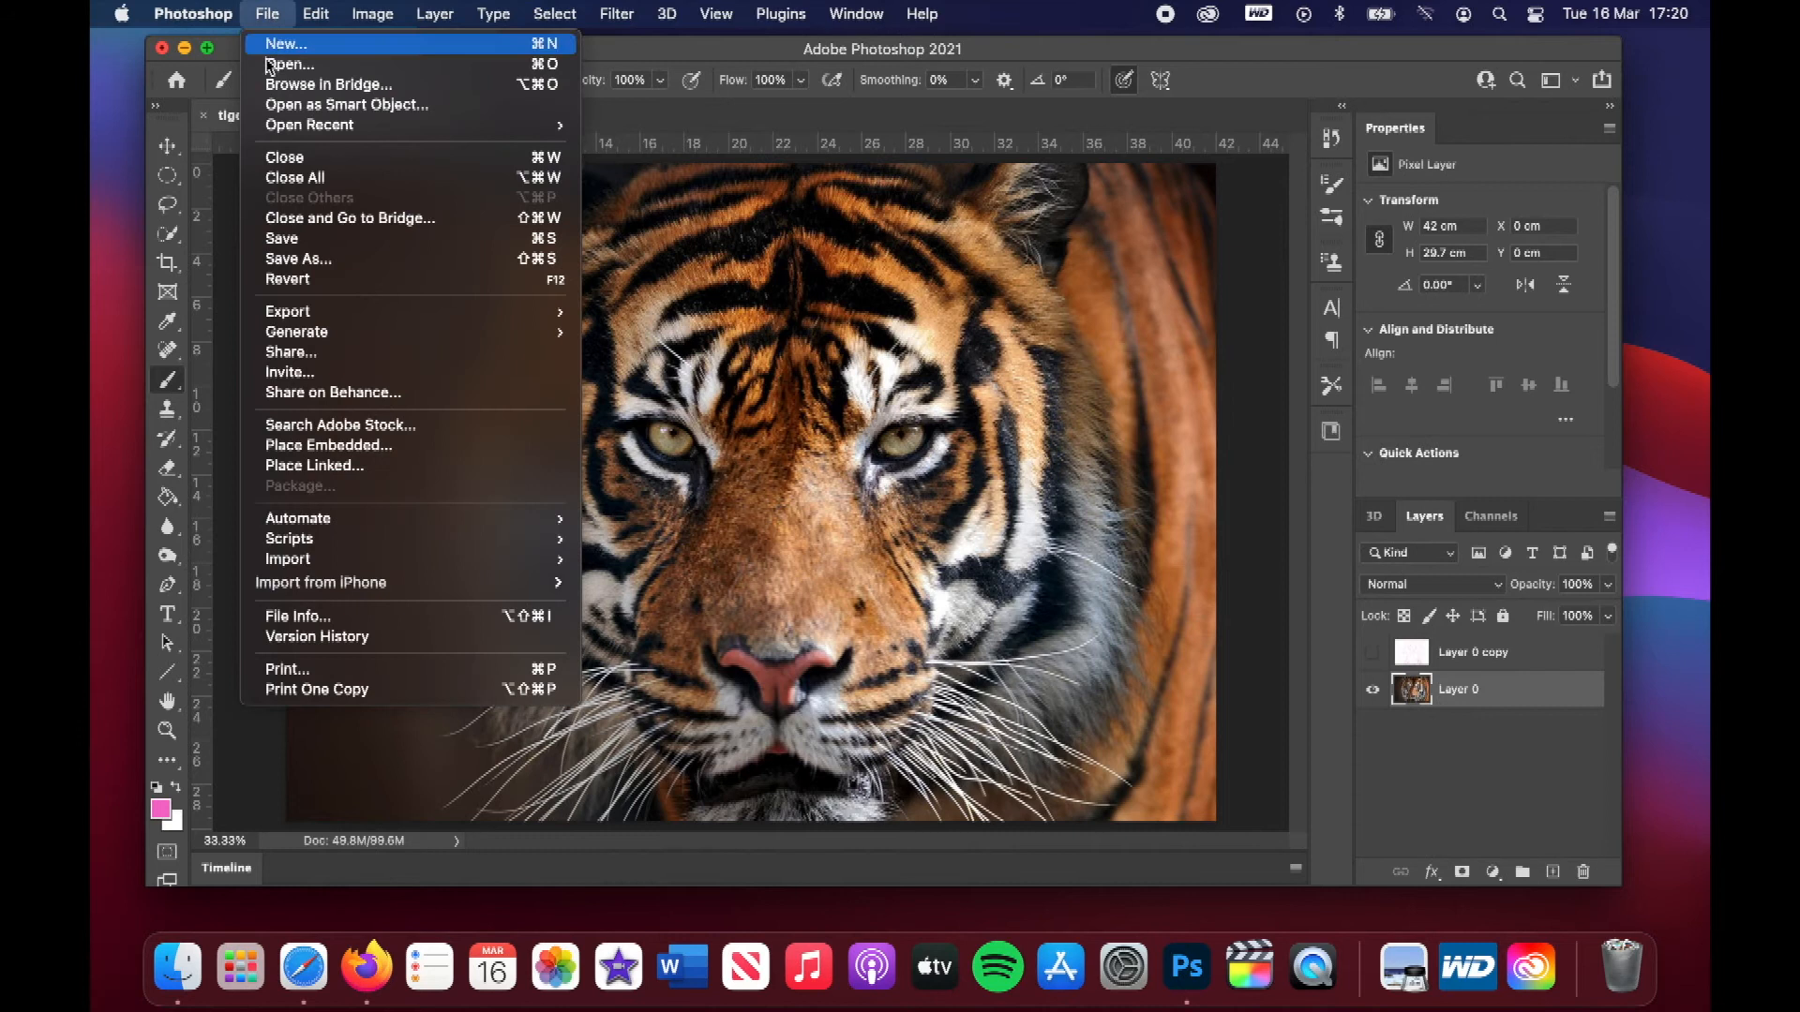
{"action": "mouse_move", "coordinate": [310, 677]}
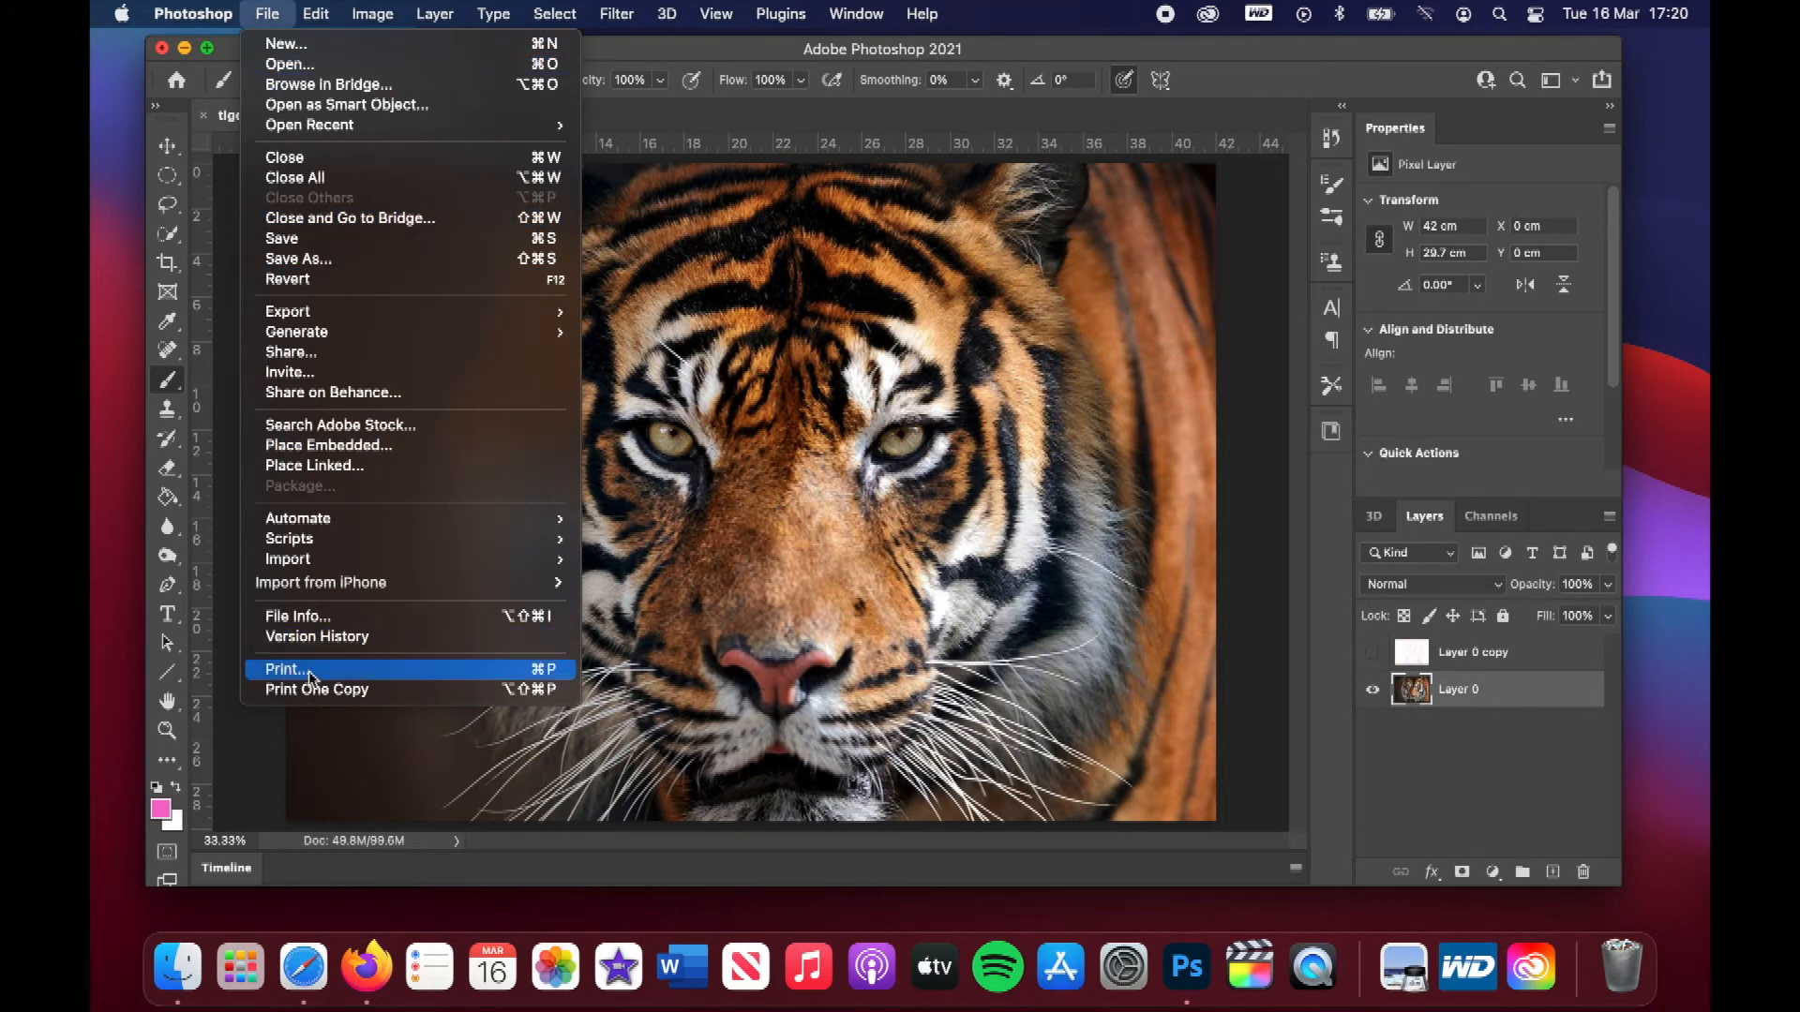
{"action": "left_click", "coordinate": [285, 669]}
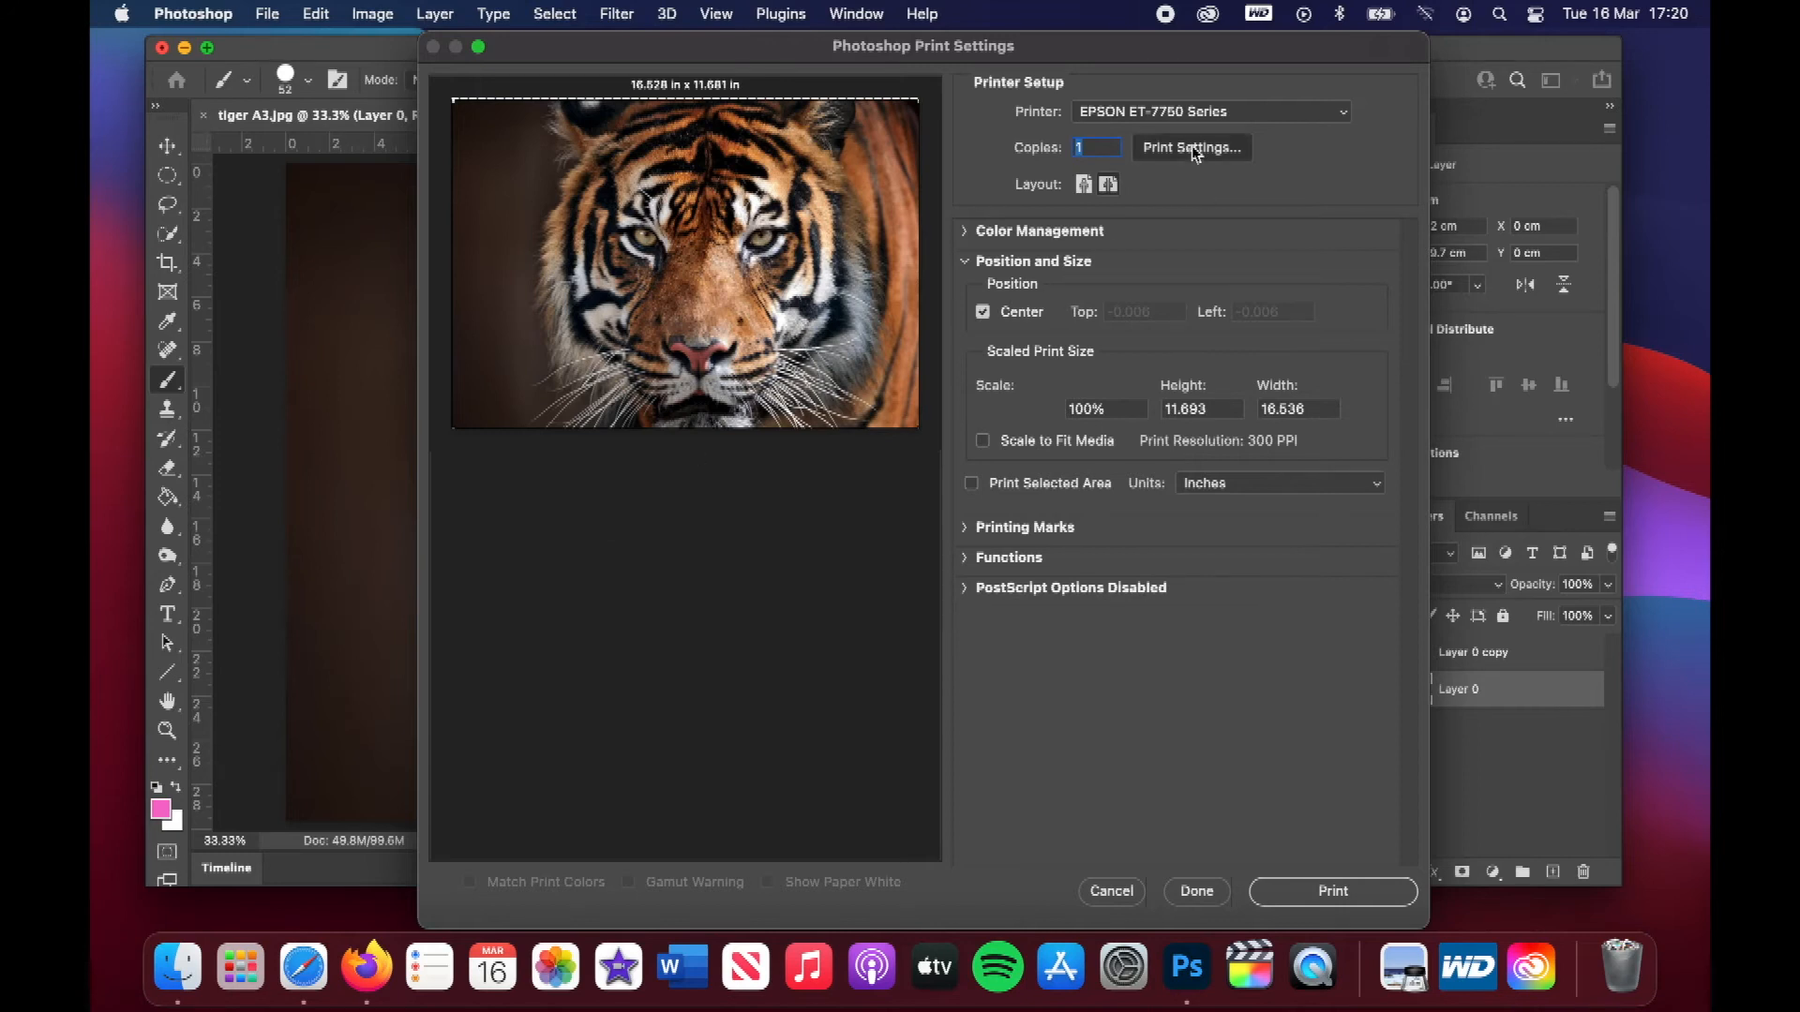
{"action": "left_click", "coordinate": [1192, 147]}
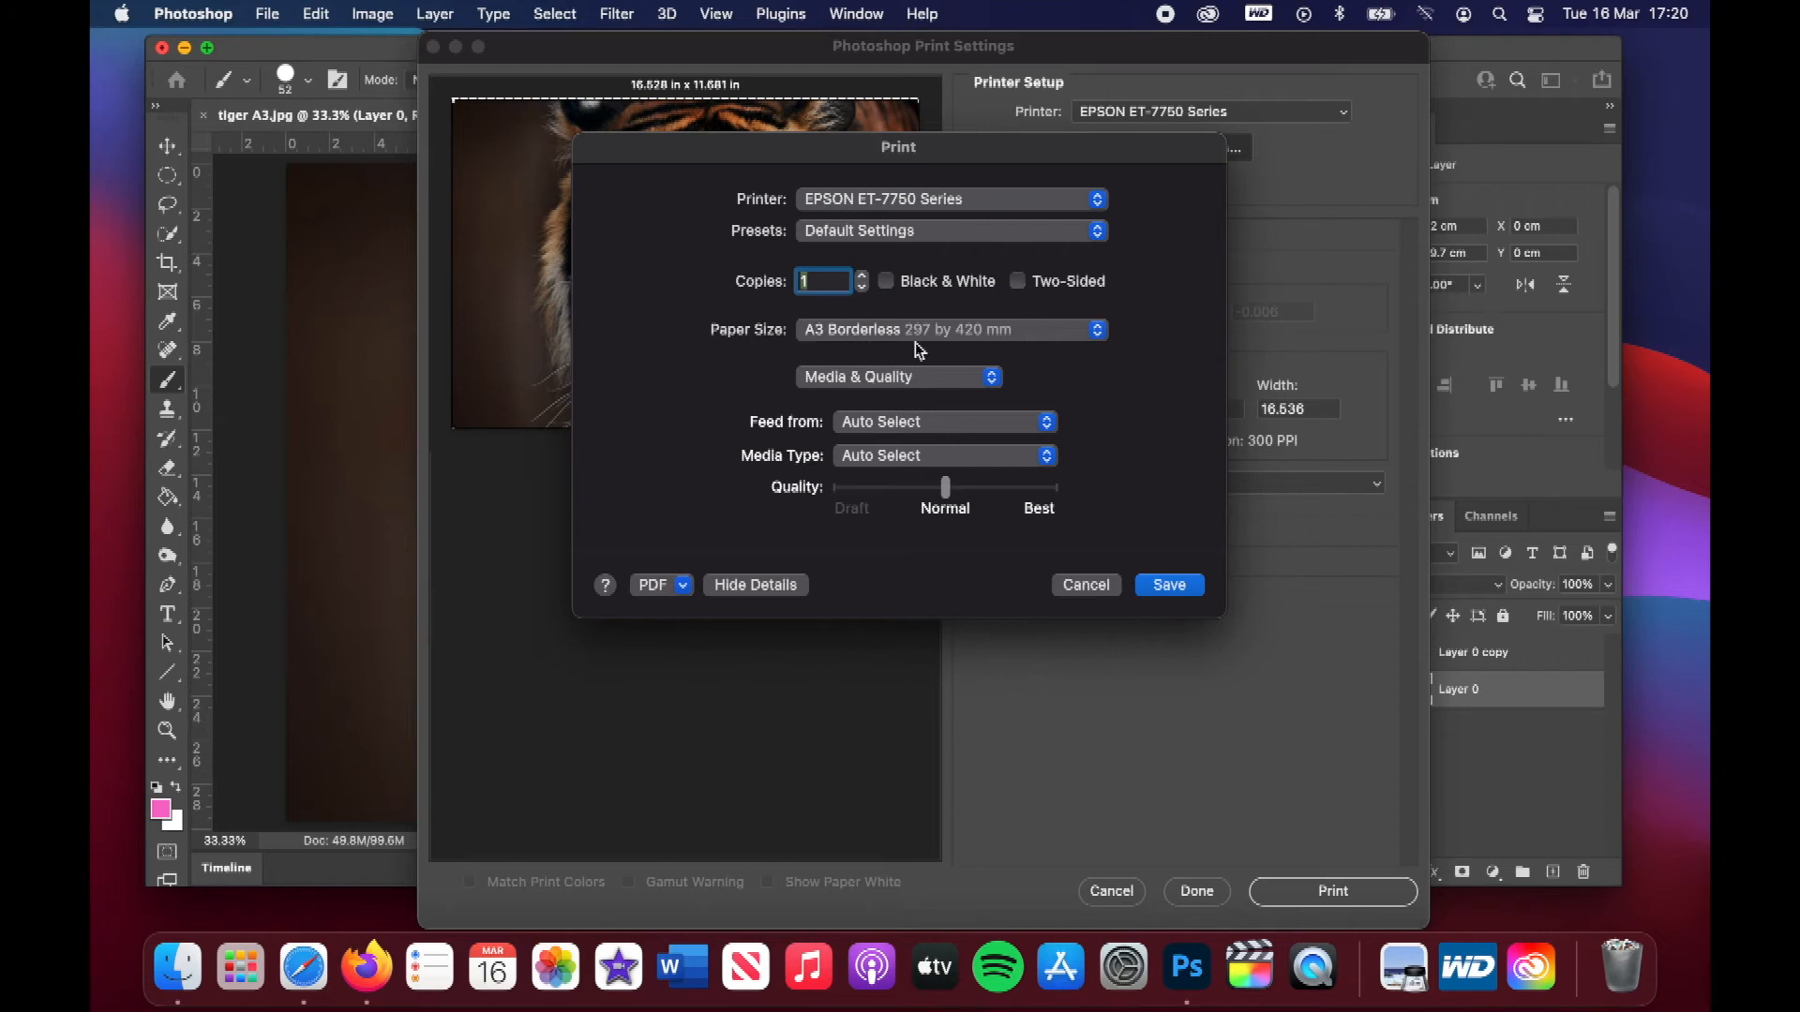
{"action": "mouse_move", "coordinate": [926, 349]}
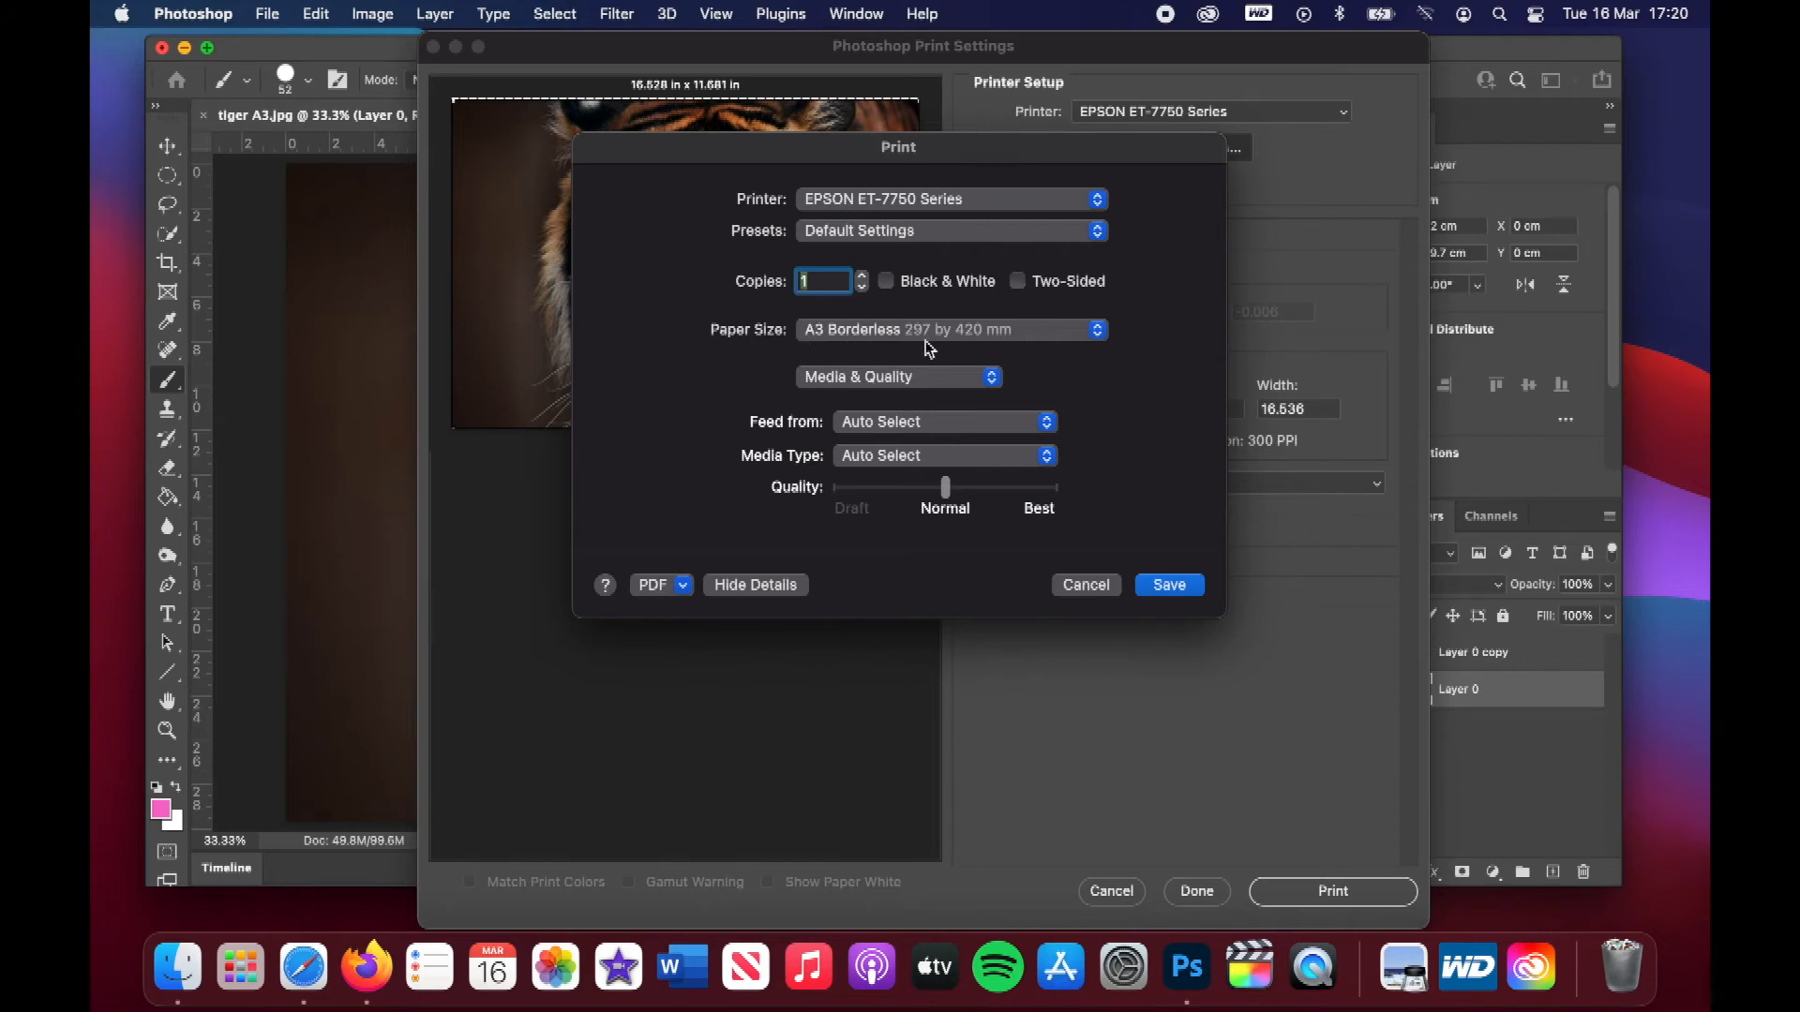
{"action": "mouse_move", "coordinate": [1142, 547]}
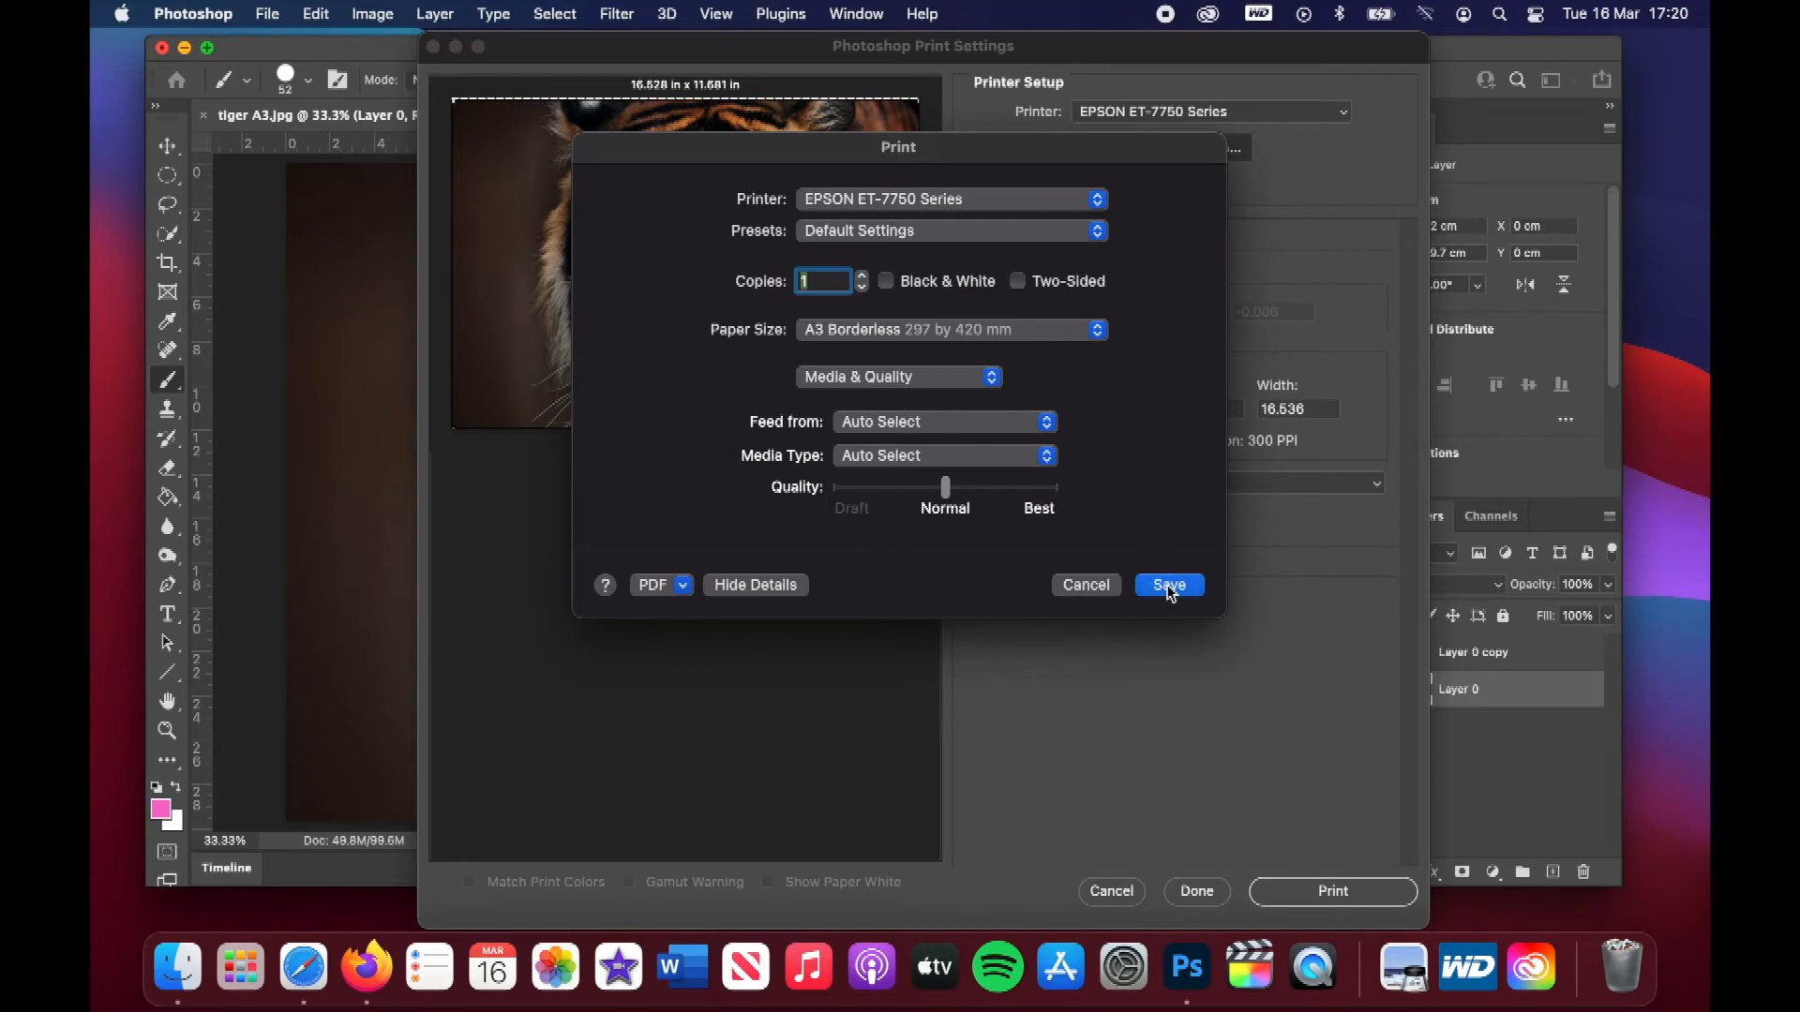
{"action": "left_click", "coordinate": [1167, 584]}
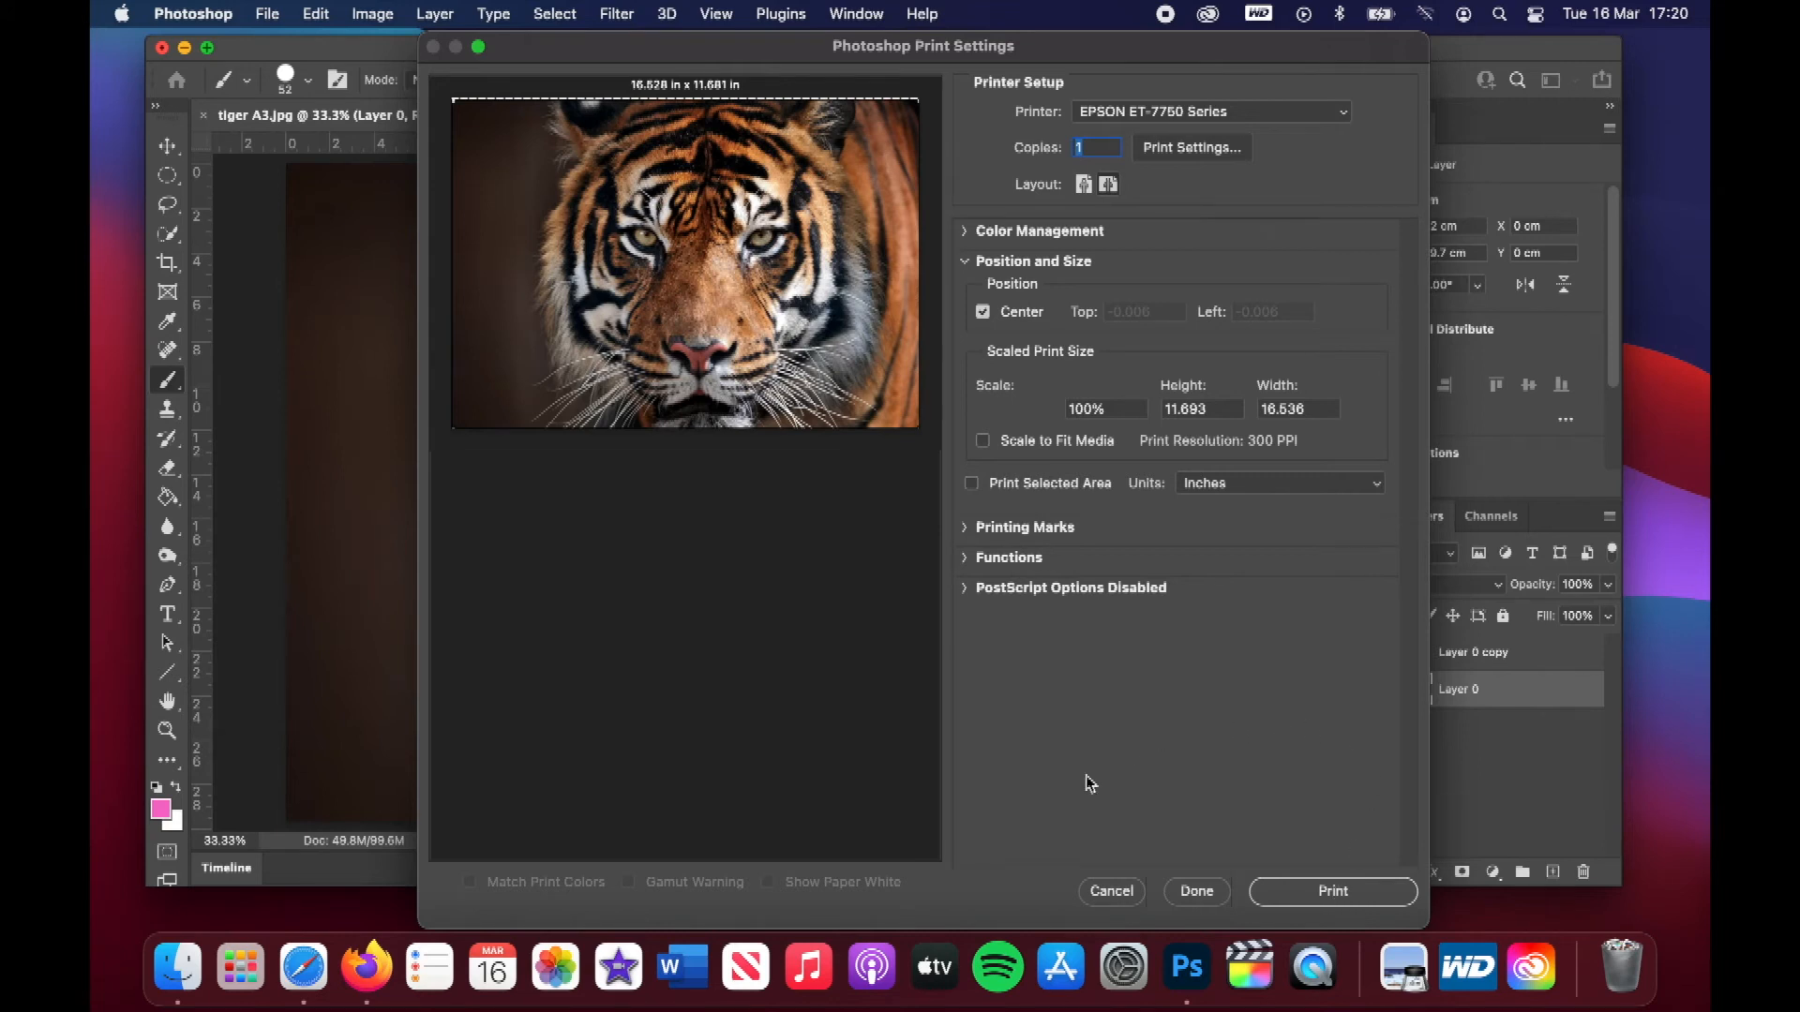
{"action": "mouse_move", "coordinate": [1110, 893]}
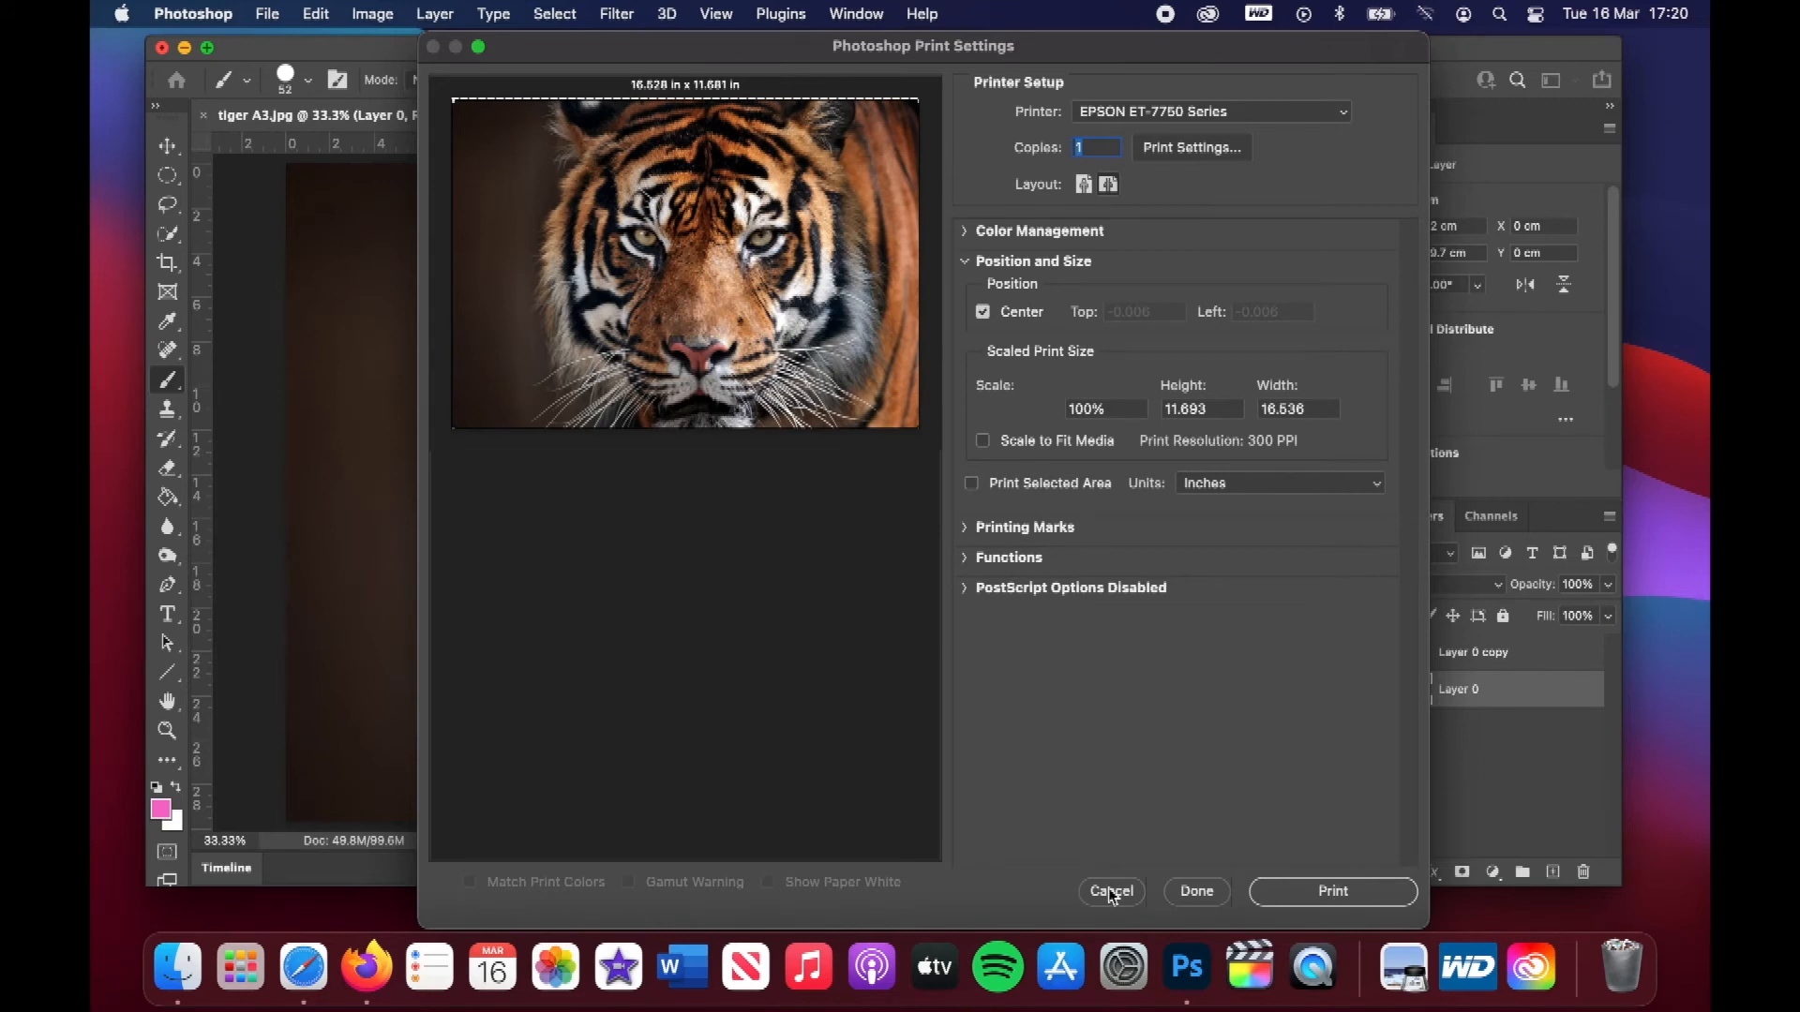
{"action": "left_click", "coordinate": [1109, 891]}
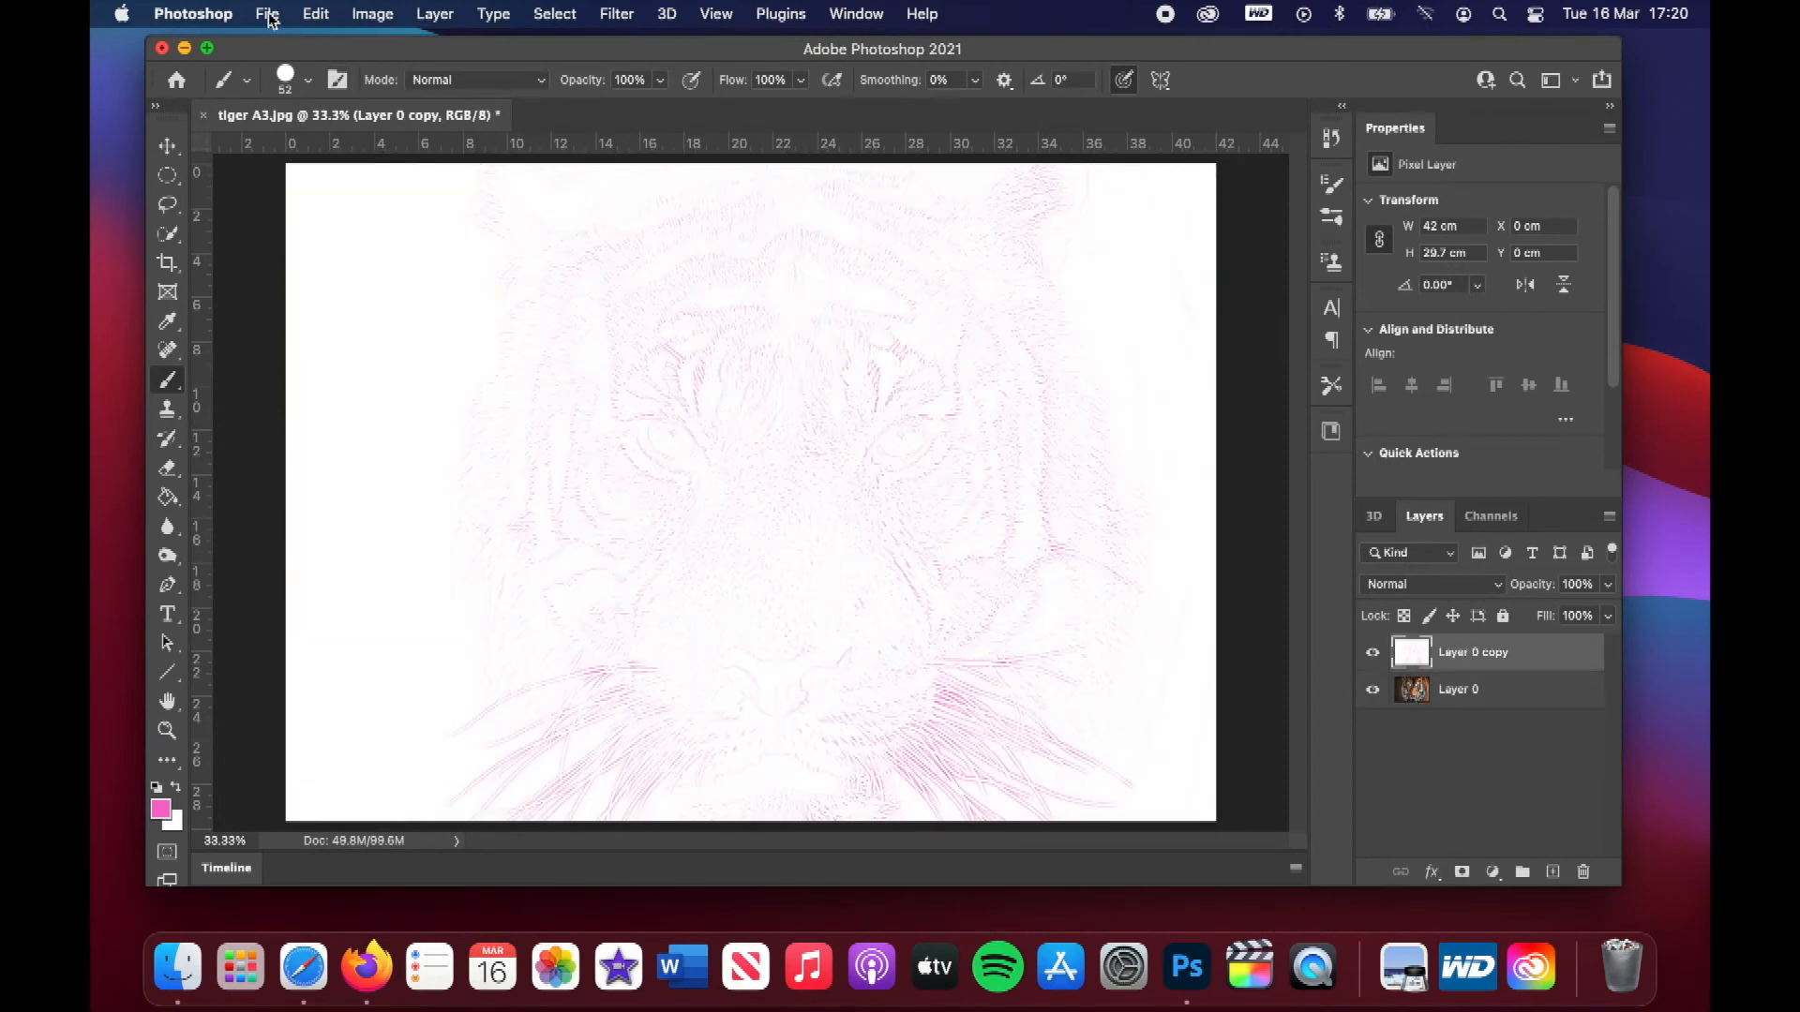
Review the A3 Borderless print settings for the line drawing and cancel without printing
{"action": "left_click", "coordinate": [266, 14]}
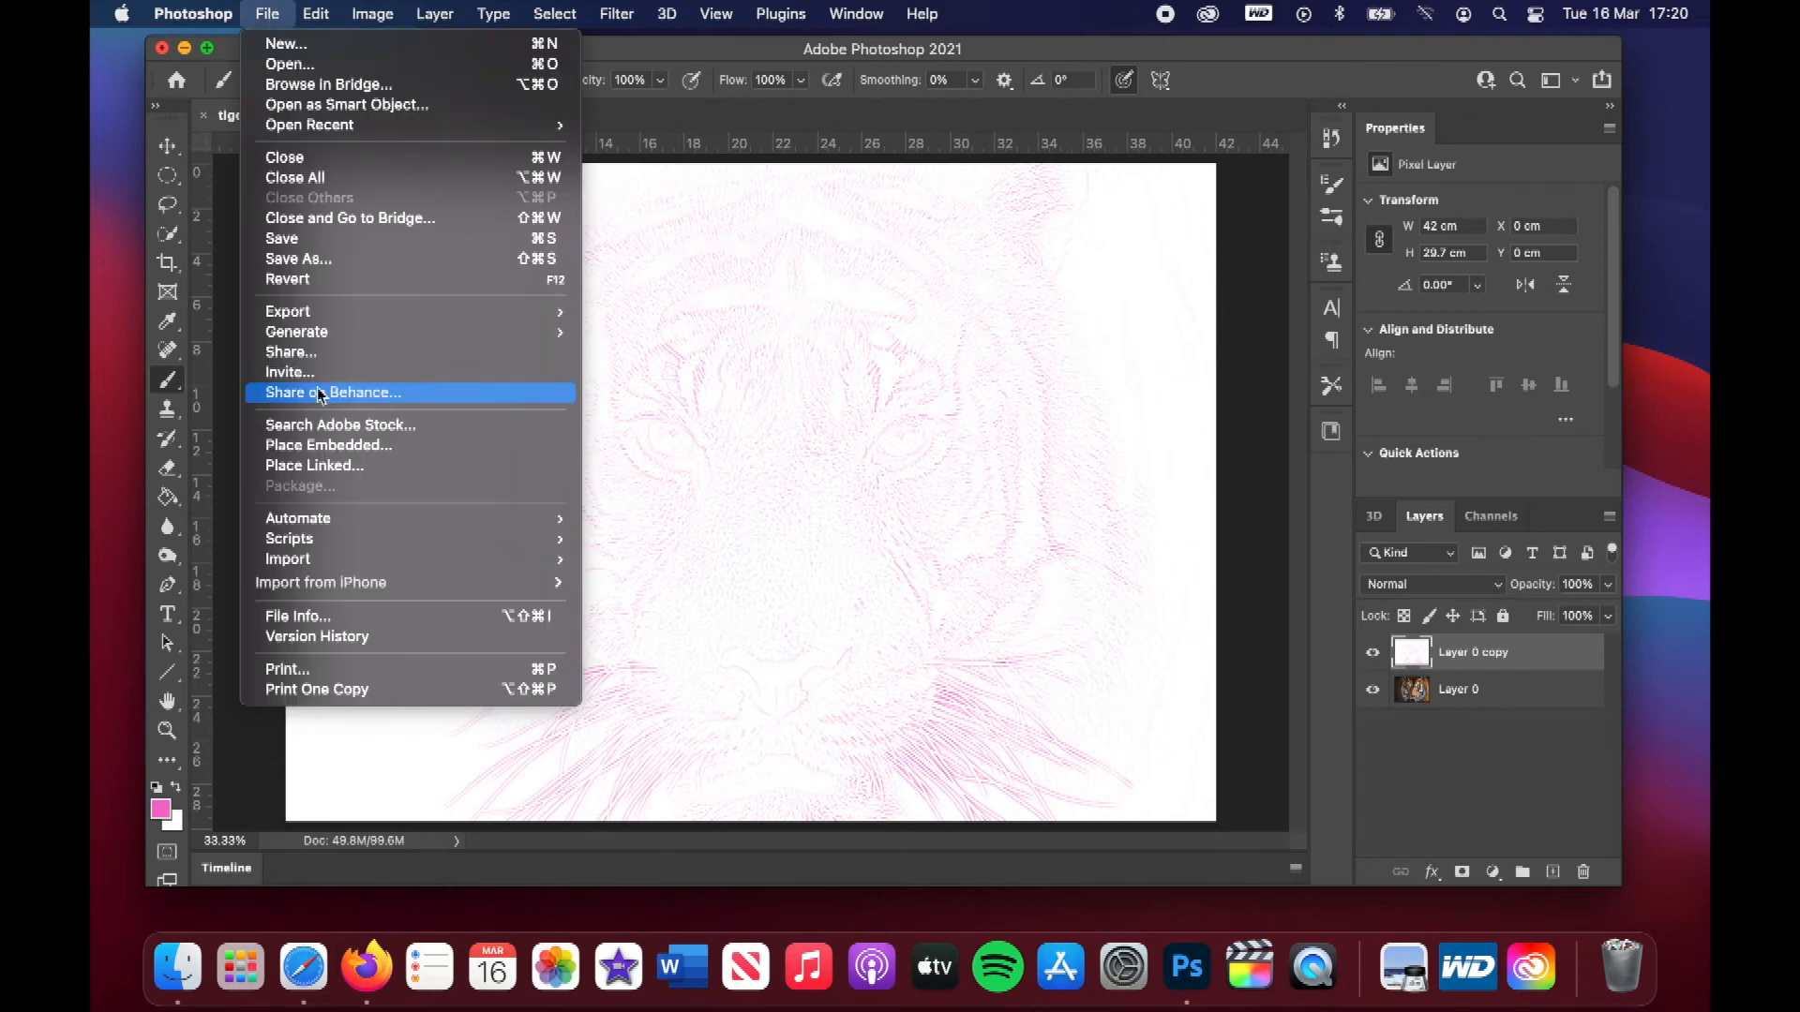
{"action": "left_click", "coordinate": [287, 669]}
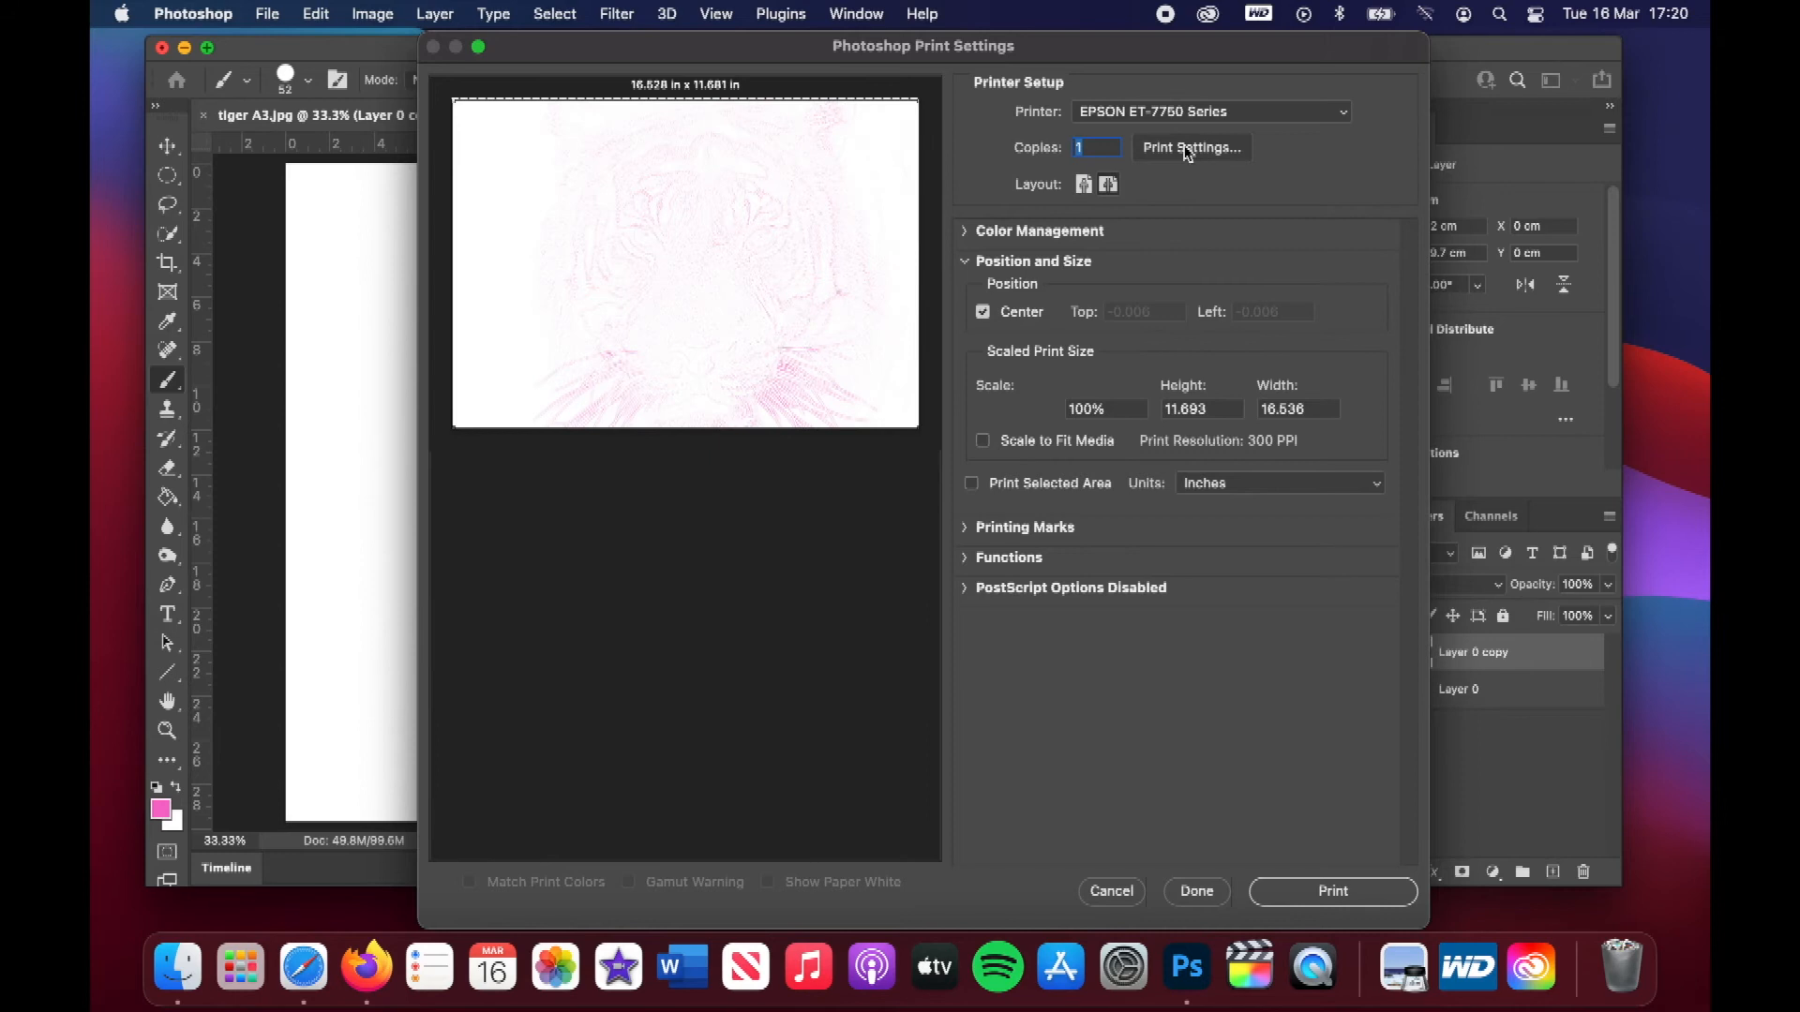
{"action": "left_click", "coordinate": [1191, 148]}
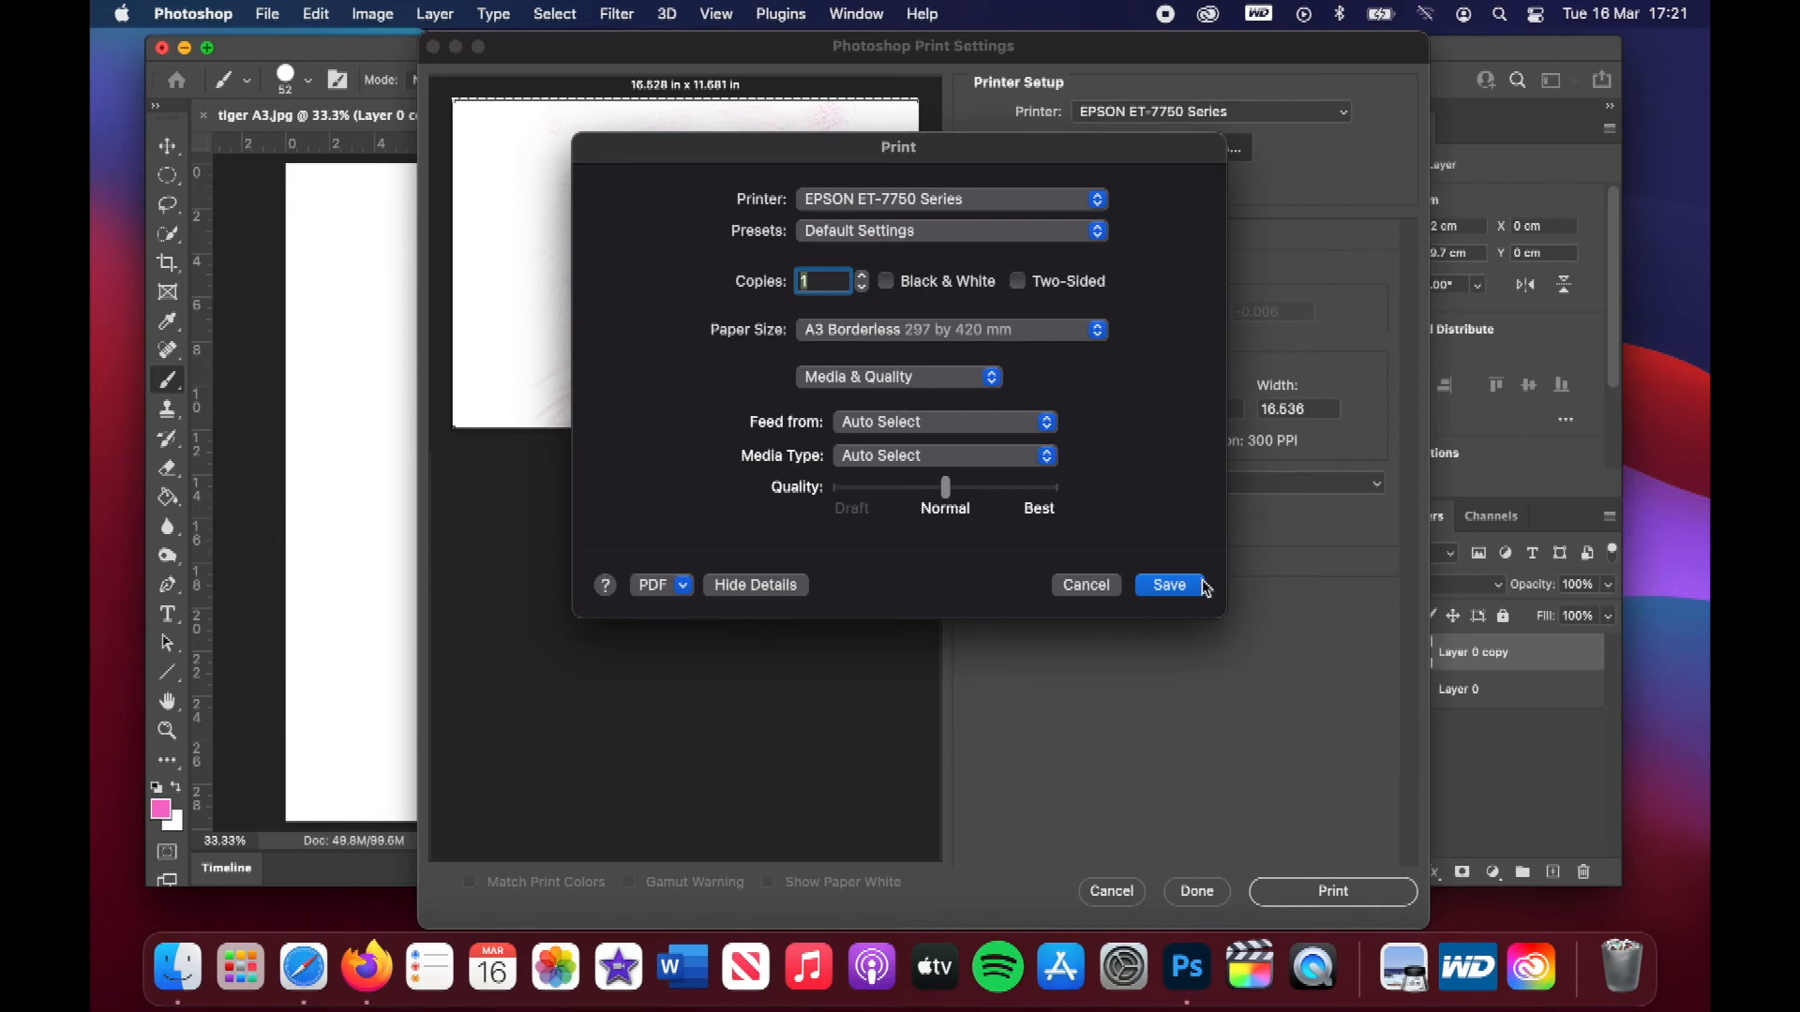
{"action": "left_click", "coordinate": [1169, 584]}
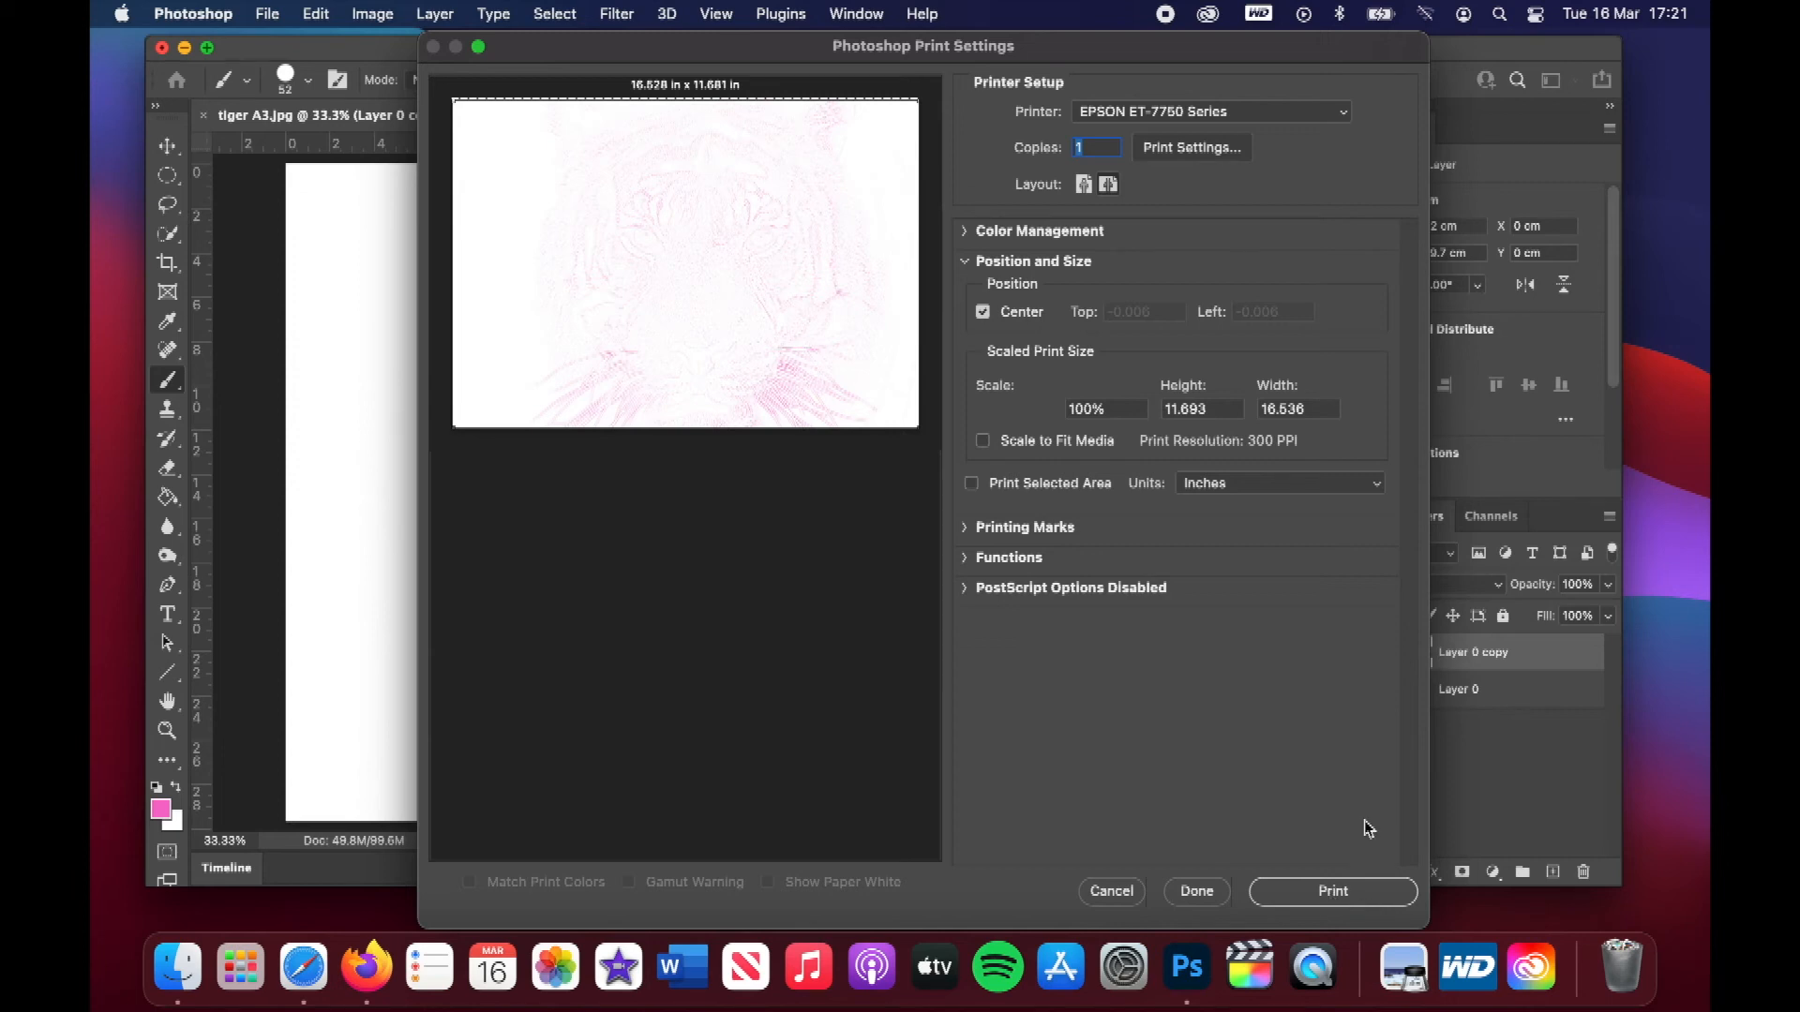
{"action": "left_click", "coordinate": [1109, 891]}
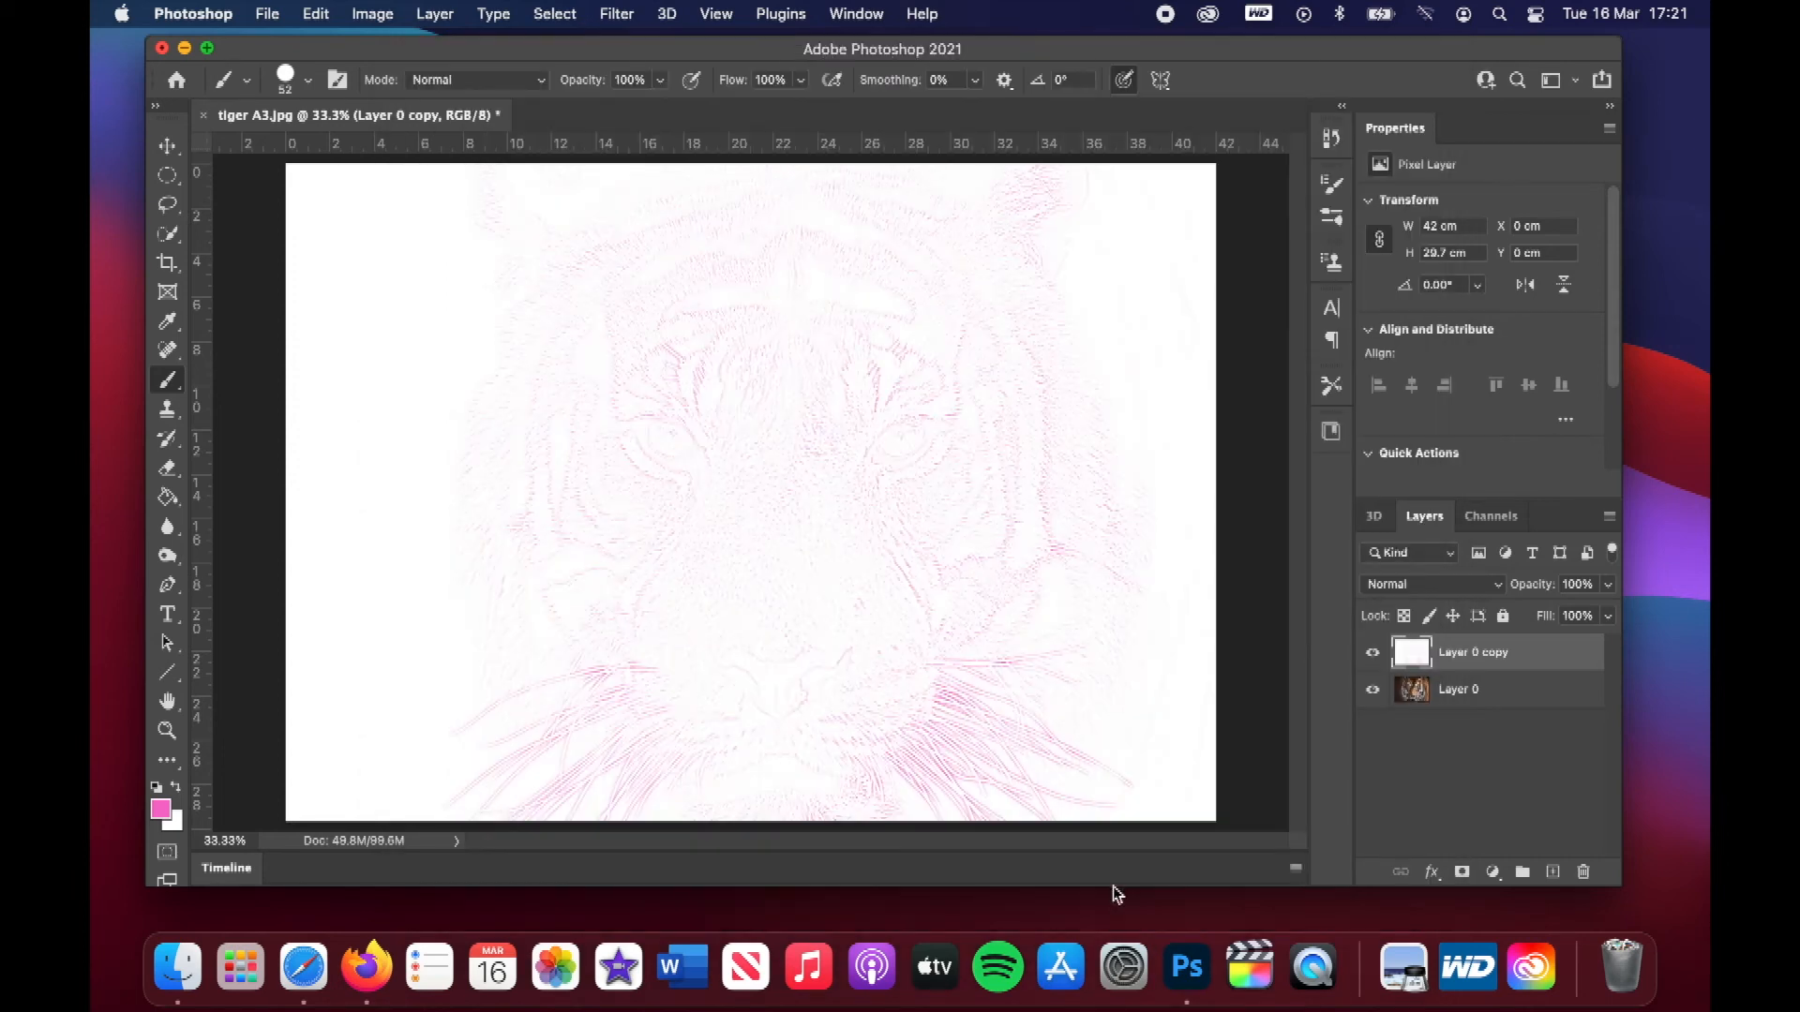
Turn off Layer 0 copy's visibility to show the full-colour tiger photo
{"action": "left_click", "coordinate": [1372, 655]}
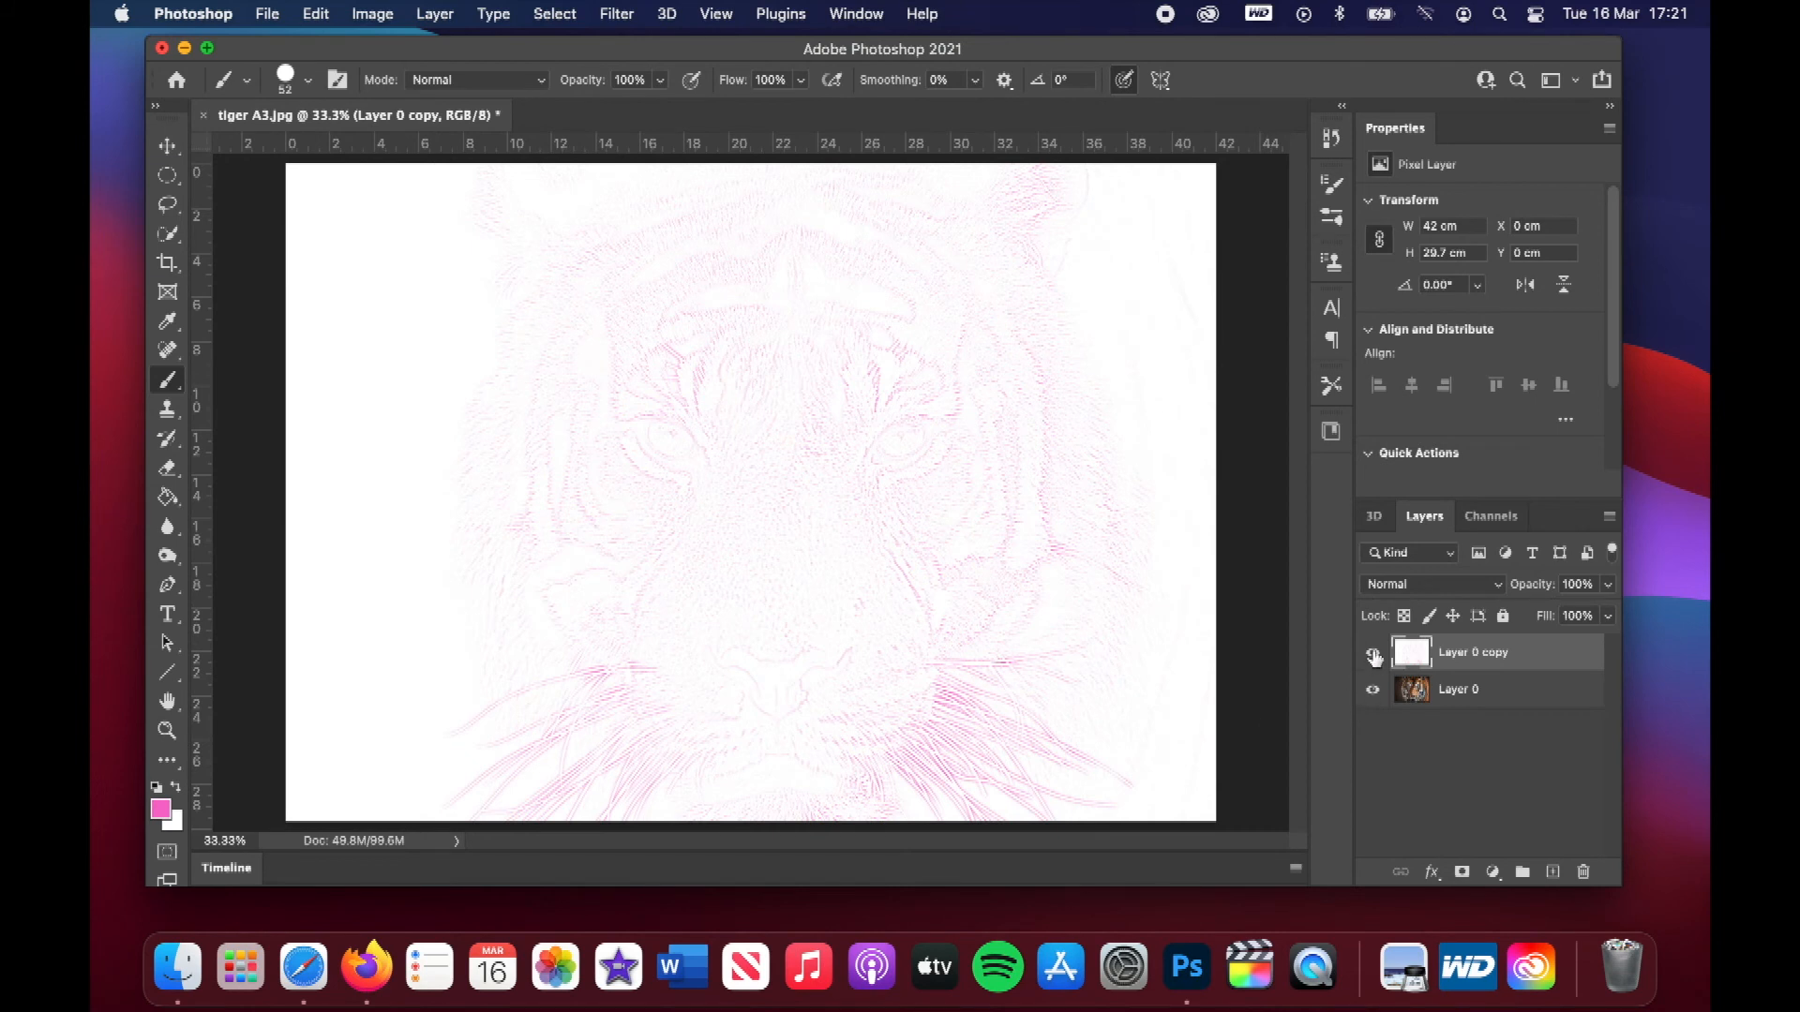
{"action": "left_click", "coordinate": [1372, 657]}
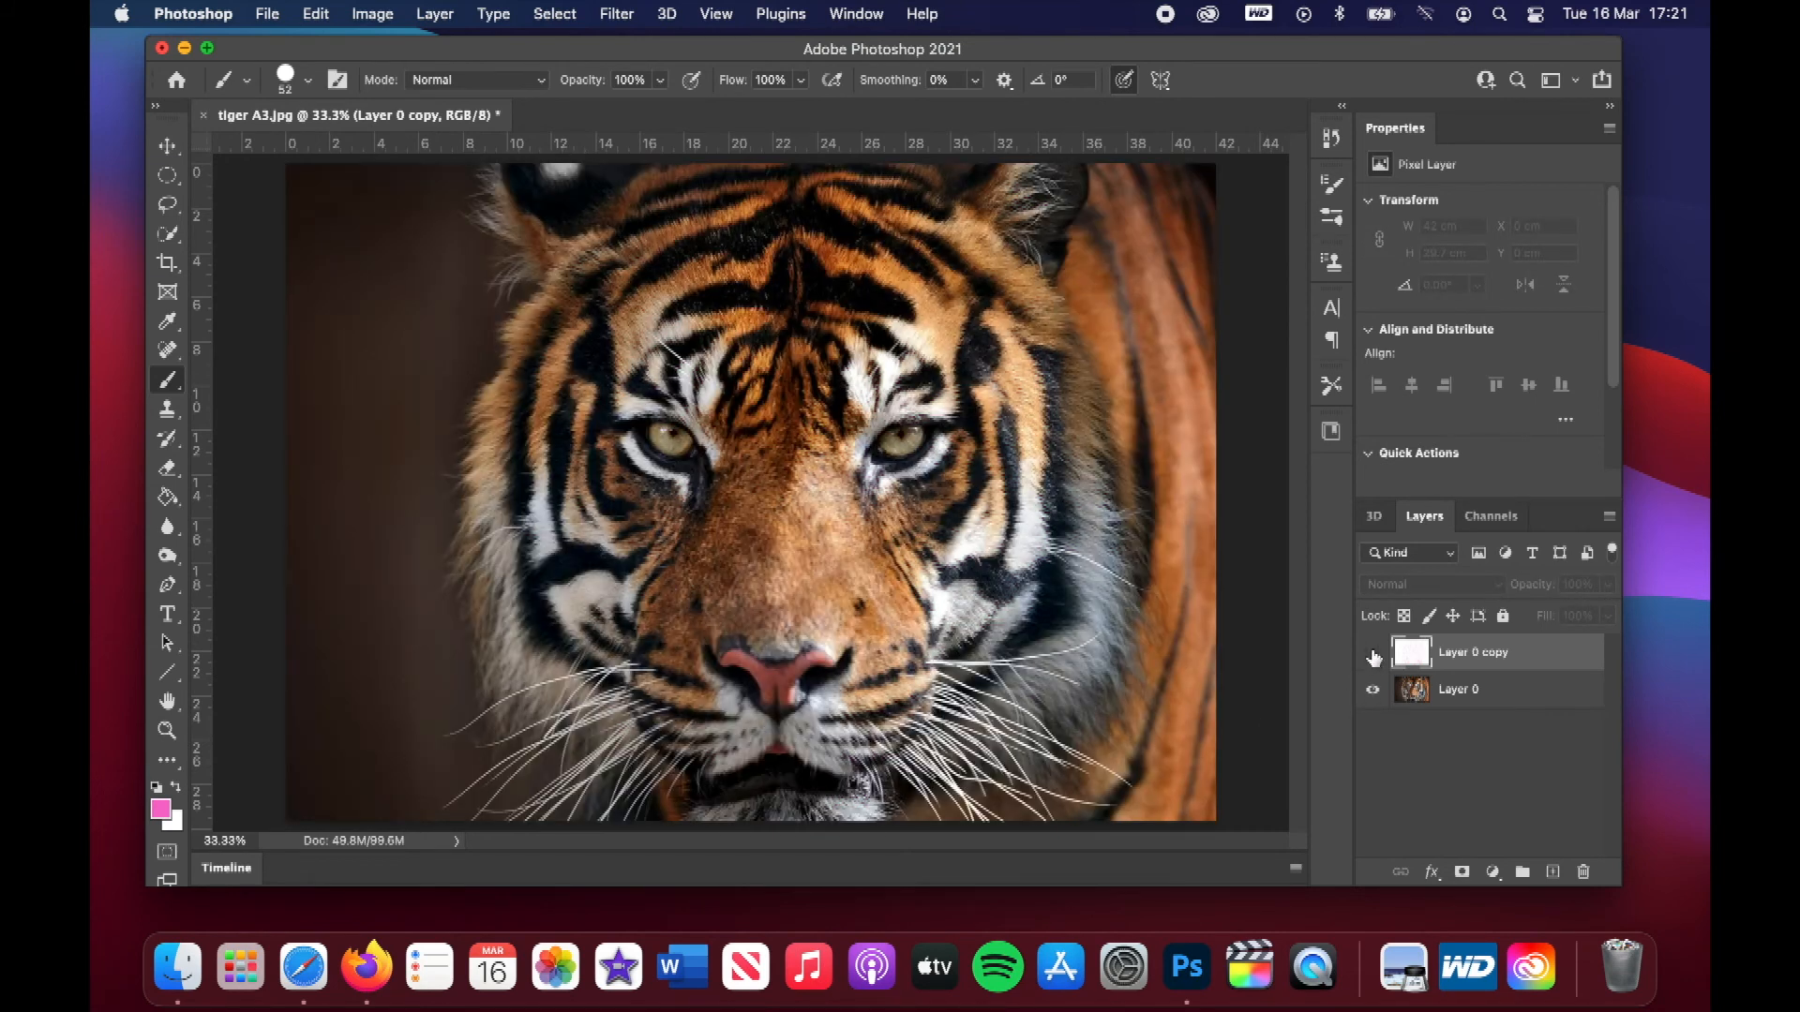